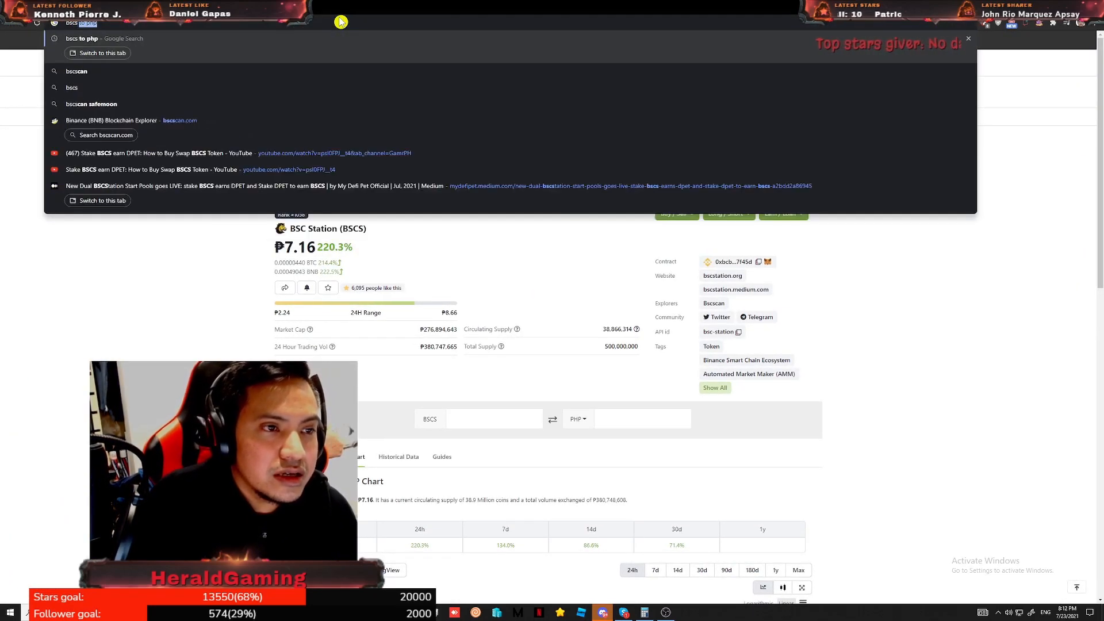
Step: Run a Google search for 'bscs staking dpet'
text(staking)
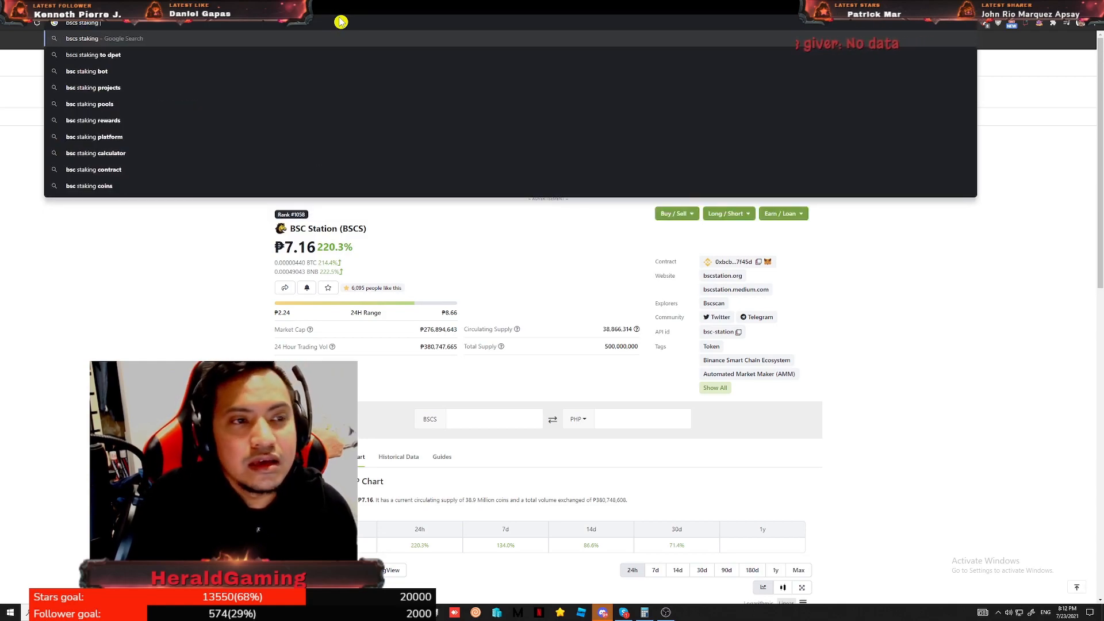
click(93, 54)
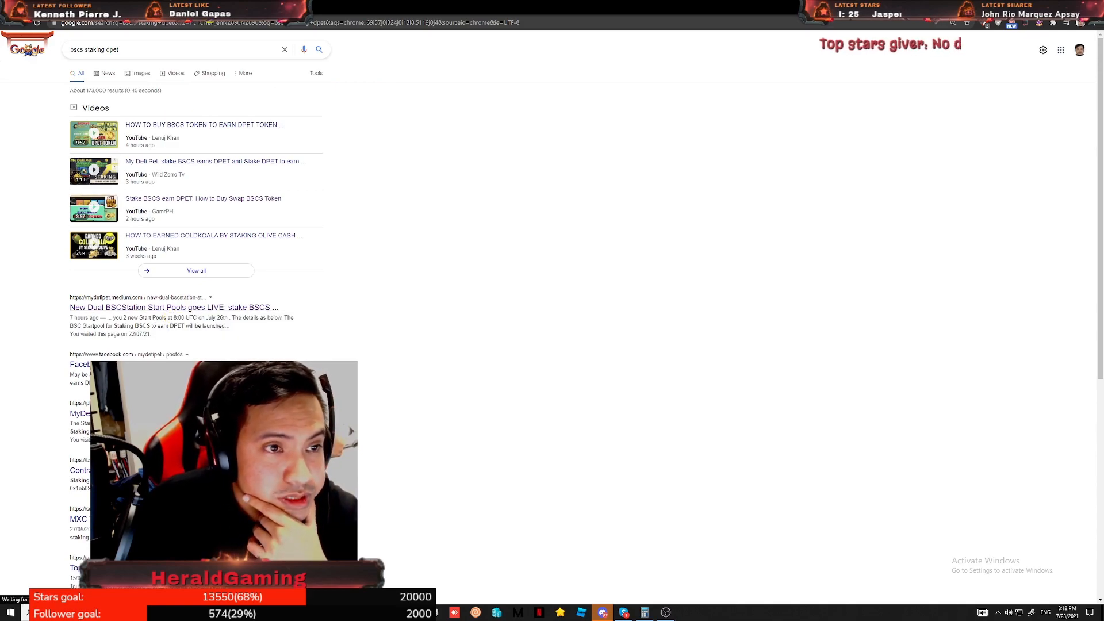
Step: Open the My Defi Pet Medium article on the dual BSCStation start pools and read the first pool details
click(174, 307)
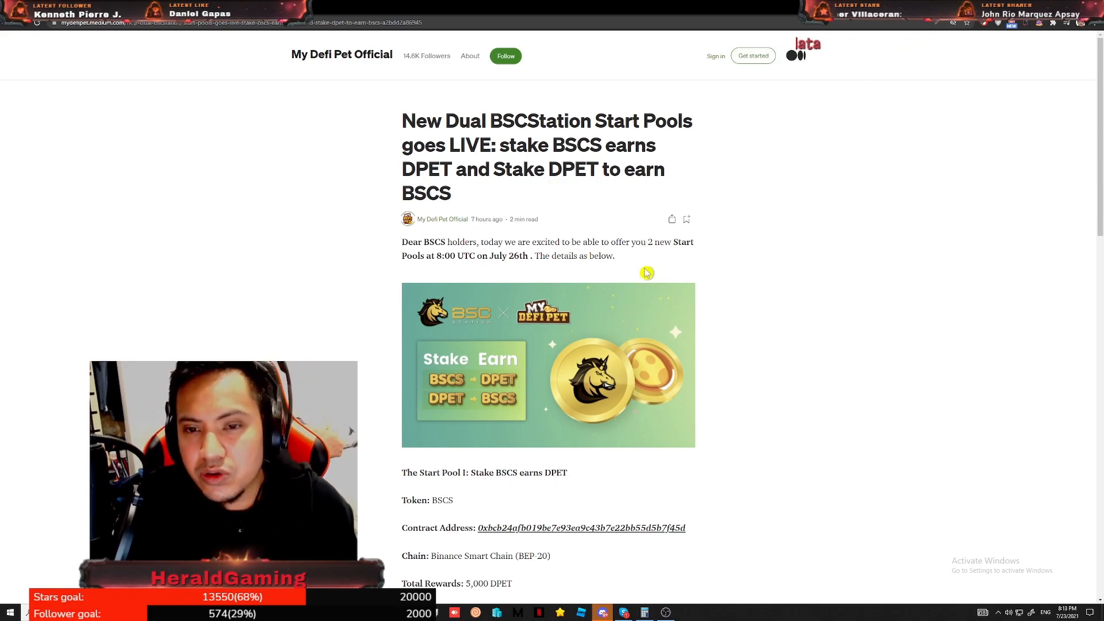
scroll(down, 3)
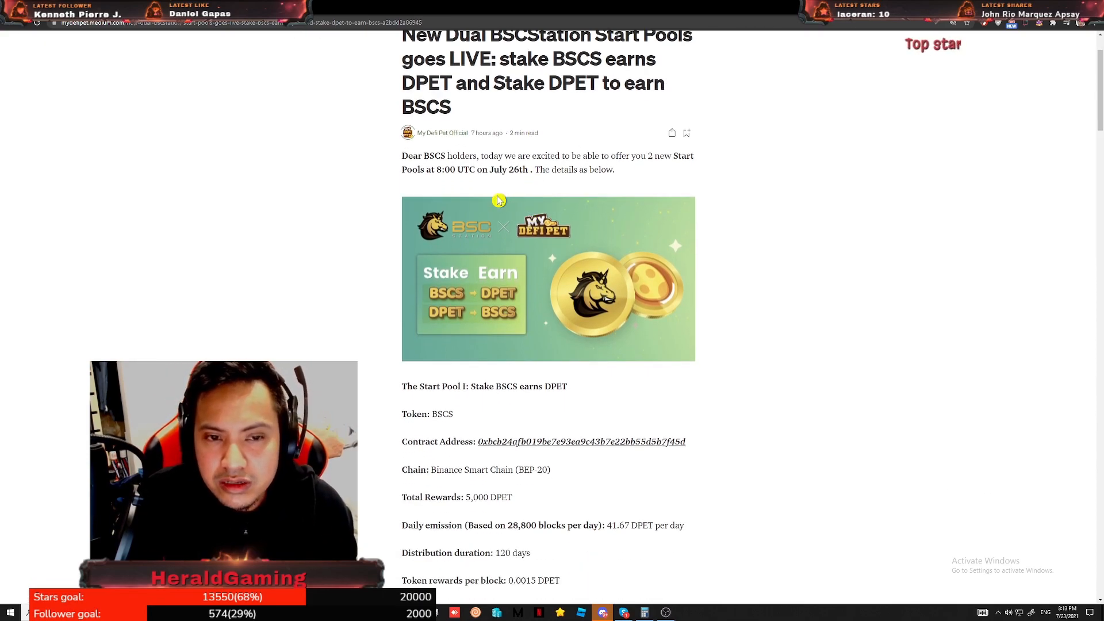
scroll(down, 3)
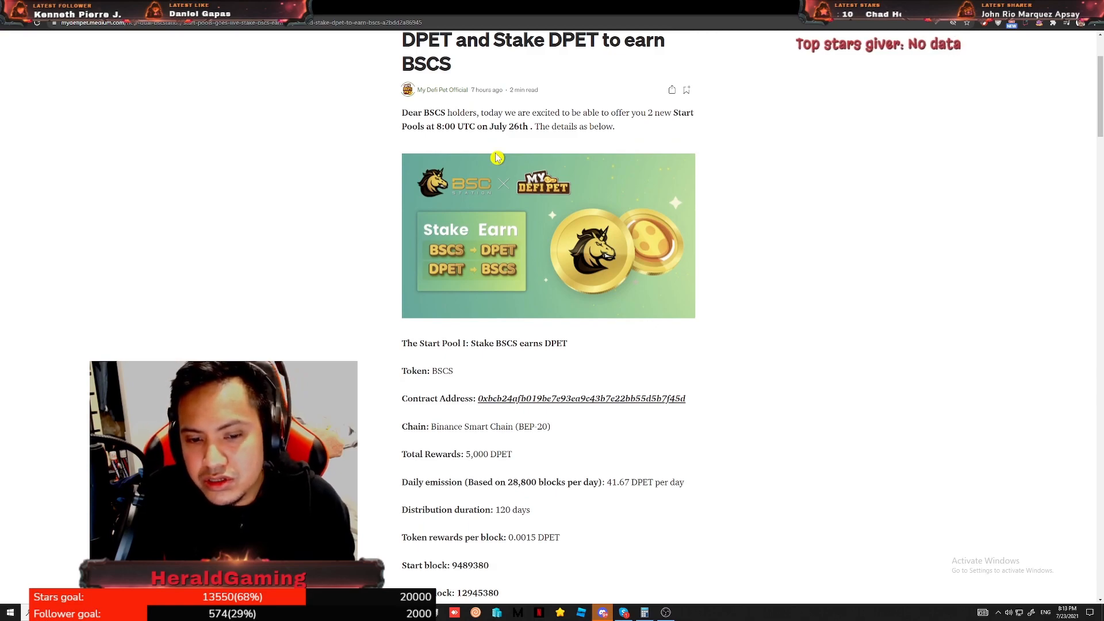
scroll(up, 3)
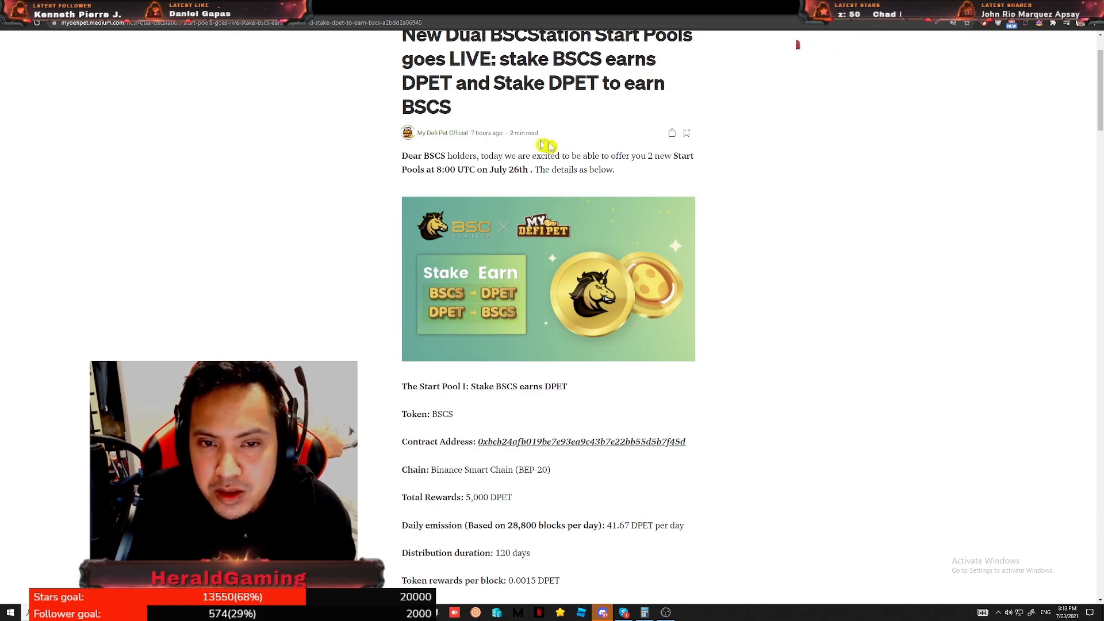
scroll(down, 3)
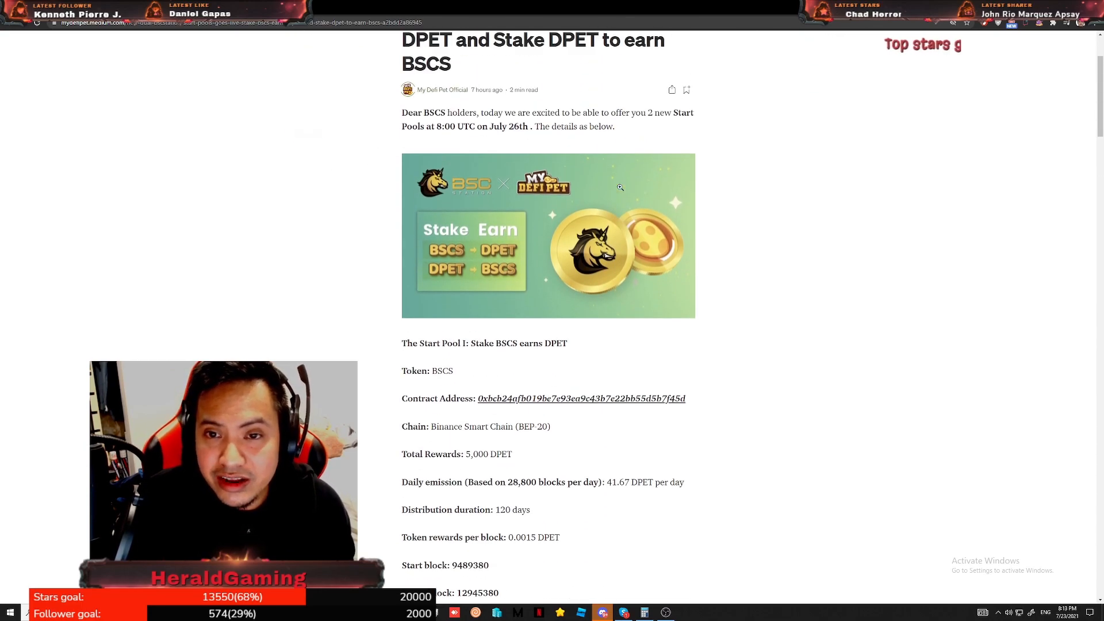
scroll(up, 3)
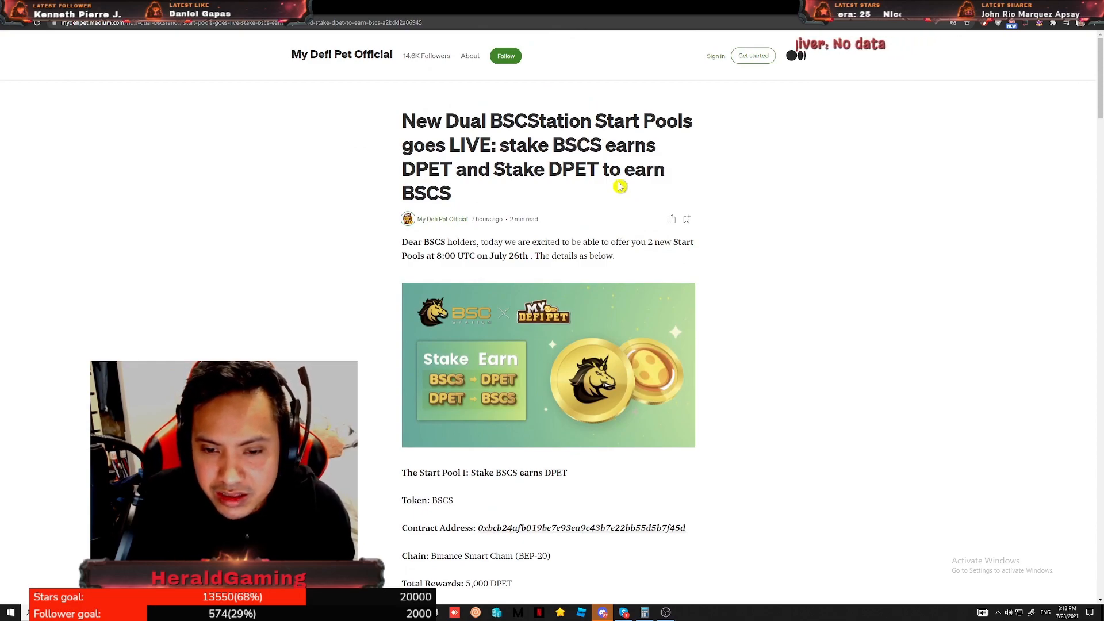
mouse_move(673, 214)
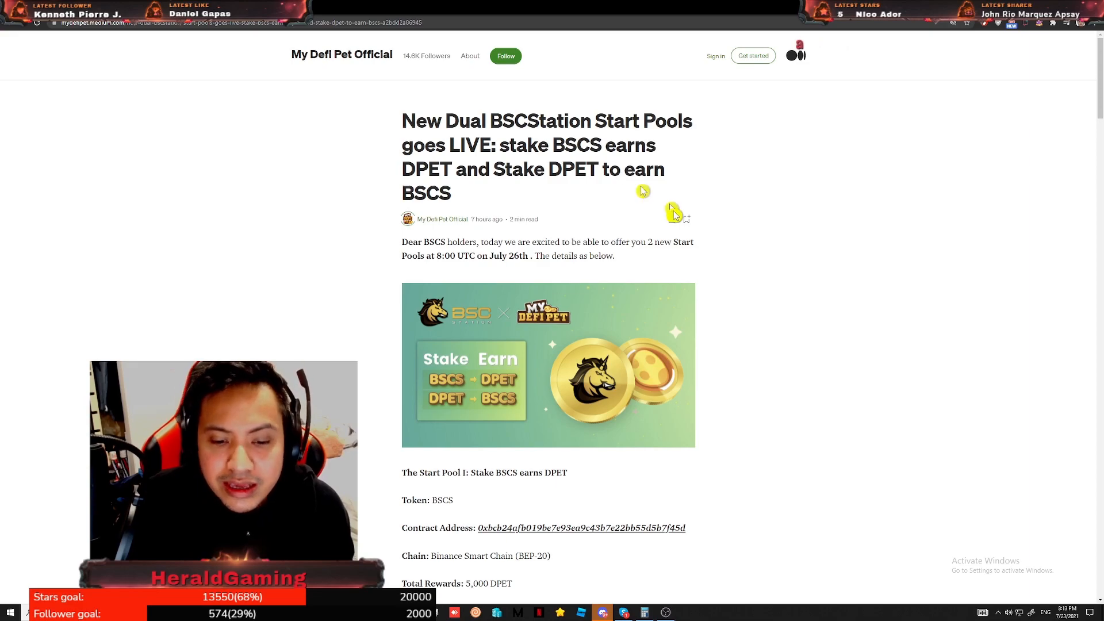
Step: Scroll through Start Pool II details down to the staking terms
scroll(down, 3)
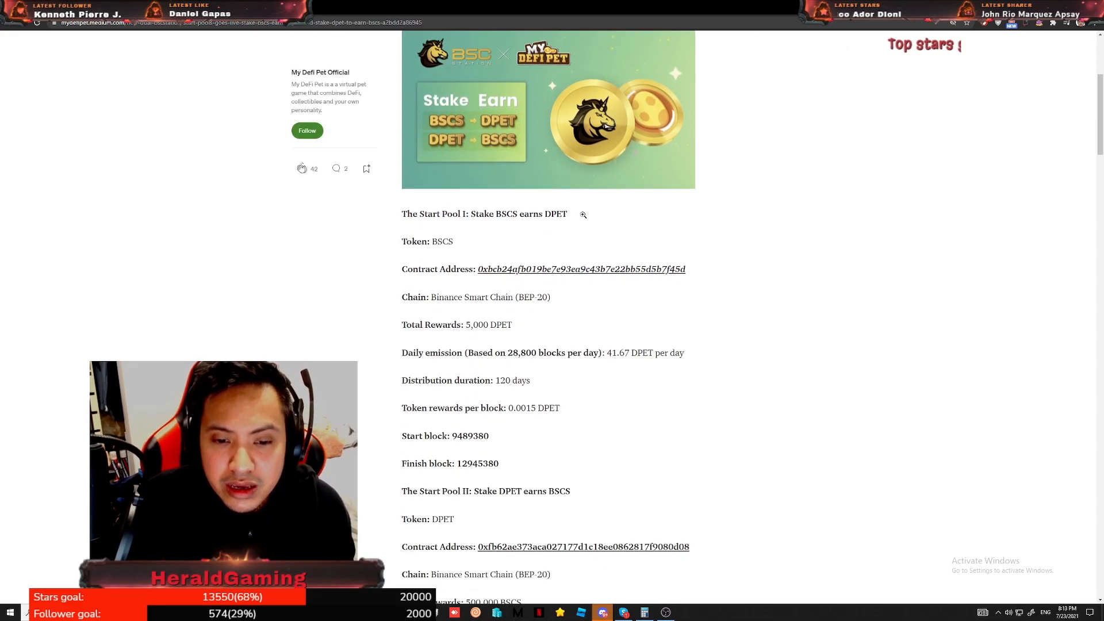
scroll(up, 3)
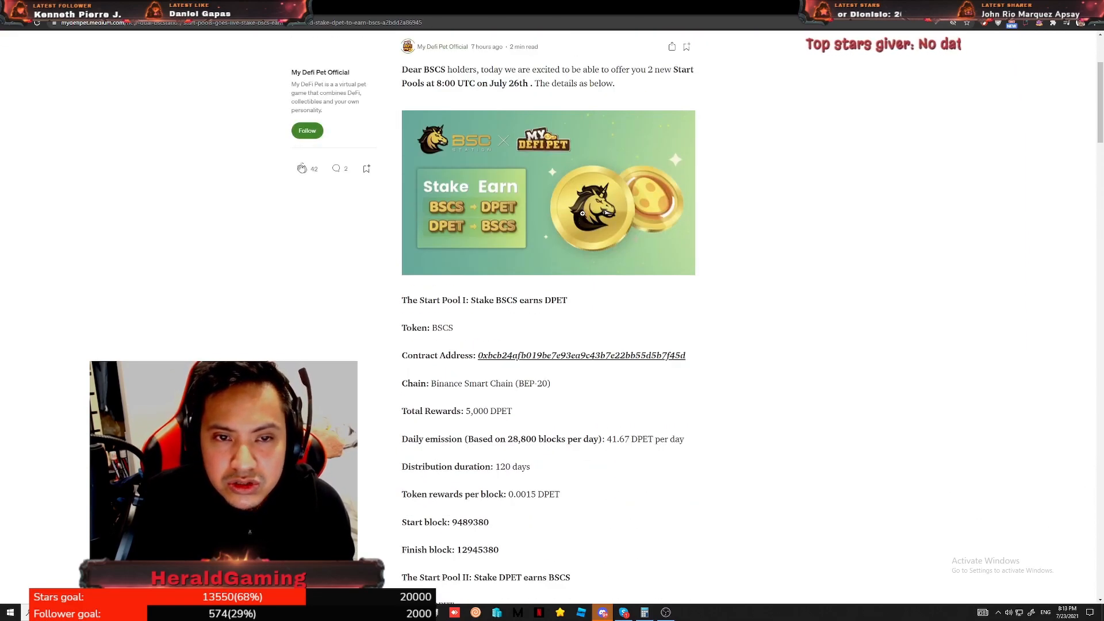
scroll(up, 3)
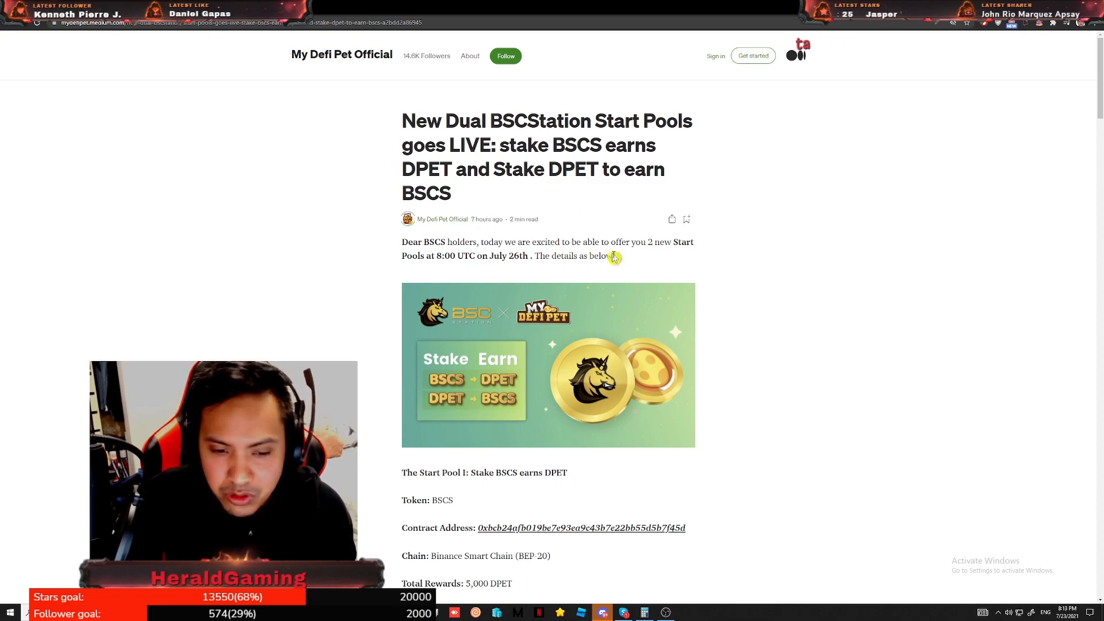
scroll(down, 3)
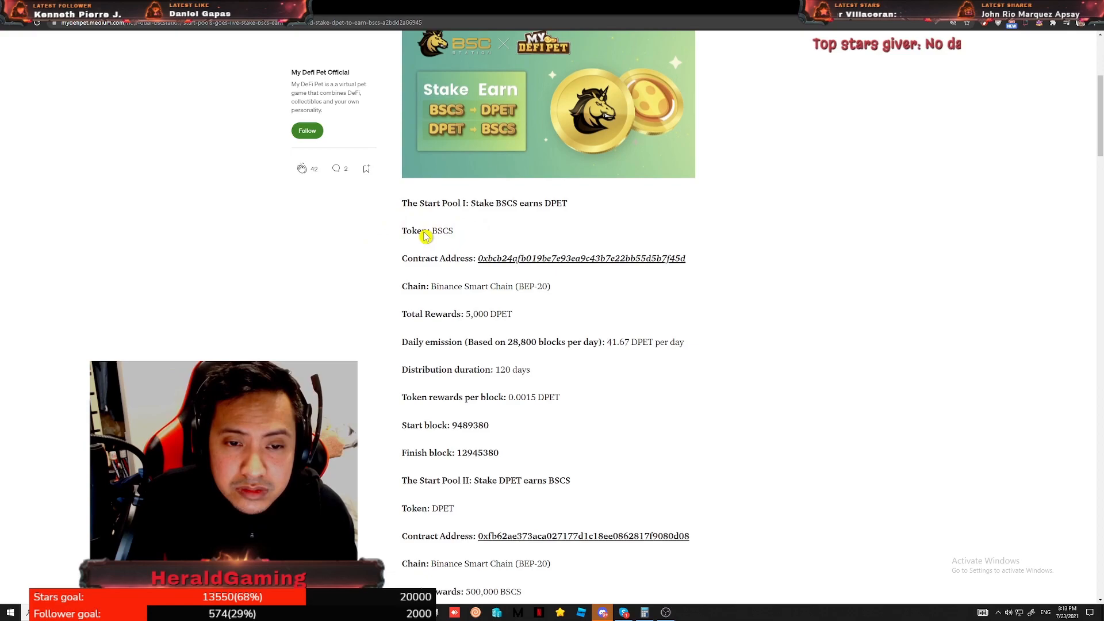
scroll(down, 3)
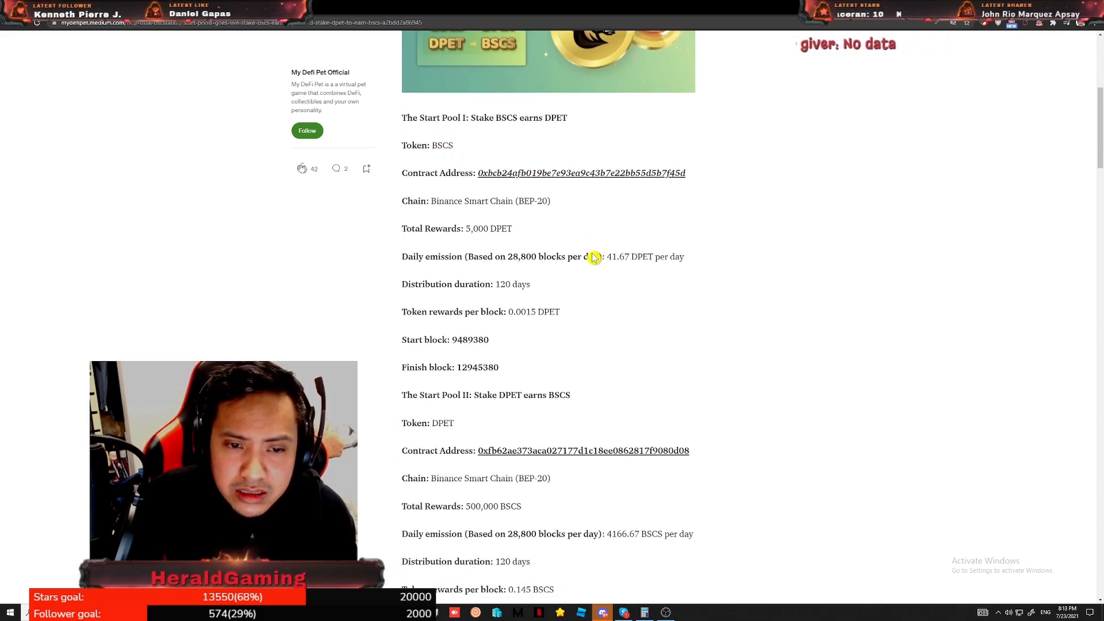
scroll(down, 3)
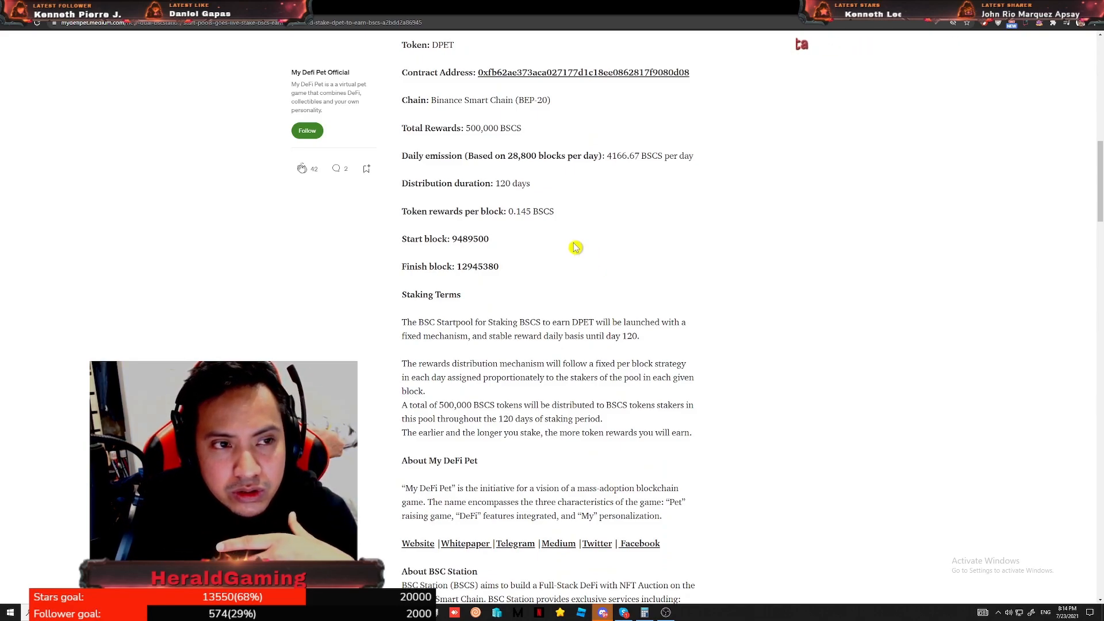
mouse_move(283, 79)
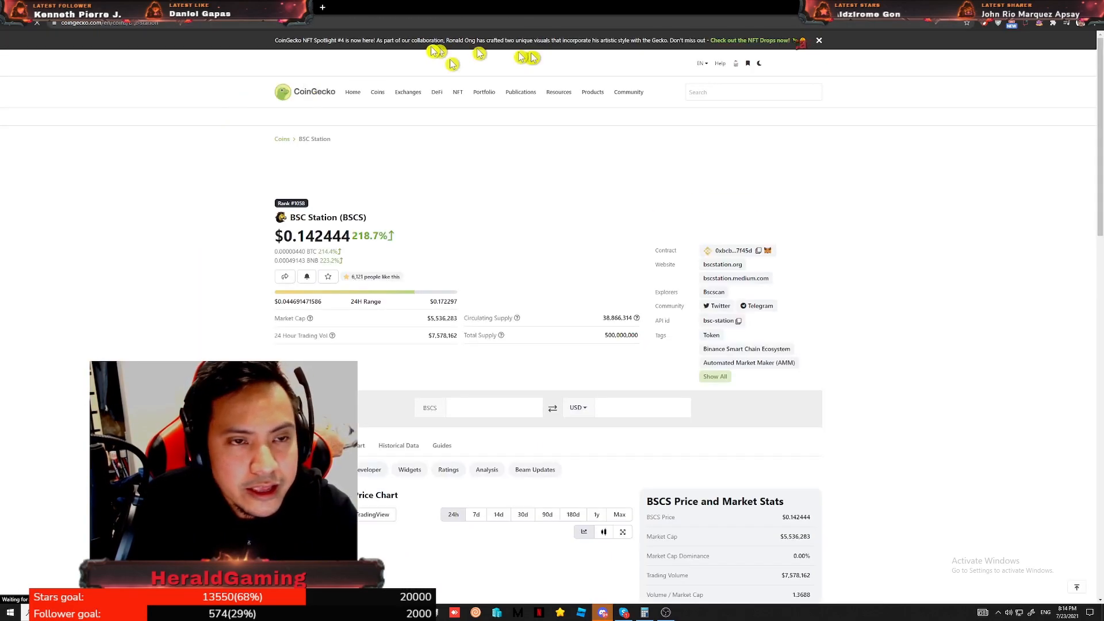
scroll(down, 3)
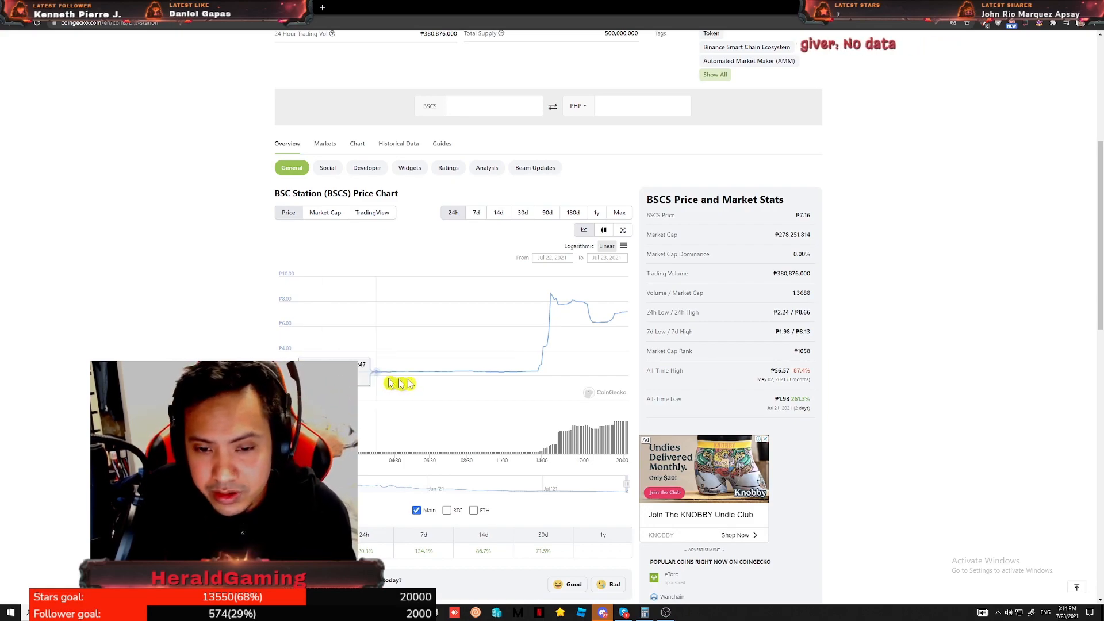
mouse_move(558, 296)
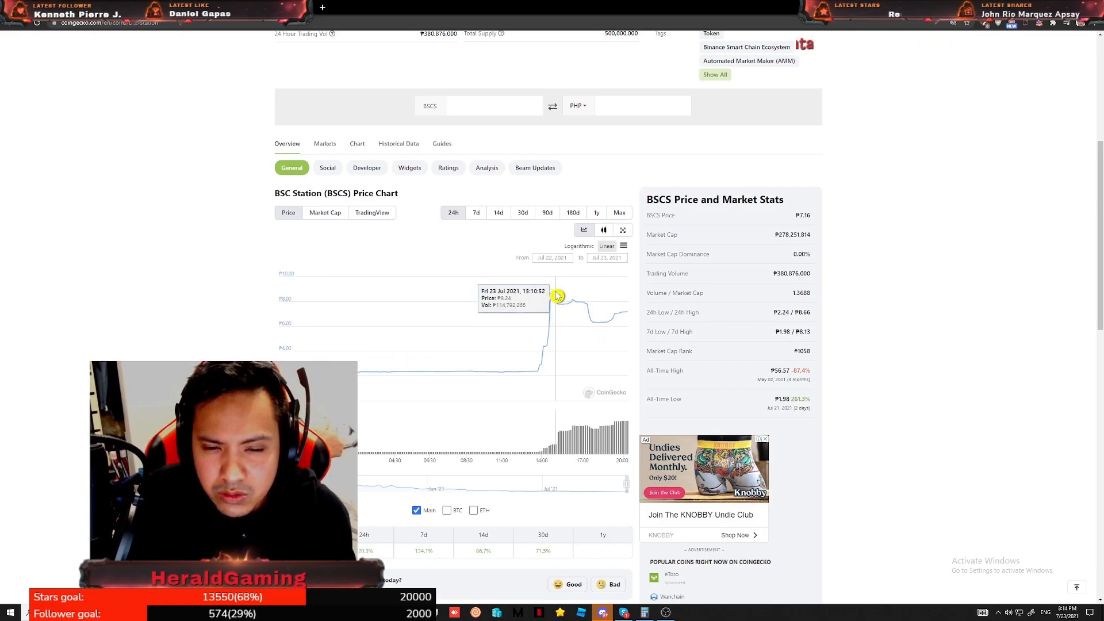
mouse_move(633, 326)
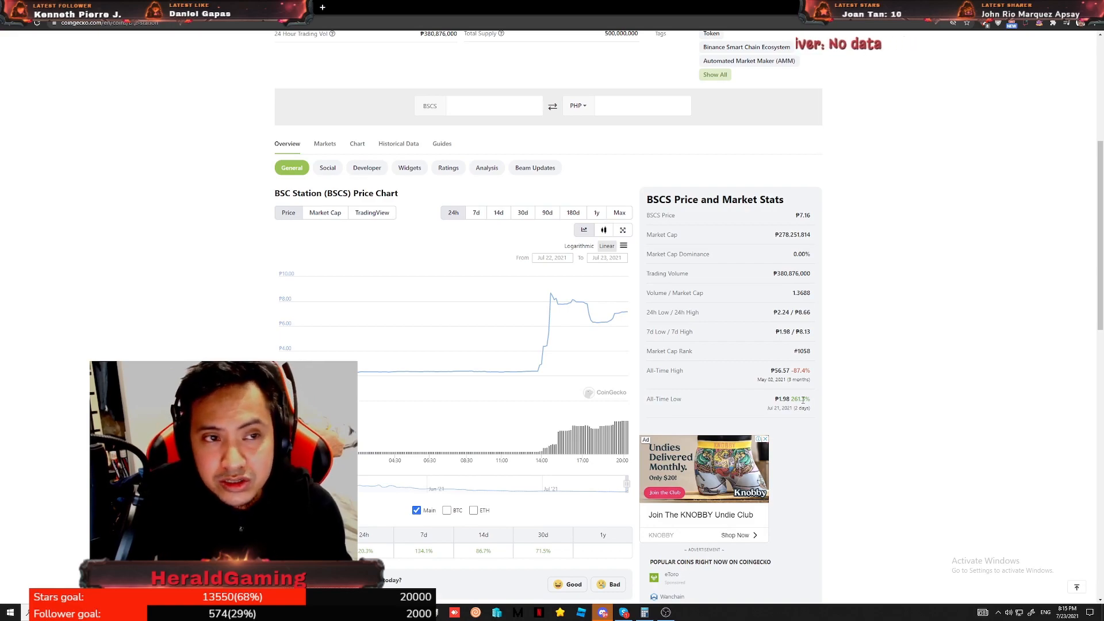
mouse_move(551, 309)
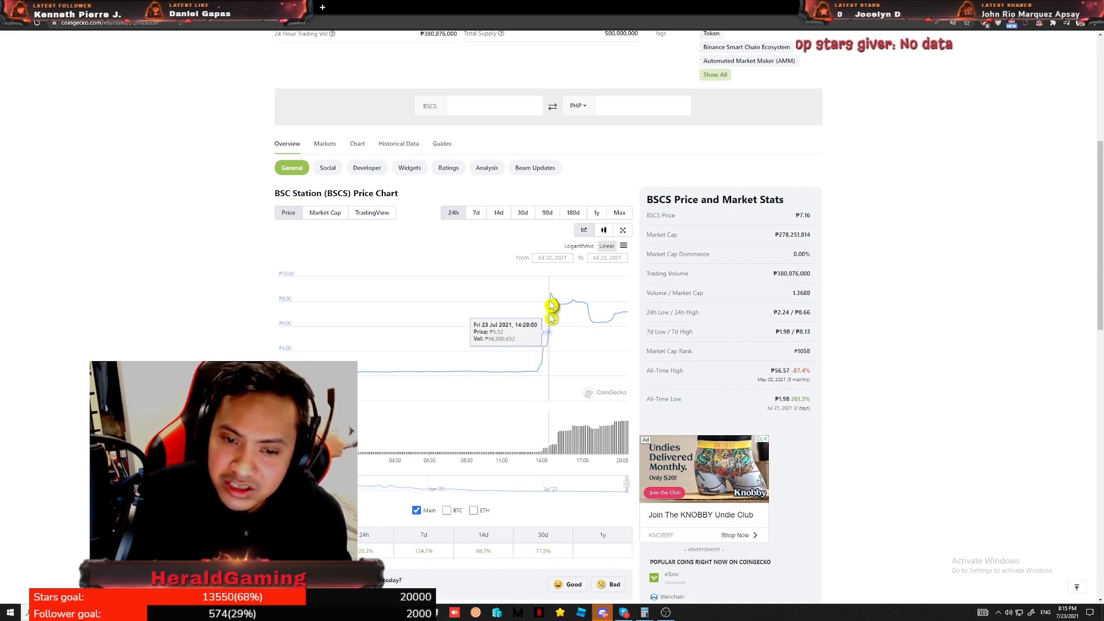
mouse_move(553, 298)
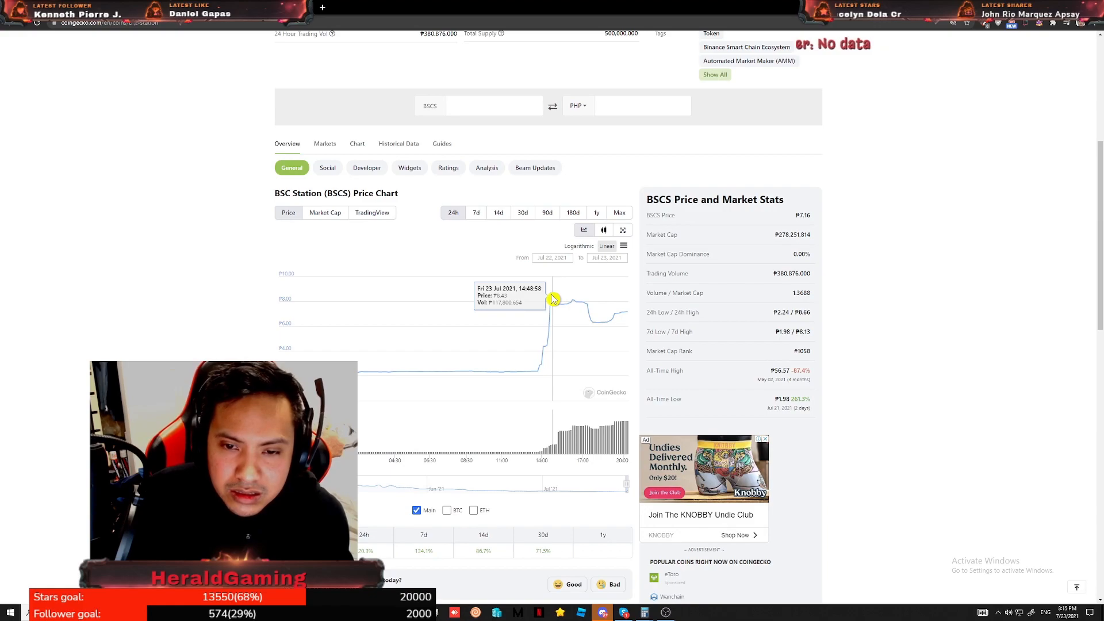
mouse_move(549, 297)
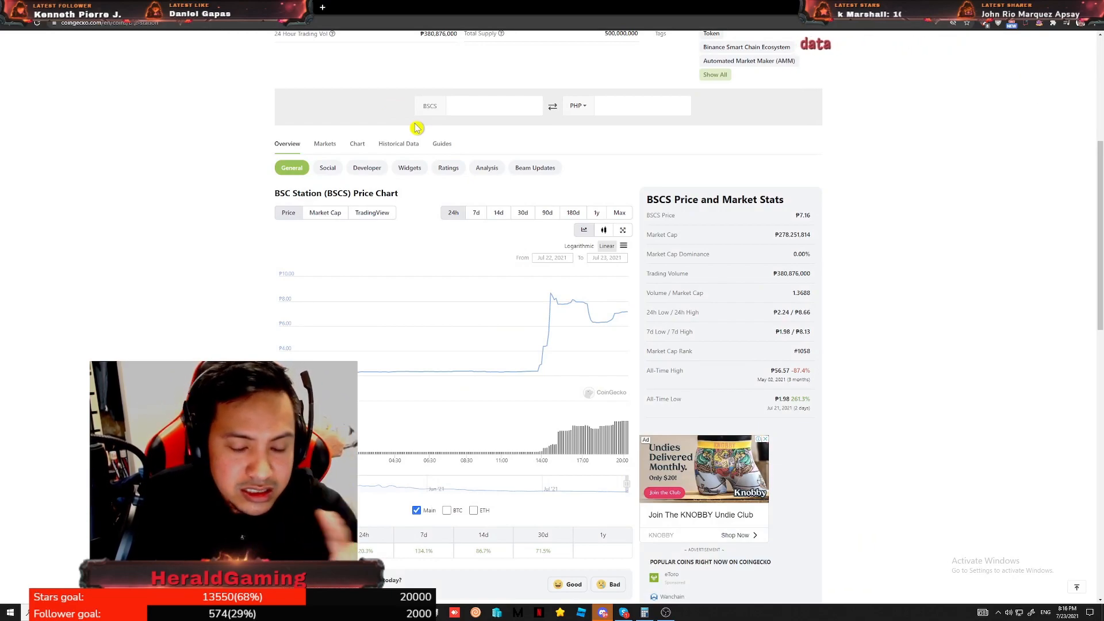
mouse_move(632, 353)
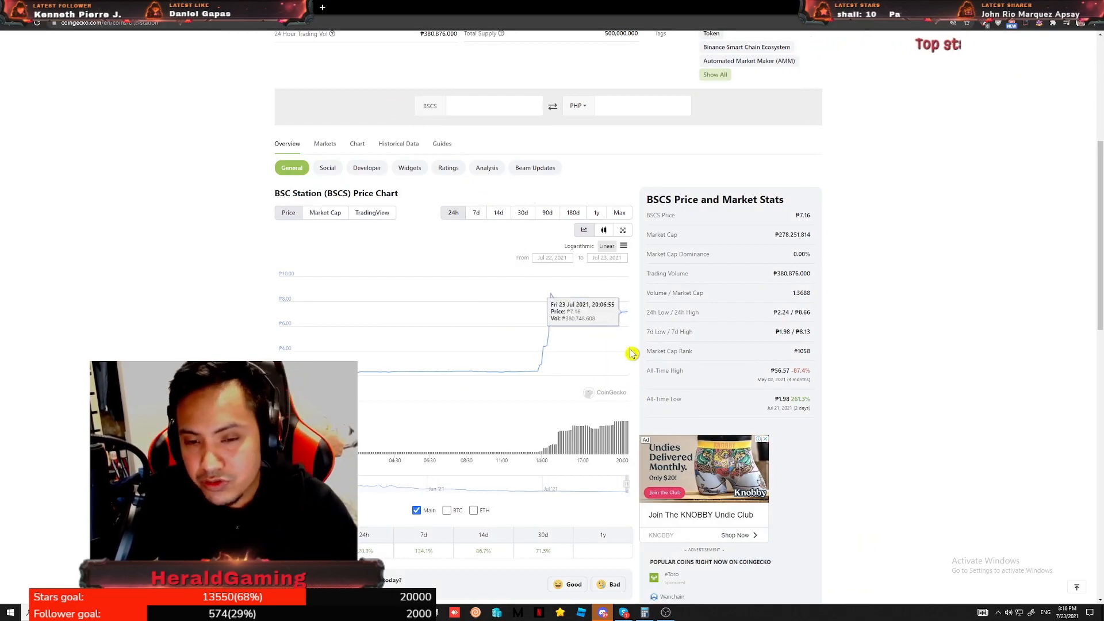
mouse_move(631, 317)
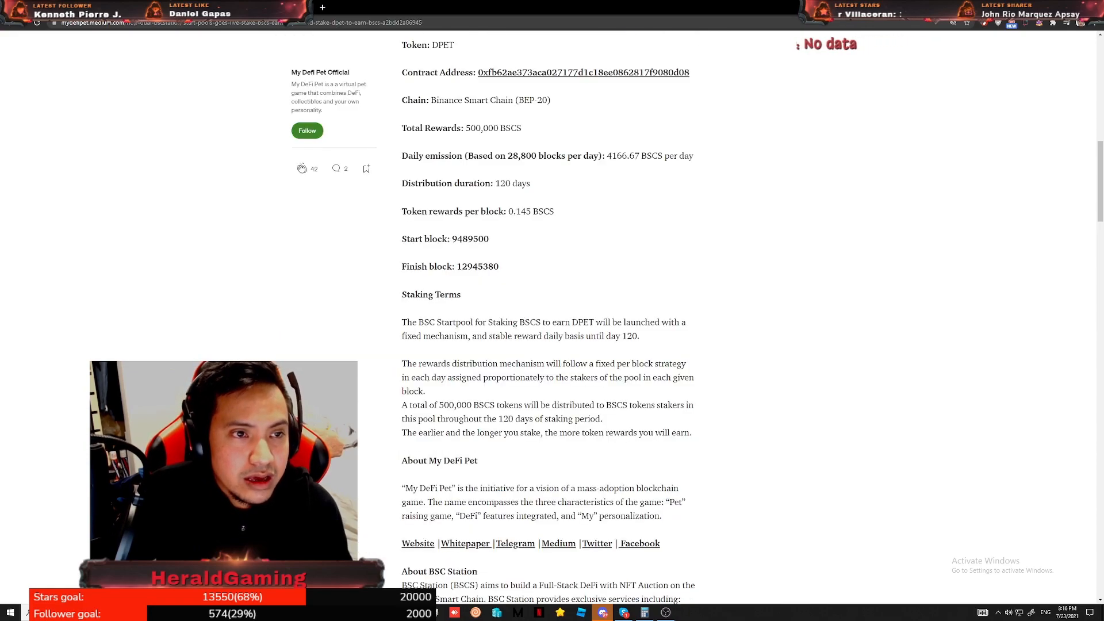
Step: Review the pool rewards and highlight the 120 days figure in the staking terms
scroll(up, 3)
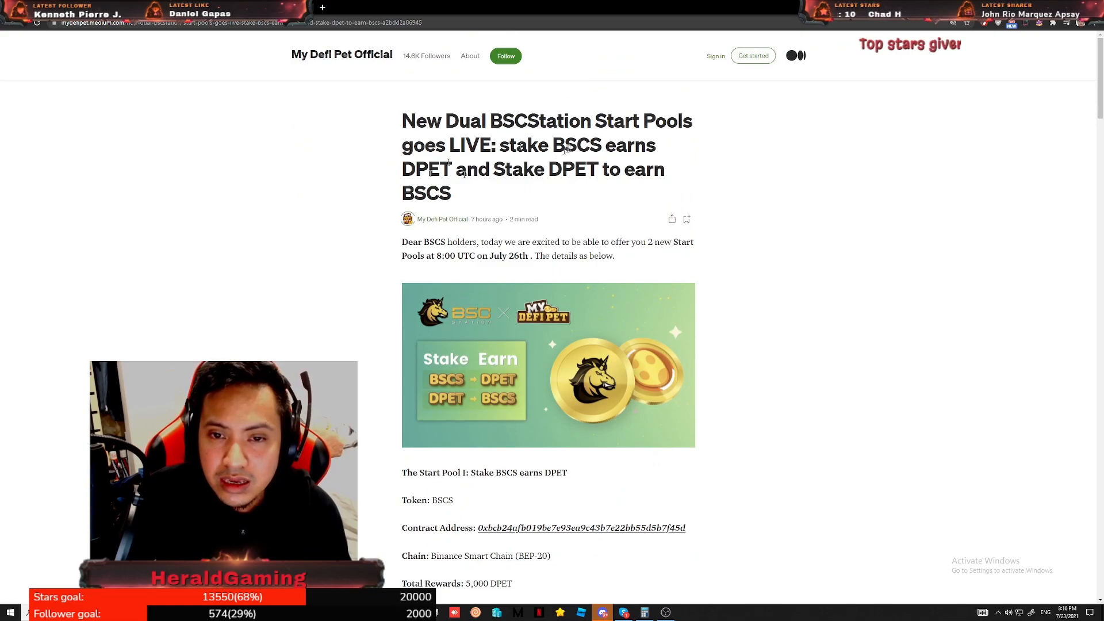
mouse_move(947, 205)
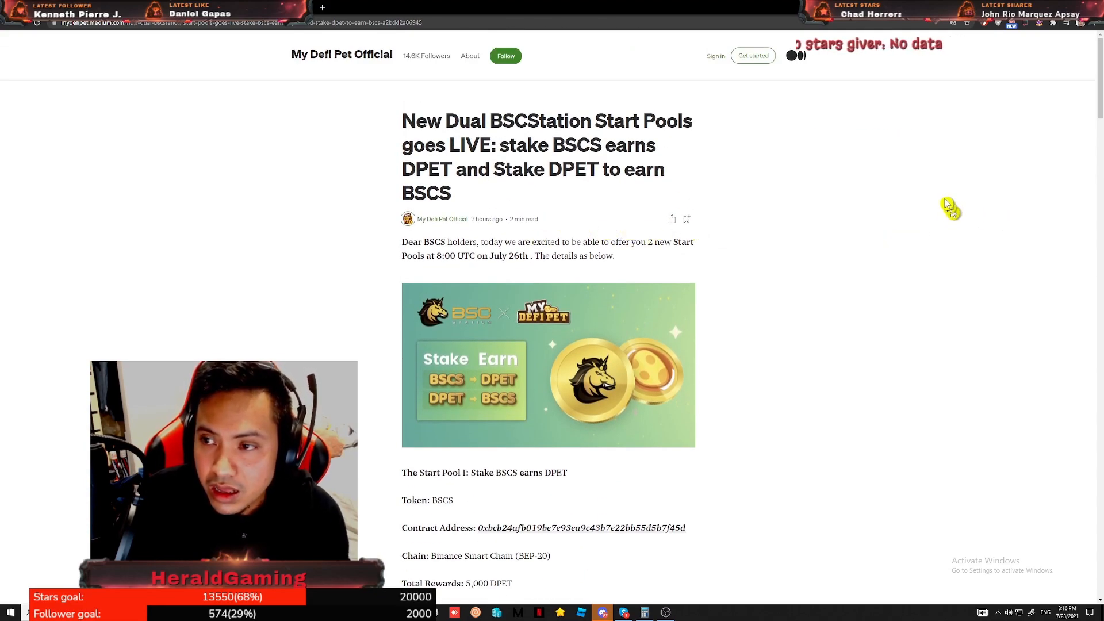
scroll(down, 3)
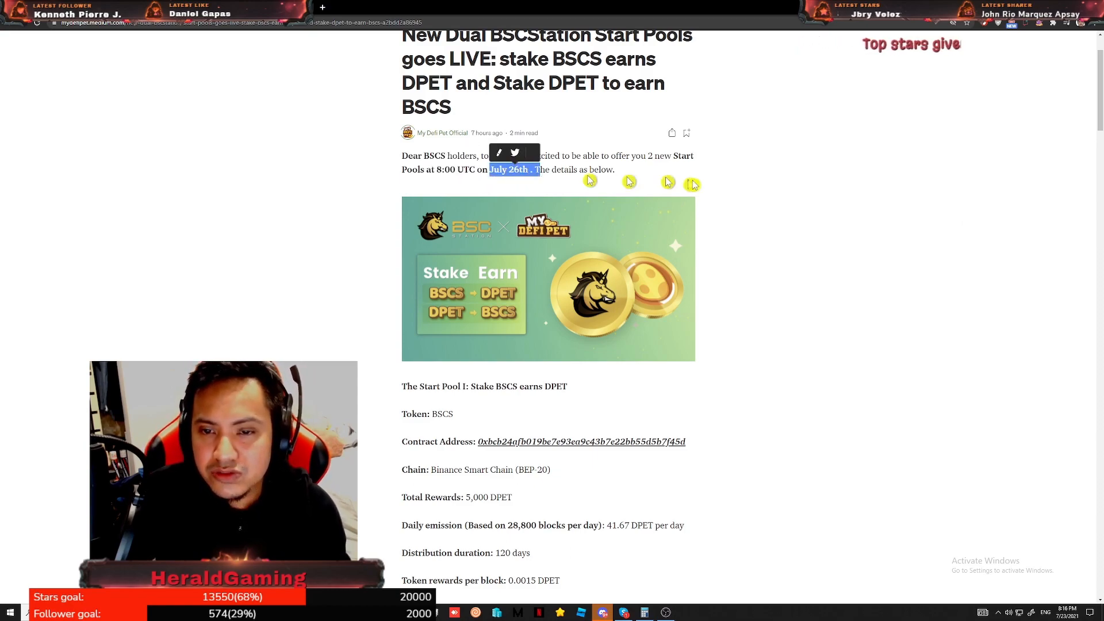
mouse_move(733, 211)
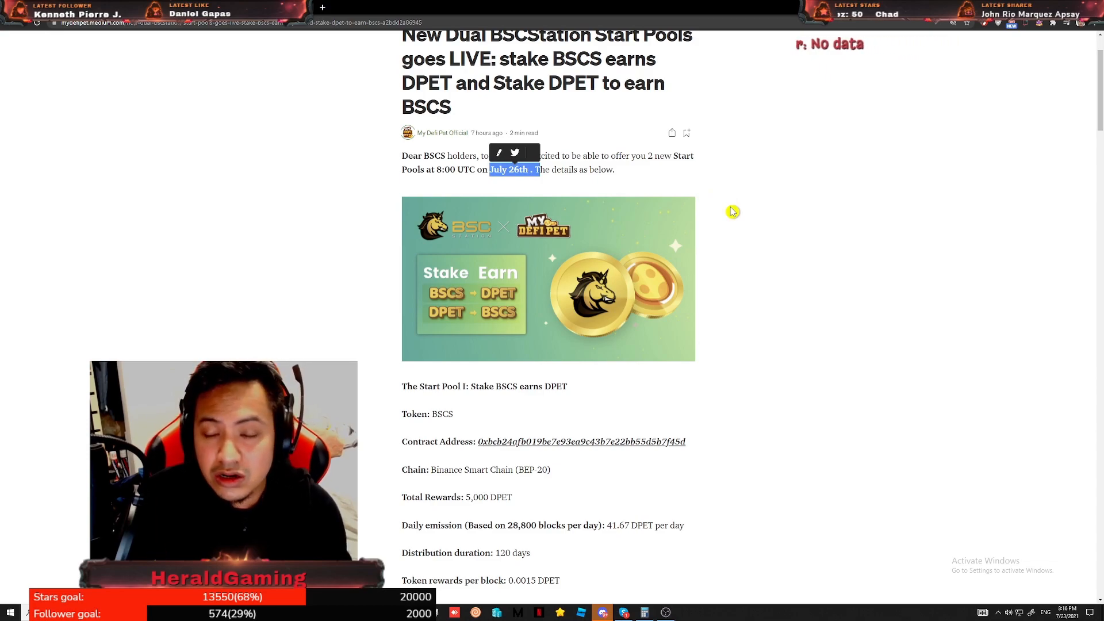
scroll(down, 3)
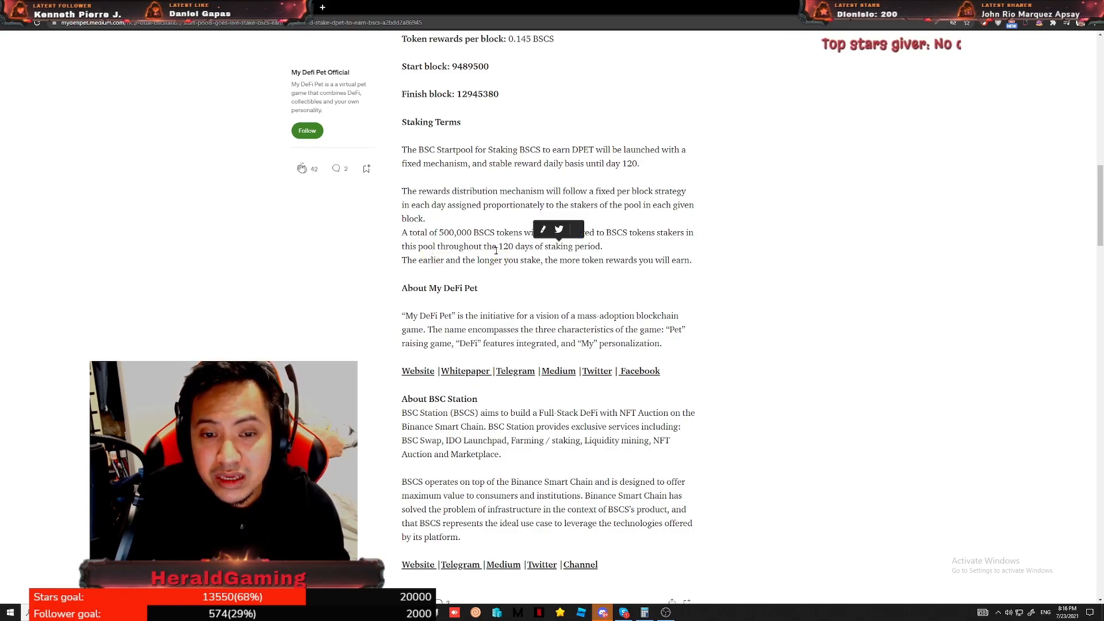
double_click(505, 246)
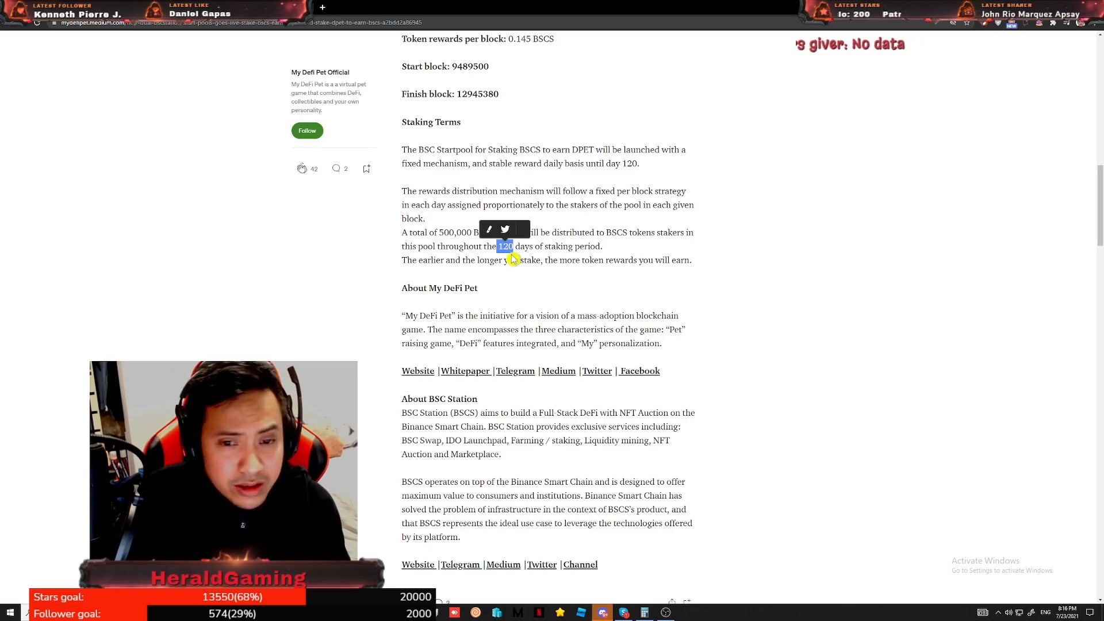
Step: Scroll back to the top of the article before leaving for a Binance search
scroll(up, 3)
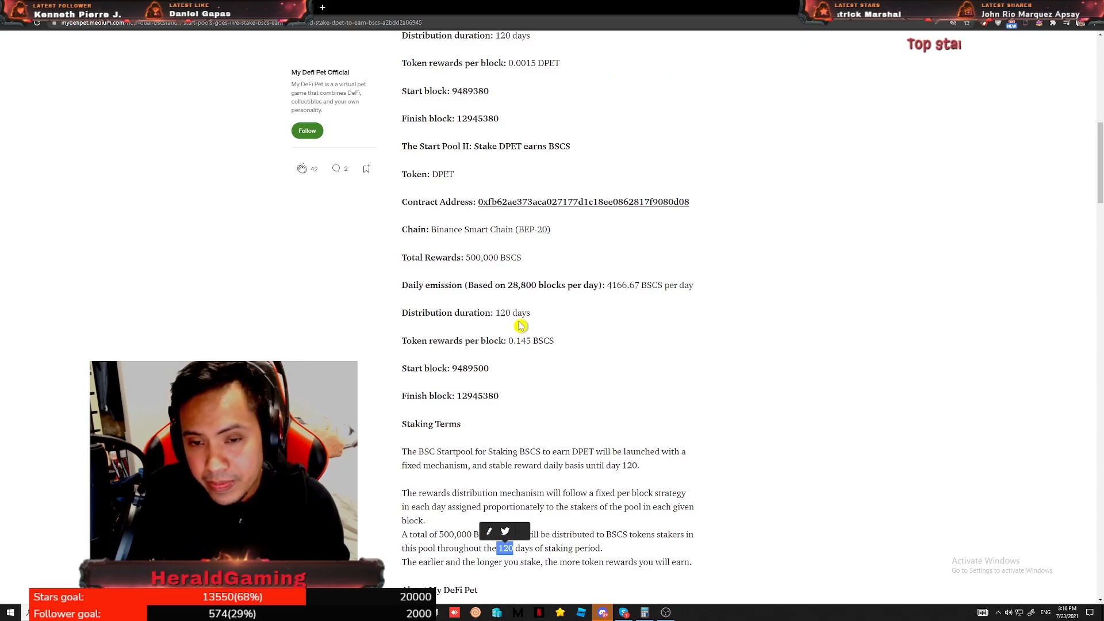
scroll(up, 3)
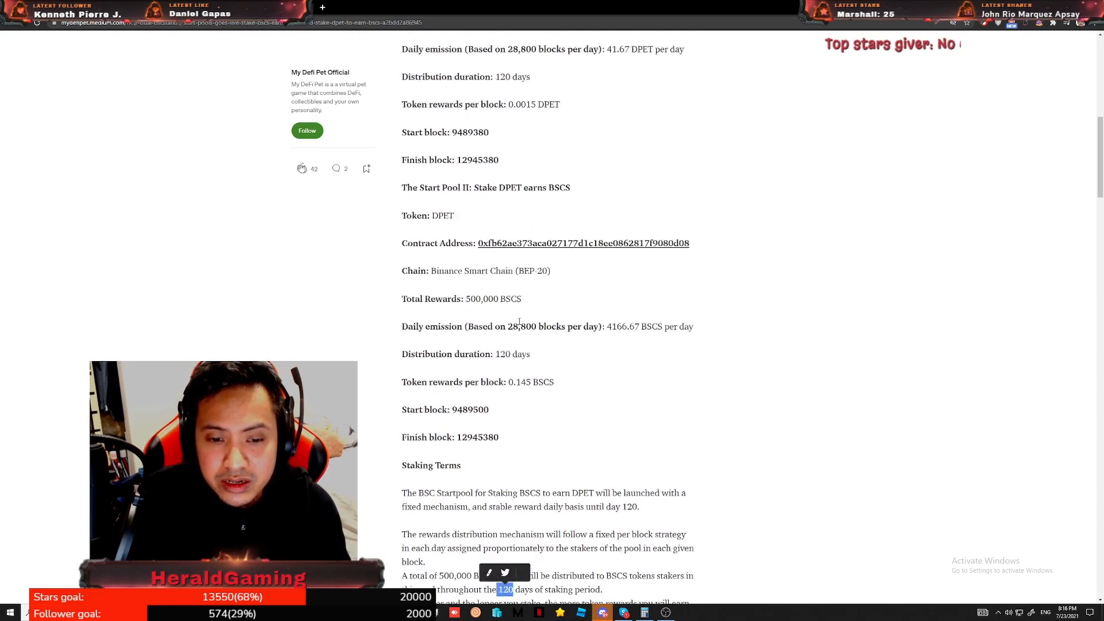
scroll(up, 3)
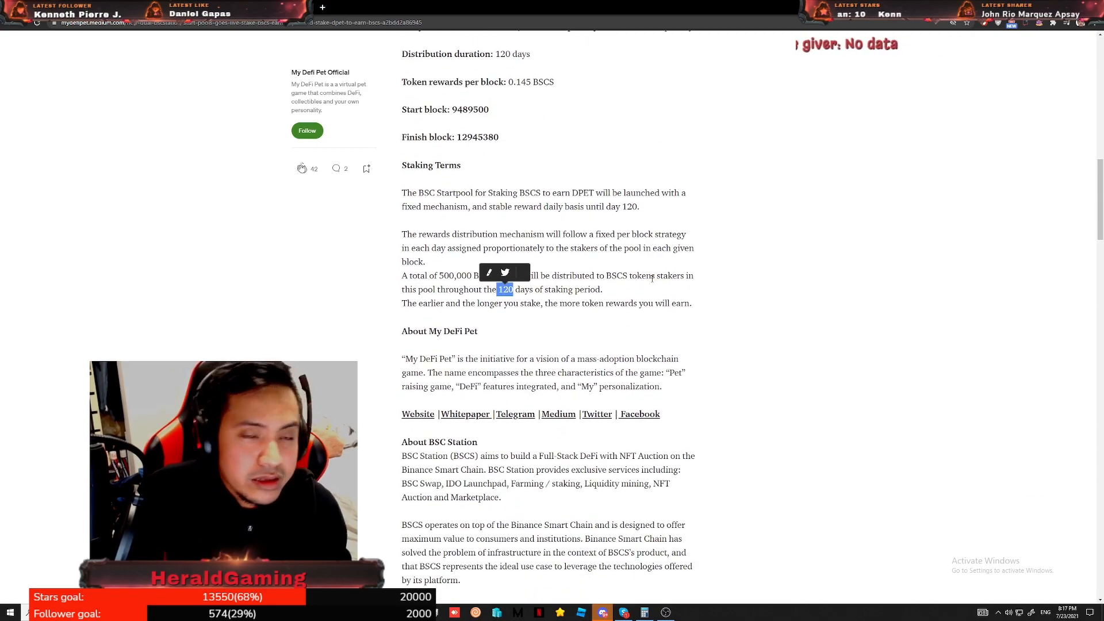
scroll(up, 3)
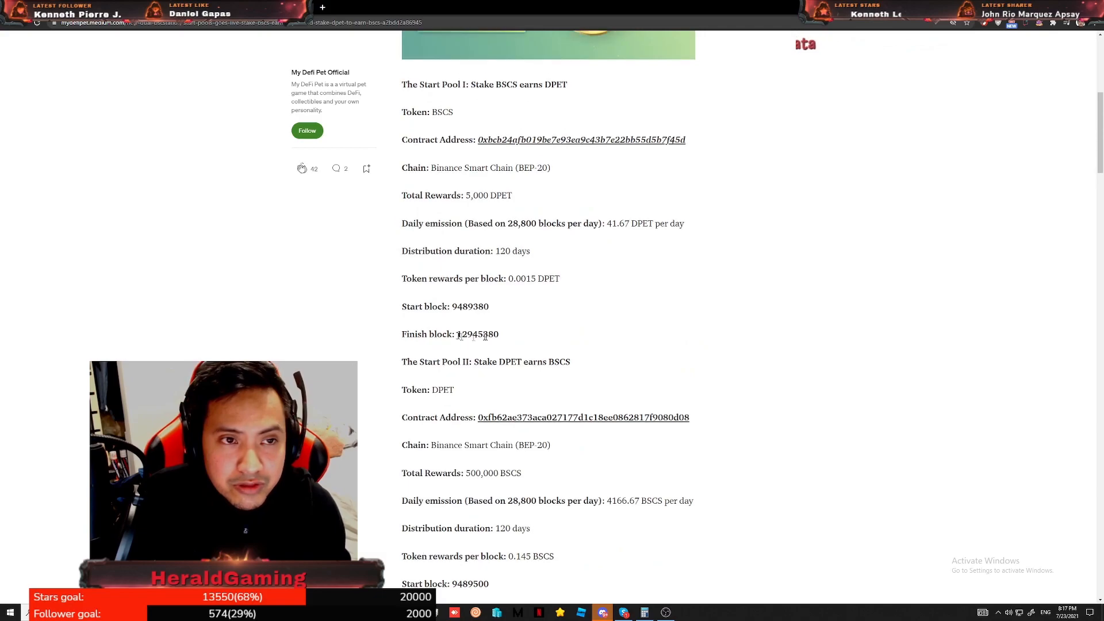
scroll(up, 3)
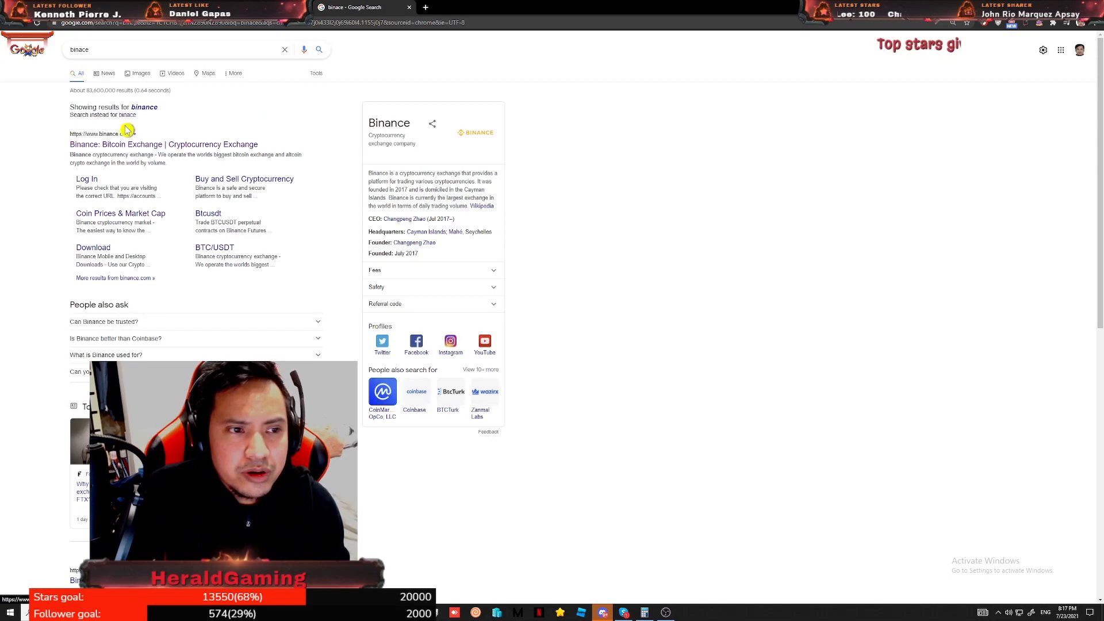
Step: Open Binance, go to the Fiat and Spot wallet and start a BNB withdrawal
click(164, 144)
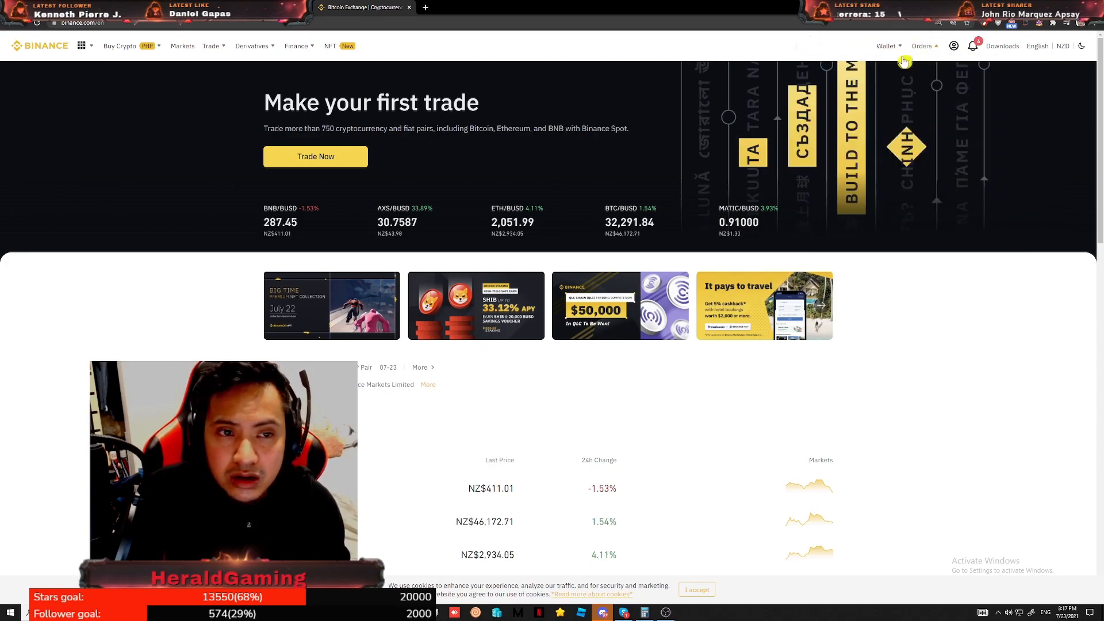
click(887, 46)
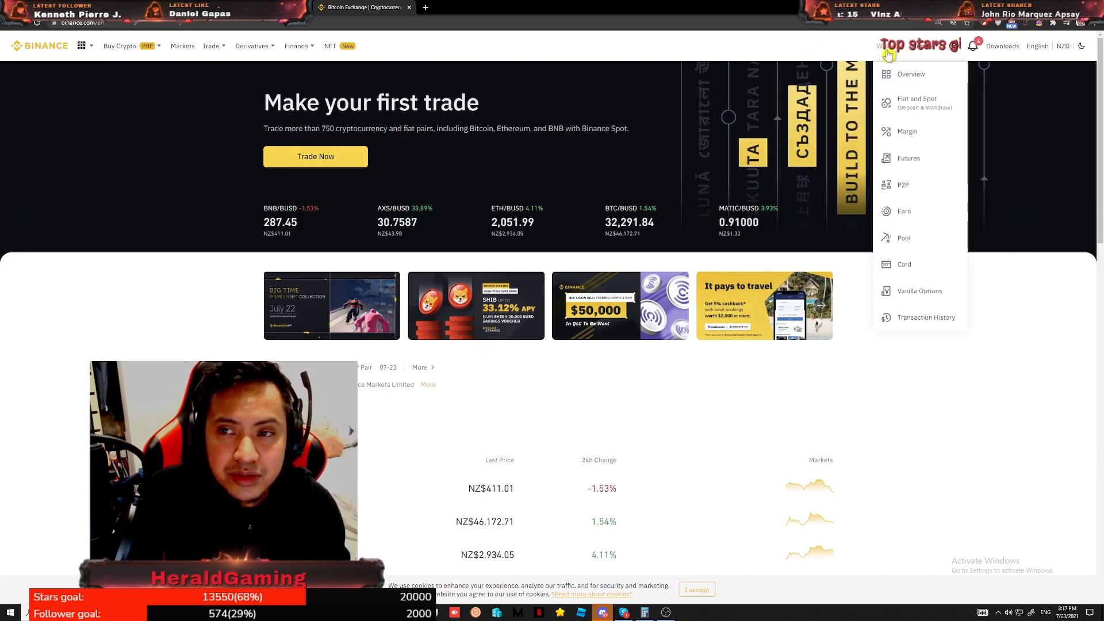
click(119, 46)
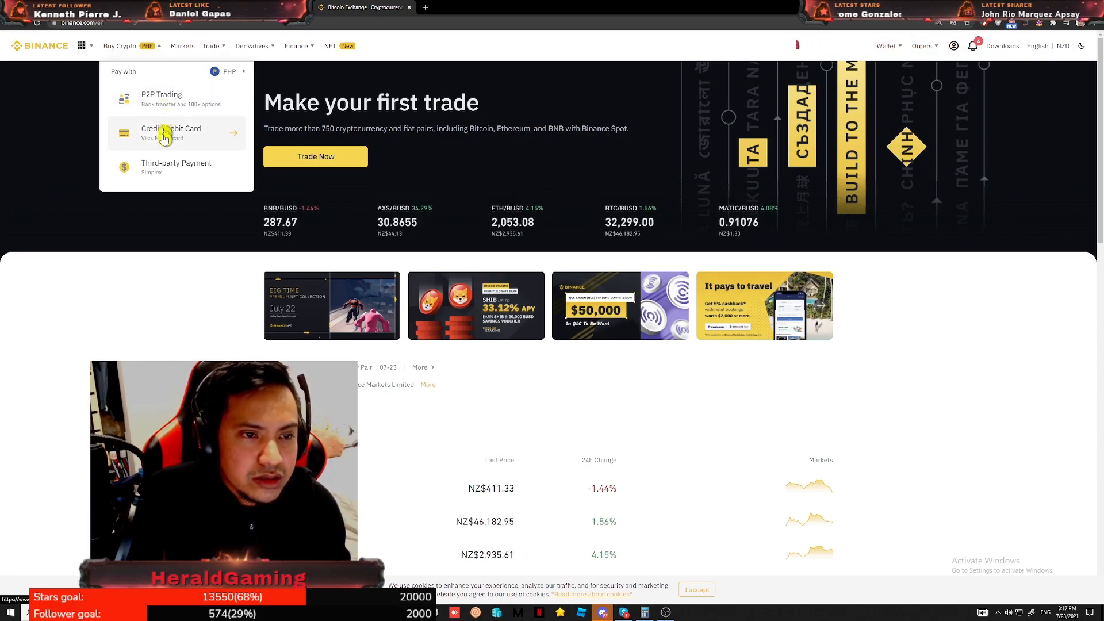
click(84, 46)
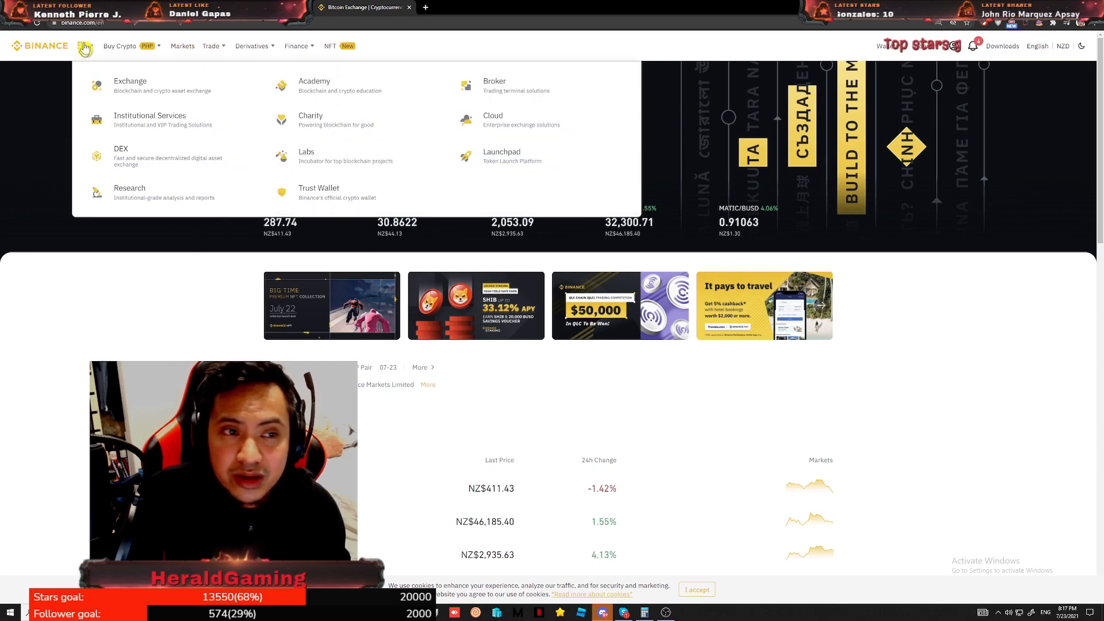
click(119, 46)
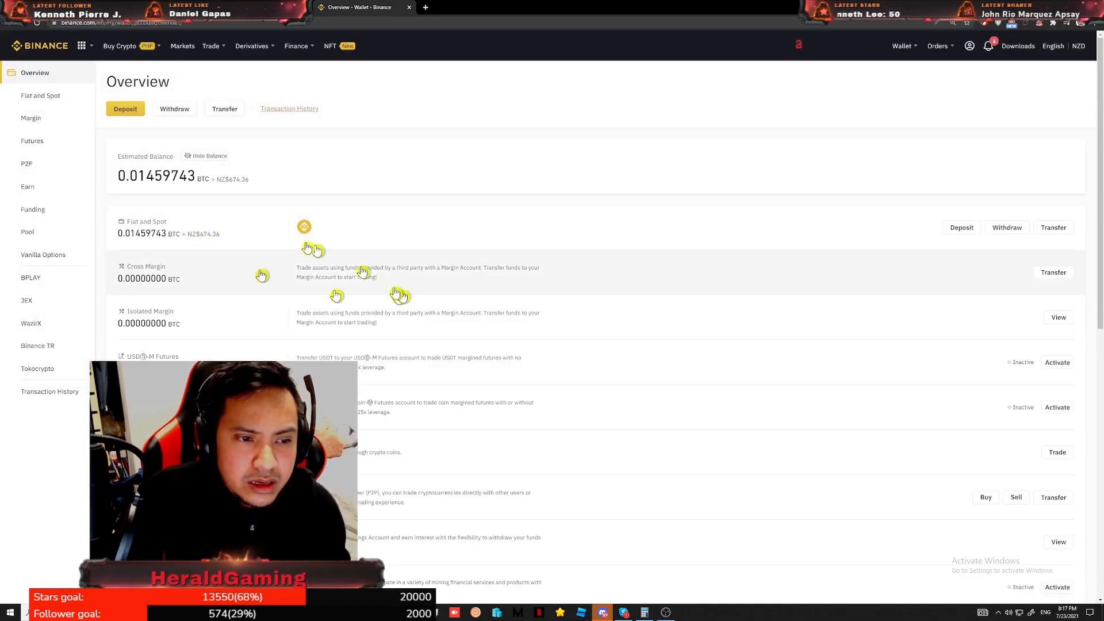
click(40, 96)
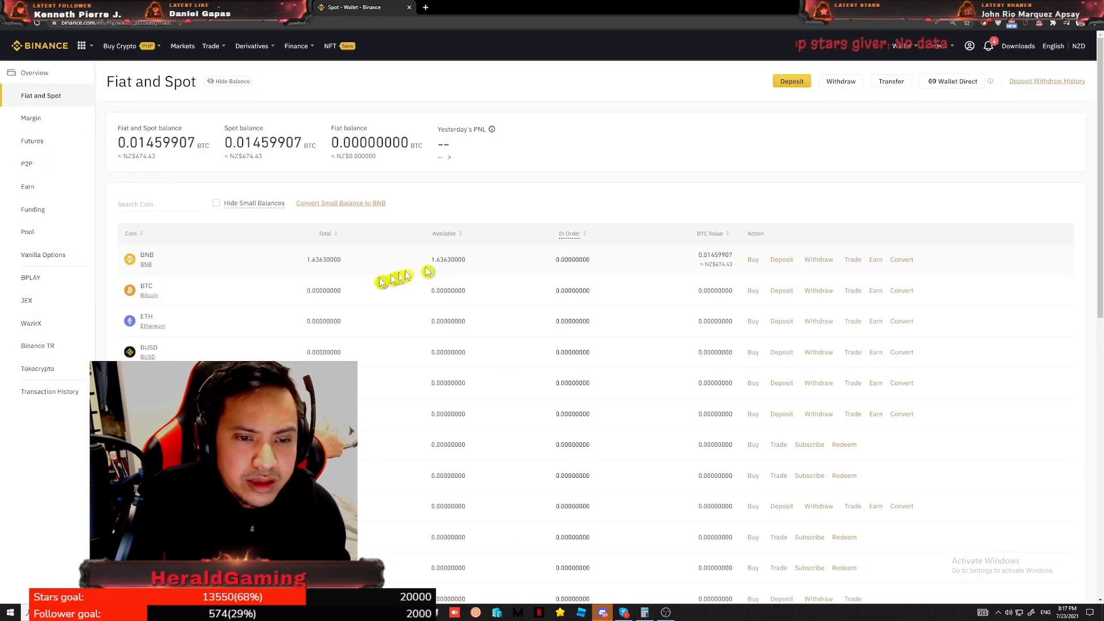
mouse_move(348, 259)
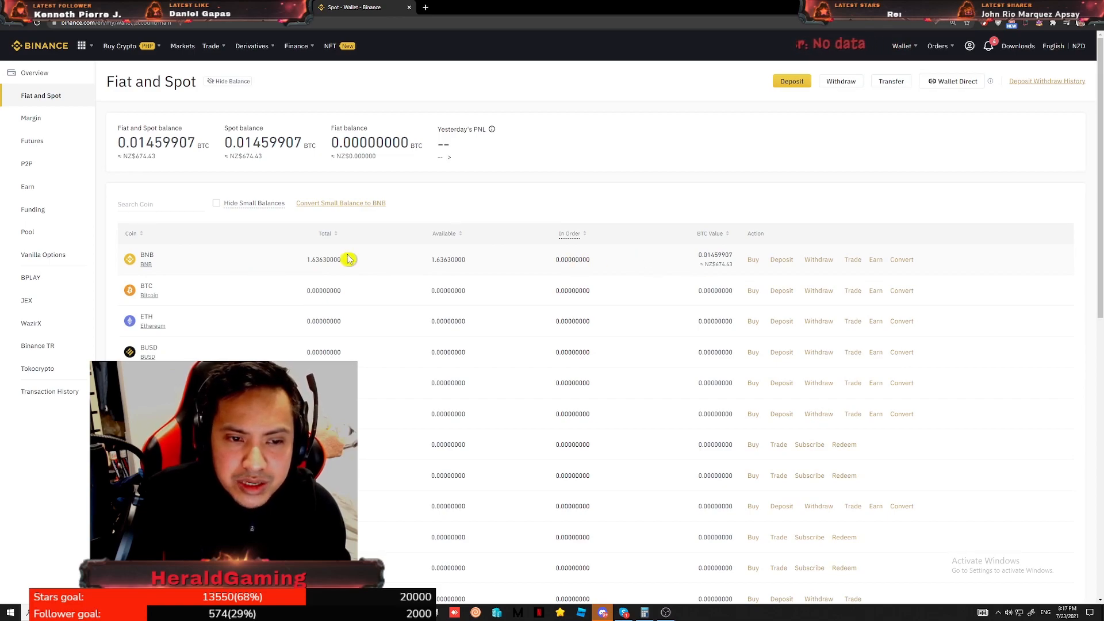
click(818, 259)
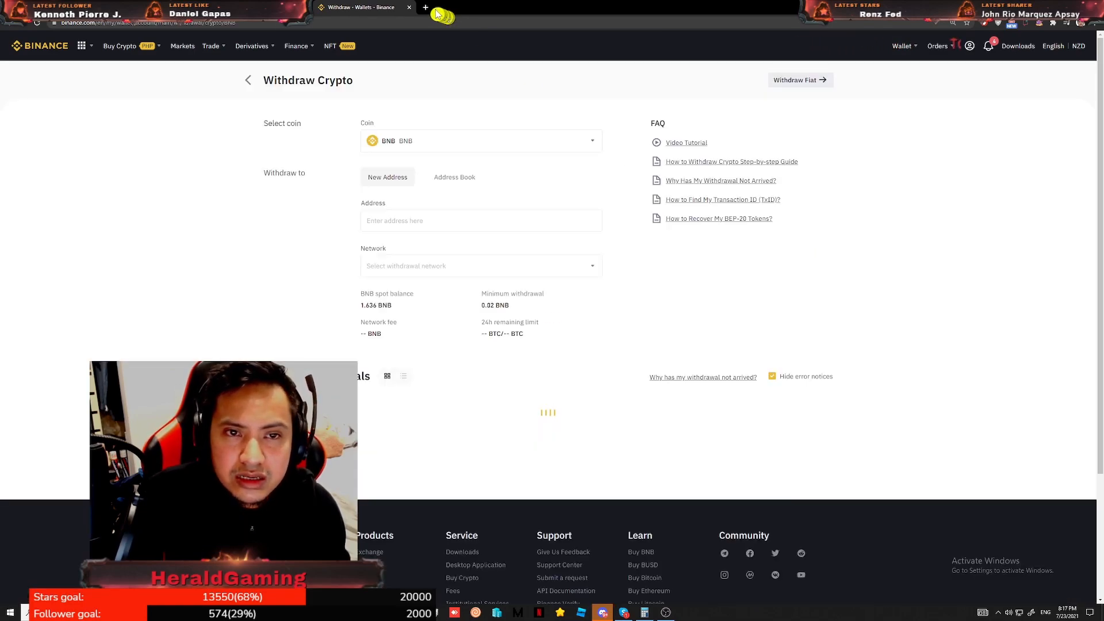
Step: Open MetaMask in a new tab to copy the wallet address
click(424, 7)
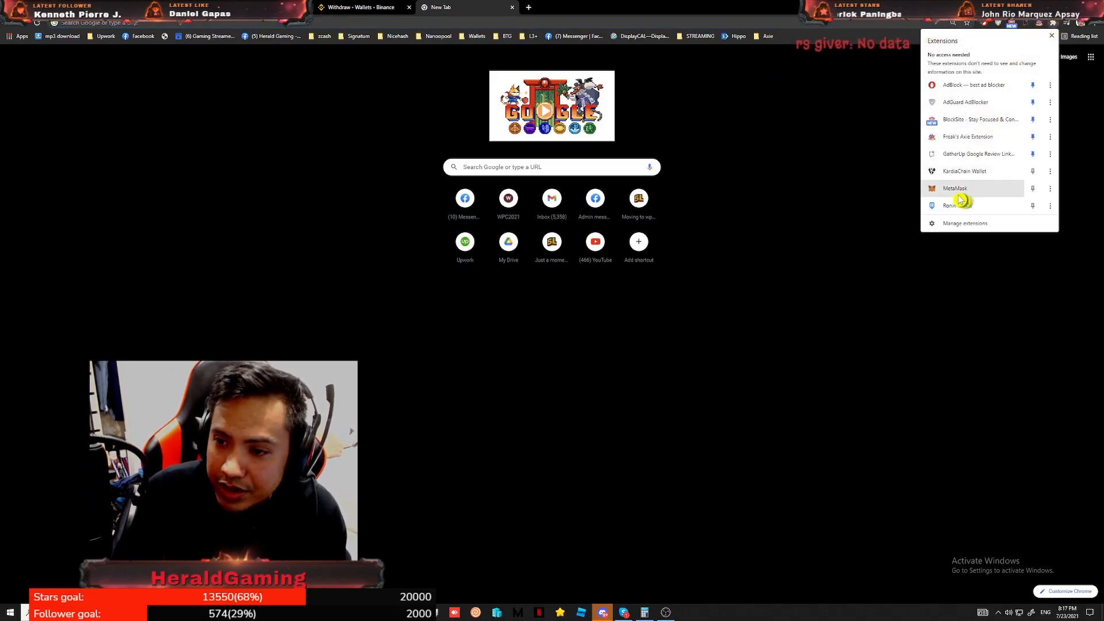
click(956, 187)
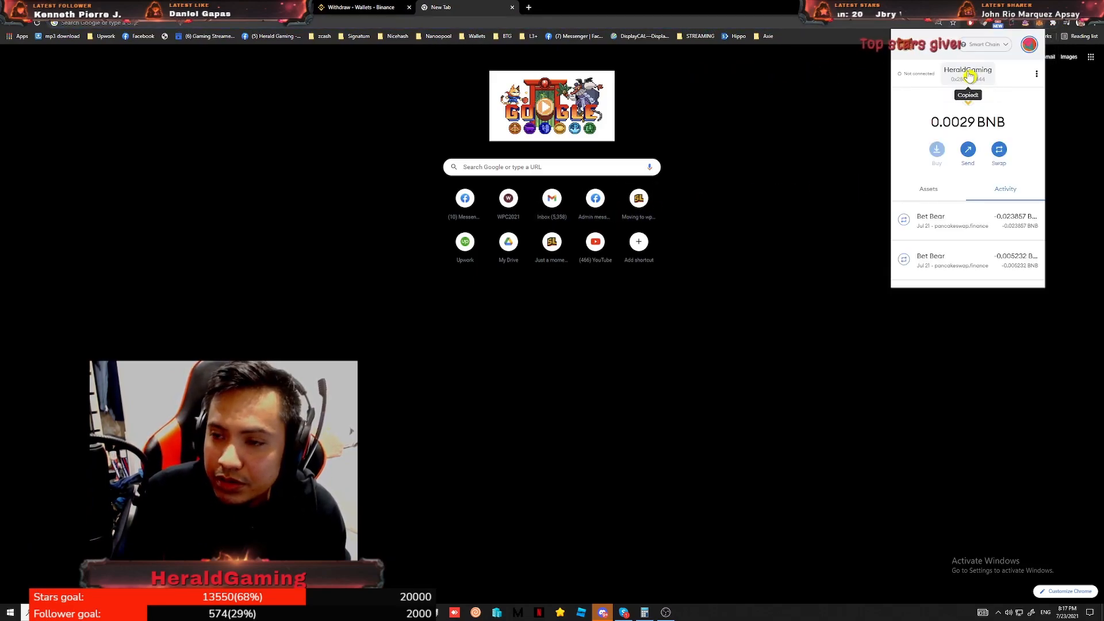
mouse_move(355, 7)
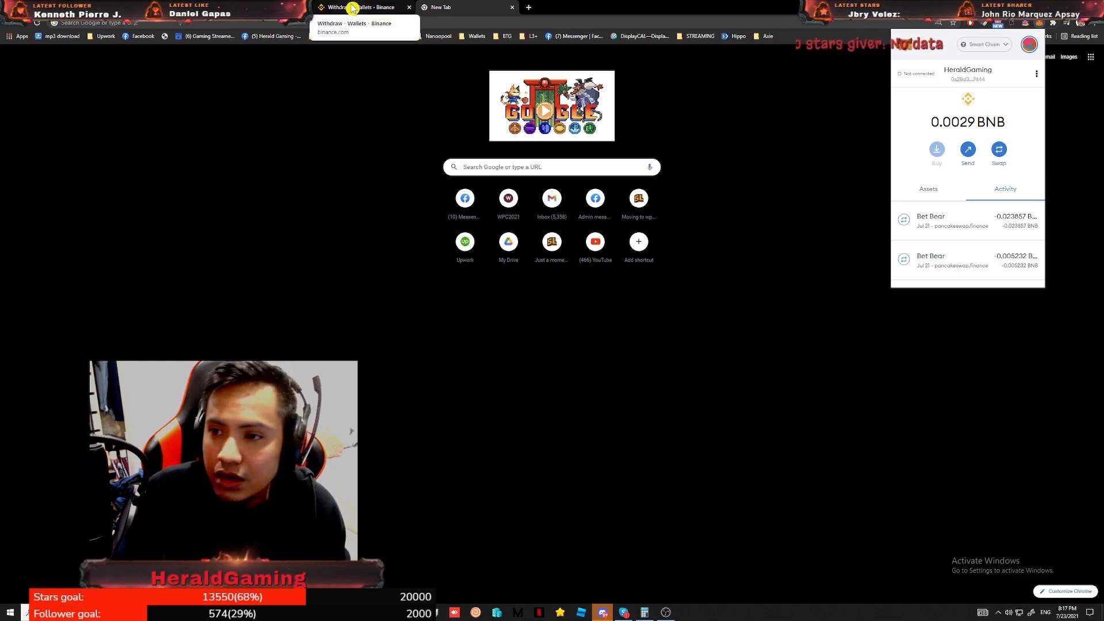
Step: Fill the withdrawal with the MetaMask address on BSC (BEP20) and the MAX amount of 1.6363 BNB
click(364, 7)
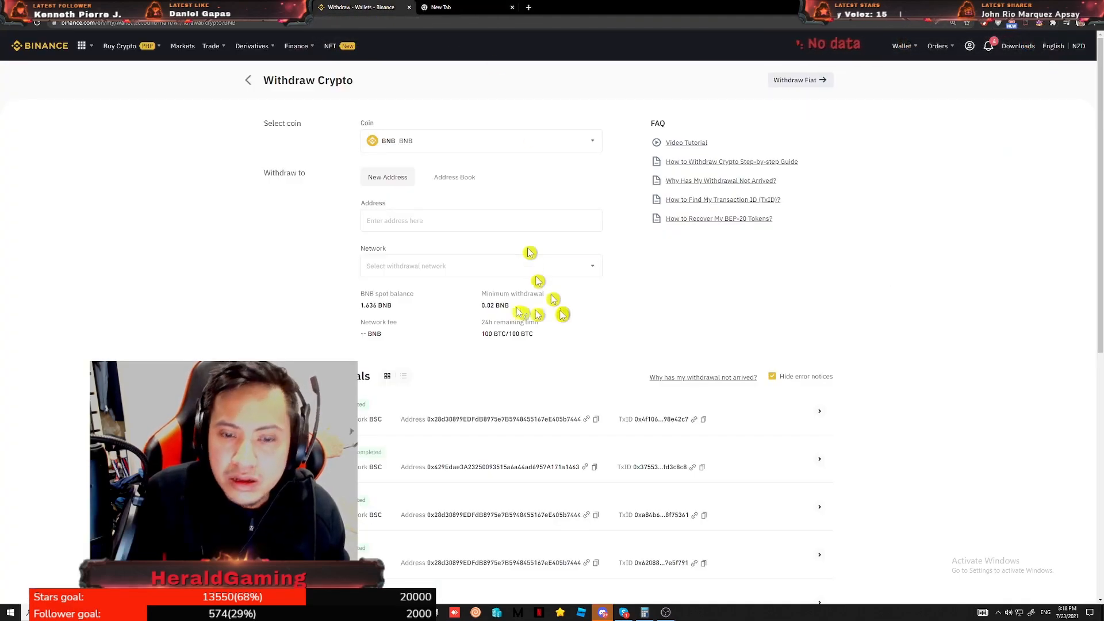
click(481, 221)
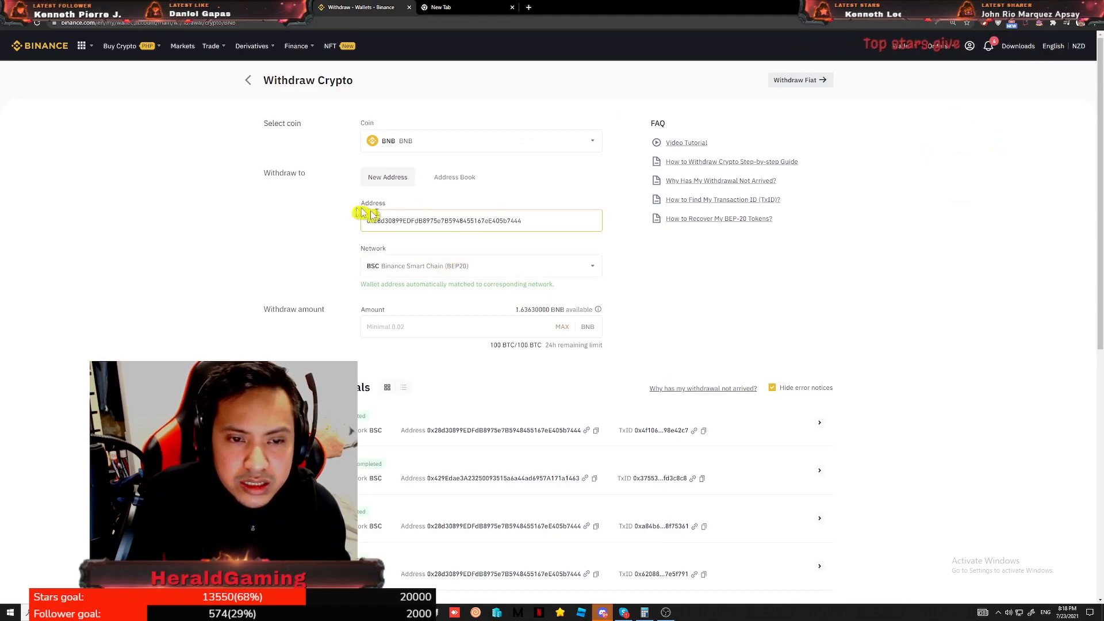
mouse_move(557, 236)
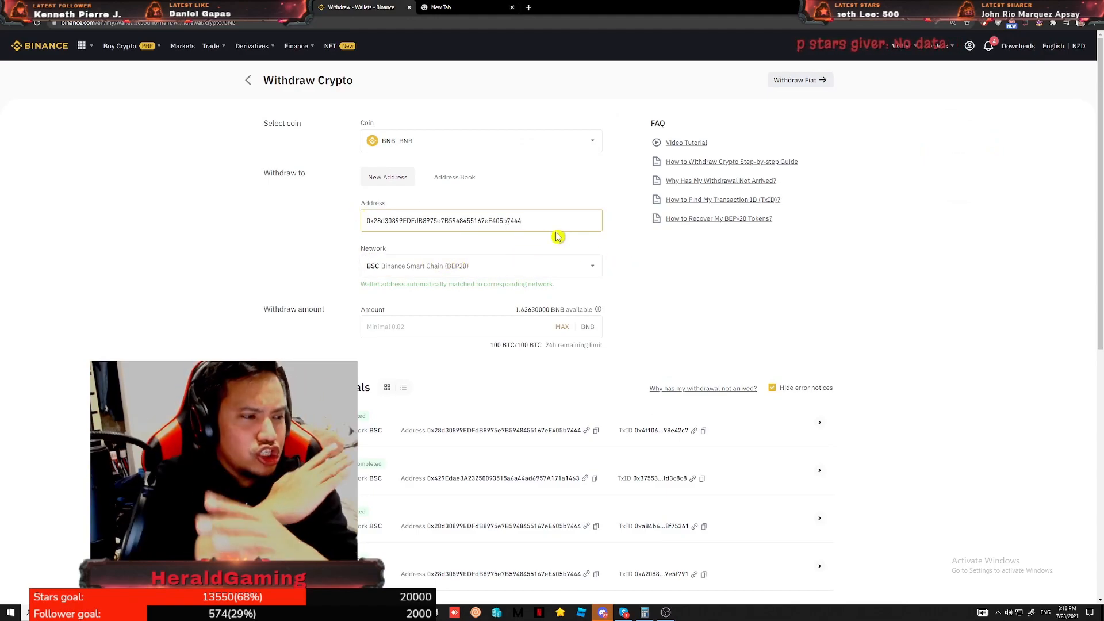
mouse_move(517, 255)
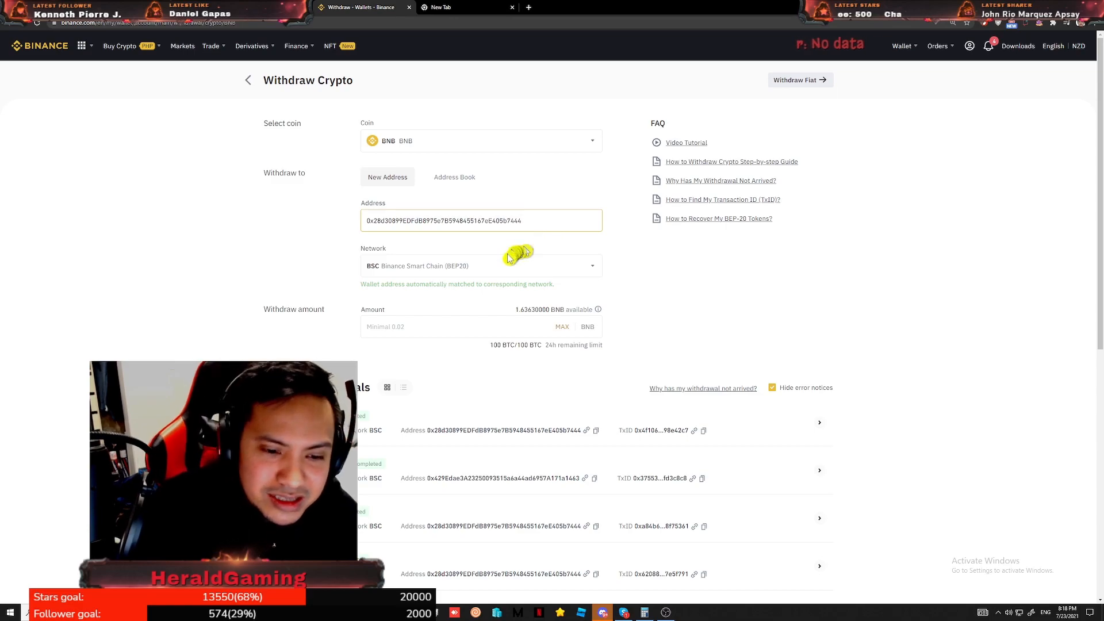
click(458, 325)
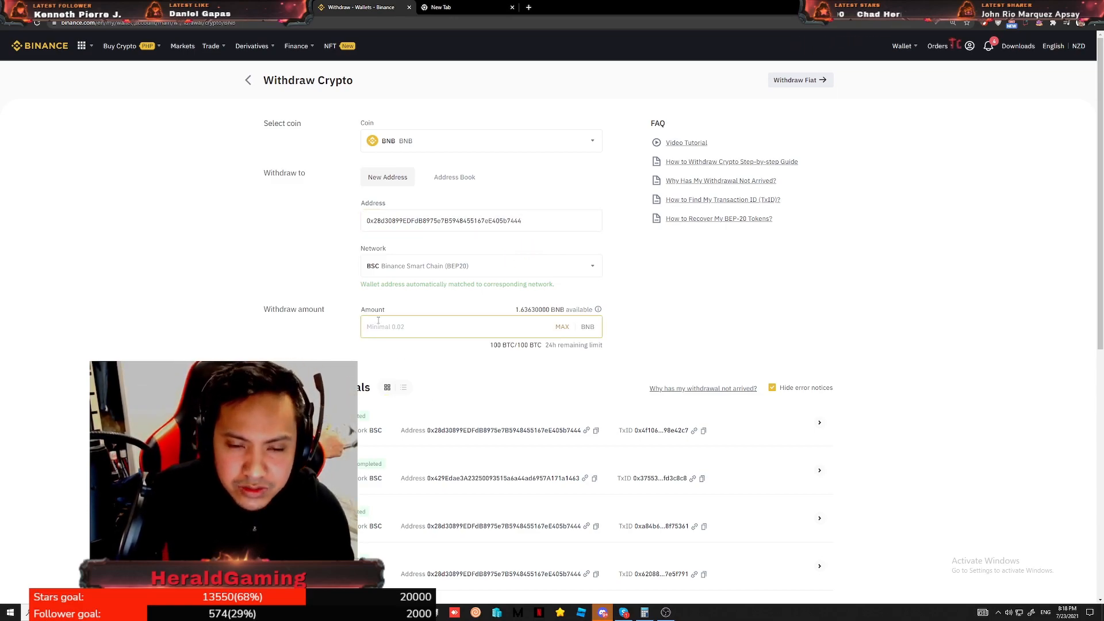
click(562, 326)
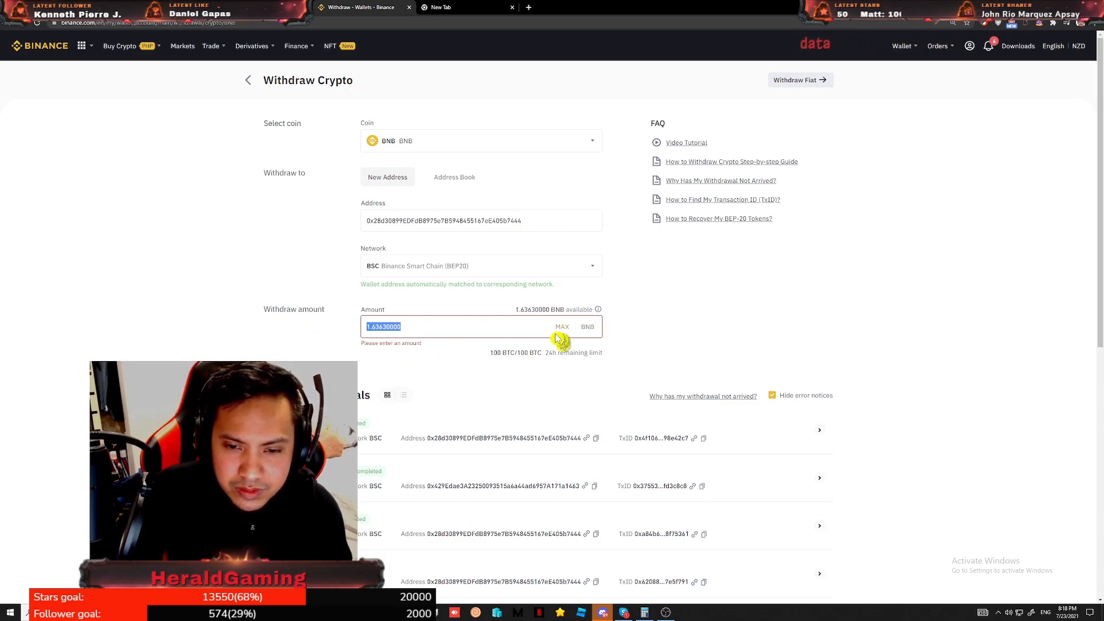
click(457, 325)
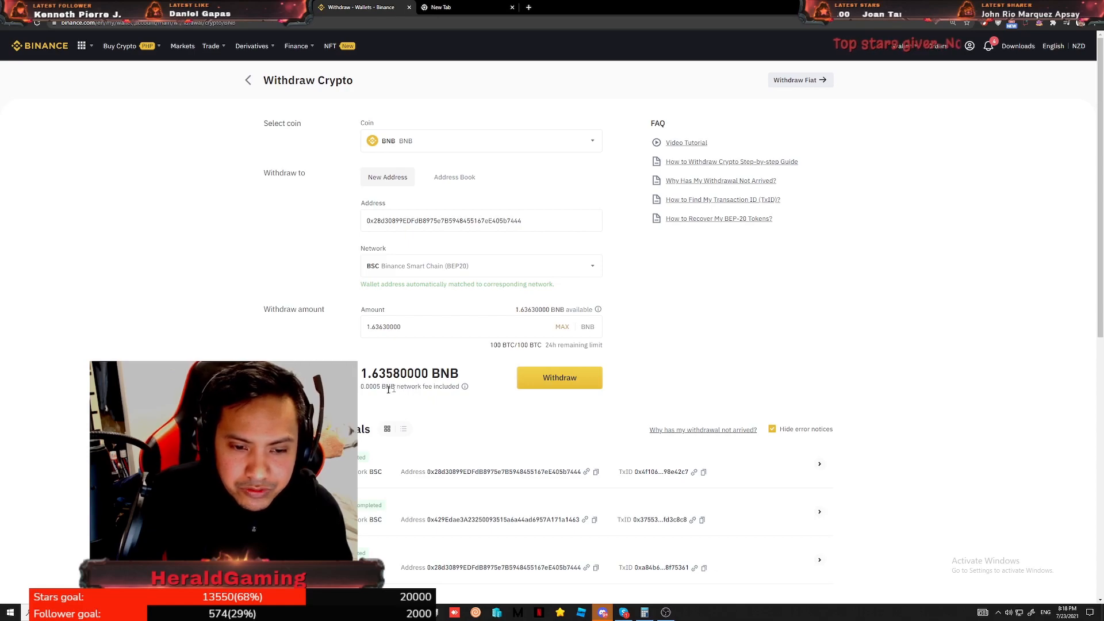
mouse_move(361, 360)
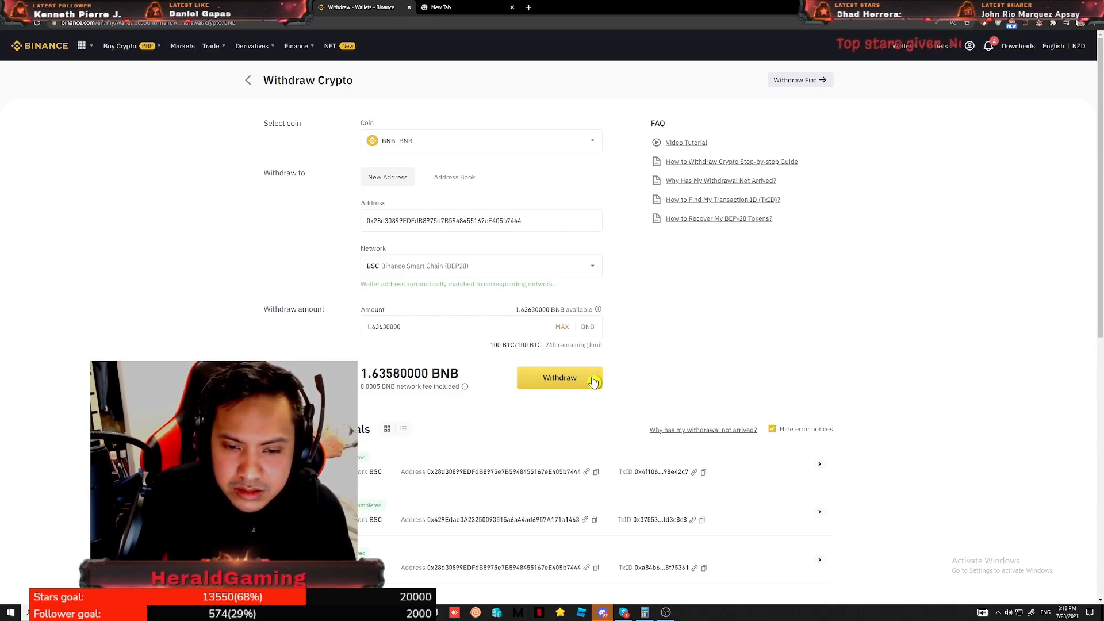
Step: Confirm the 1.6358 BNB withdrawal over the BSC network and continue past the review
click(559, 378)
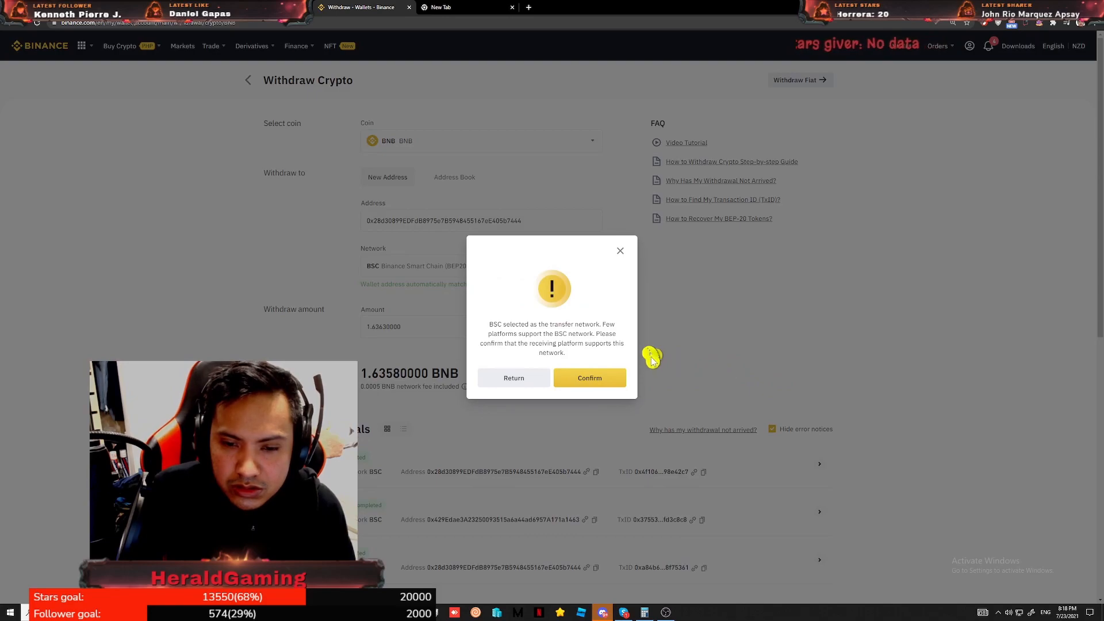
mouse_move(589, 379)
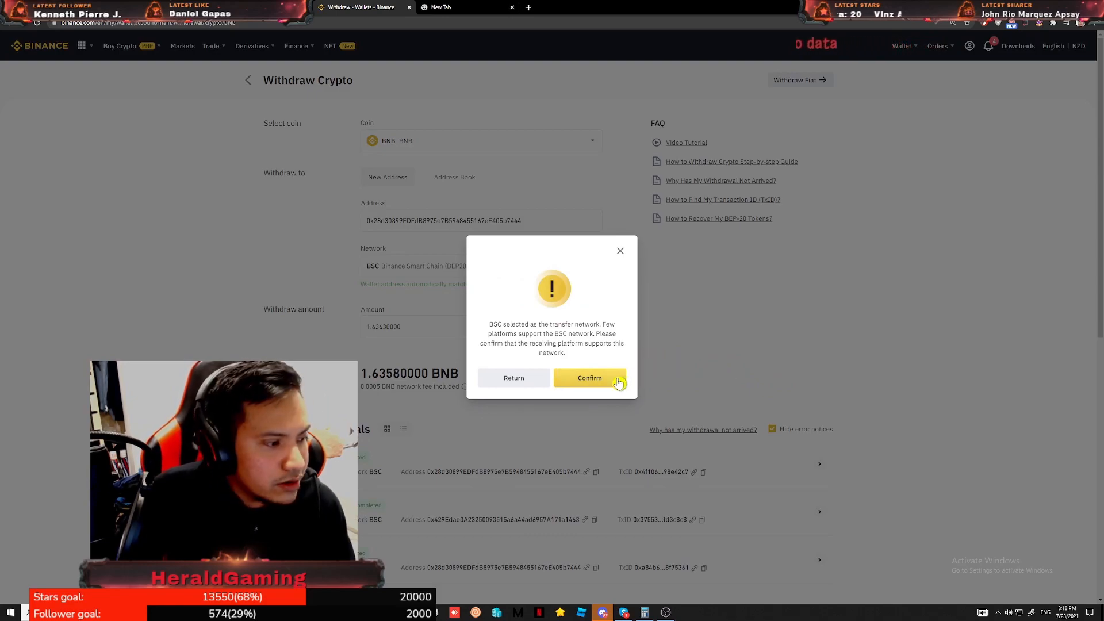
click(589, 379)
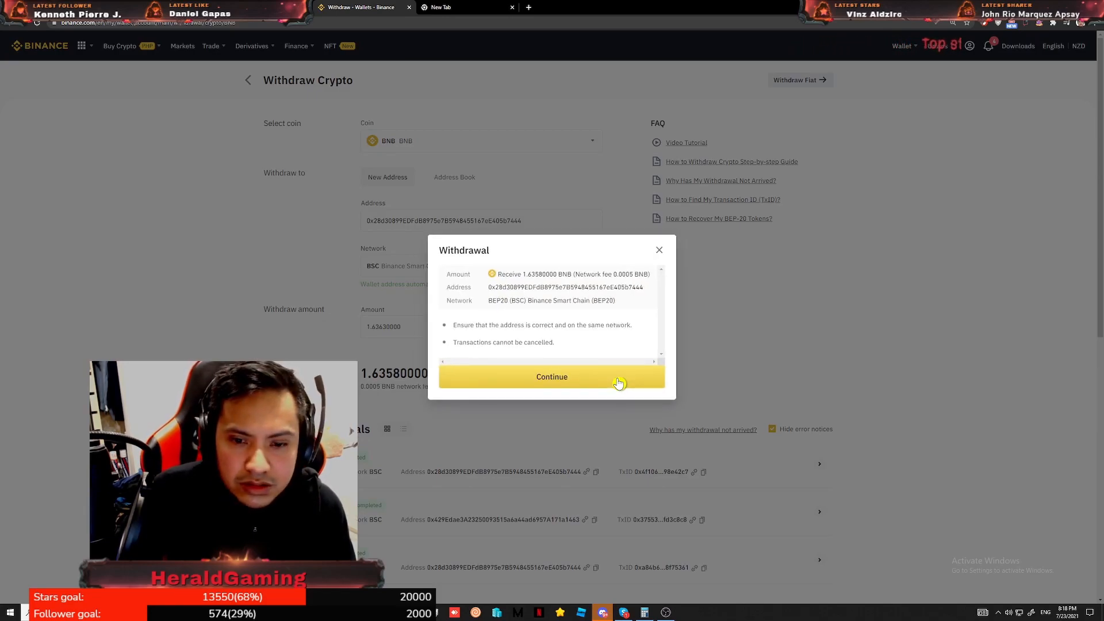
click(551, 377)
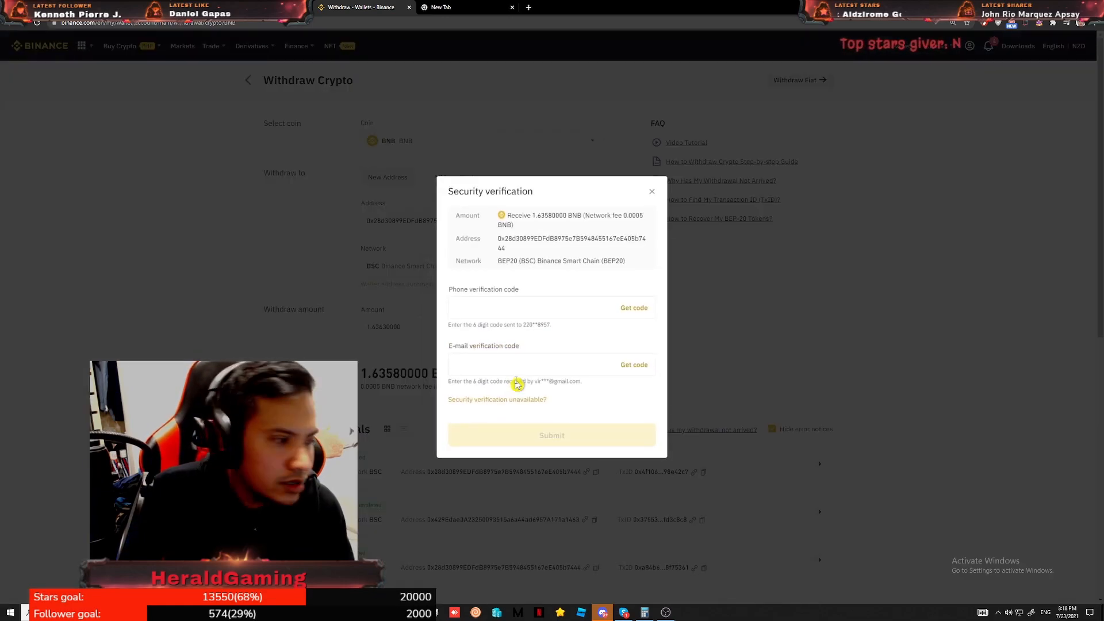
Step: Enter the phone and e-mail verification codes and submit the withdrawal request
click(633, 308)
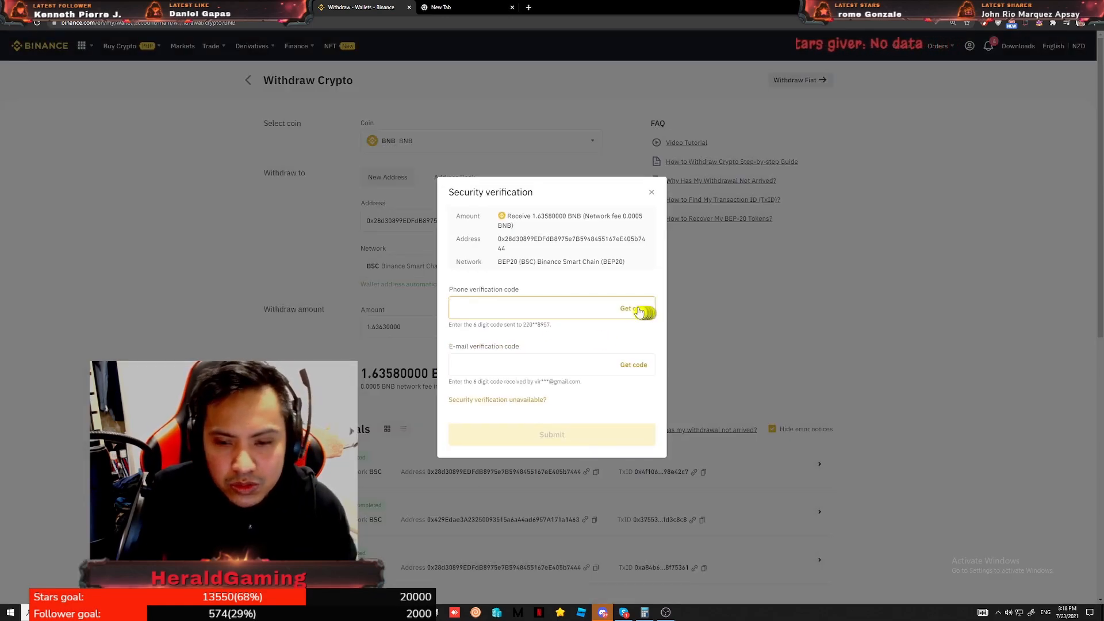
click(634, 308)
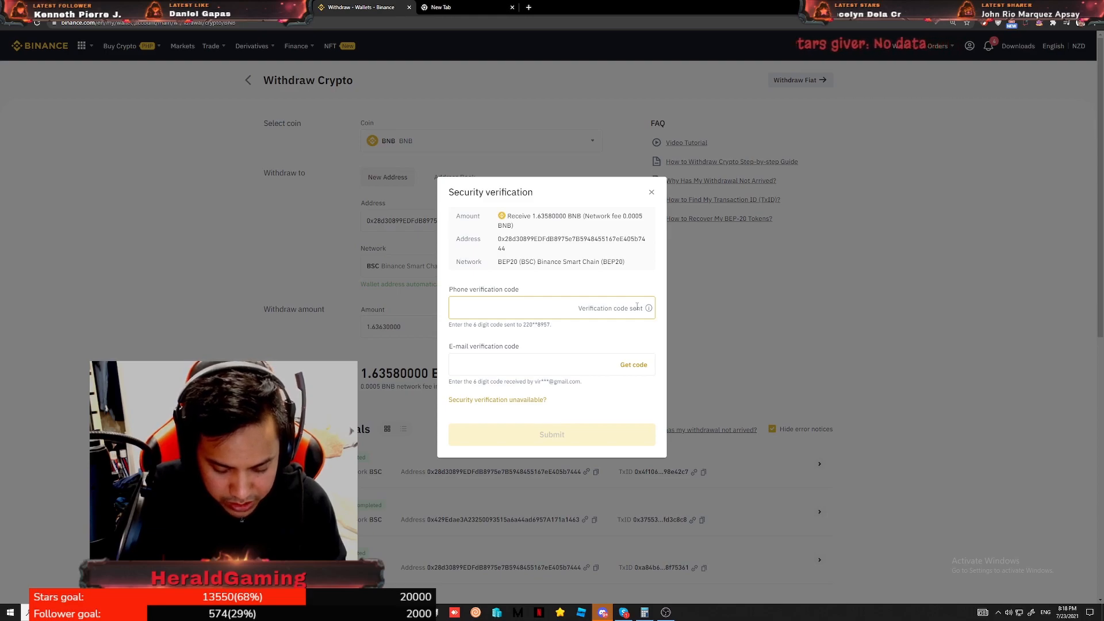
click(521, 308)
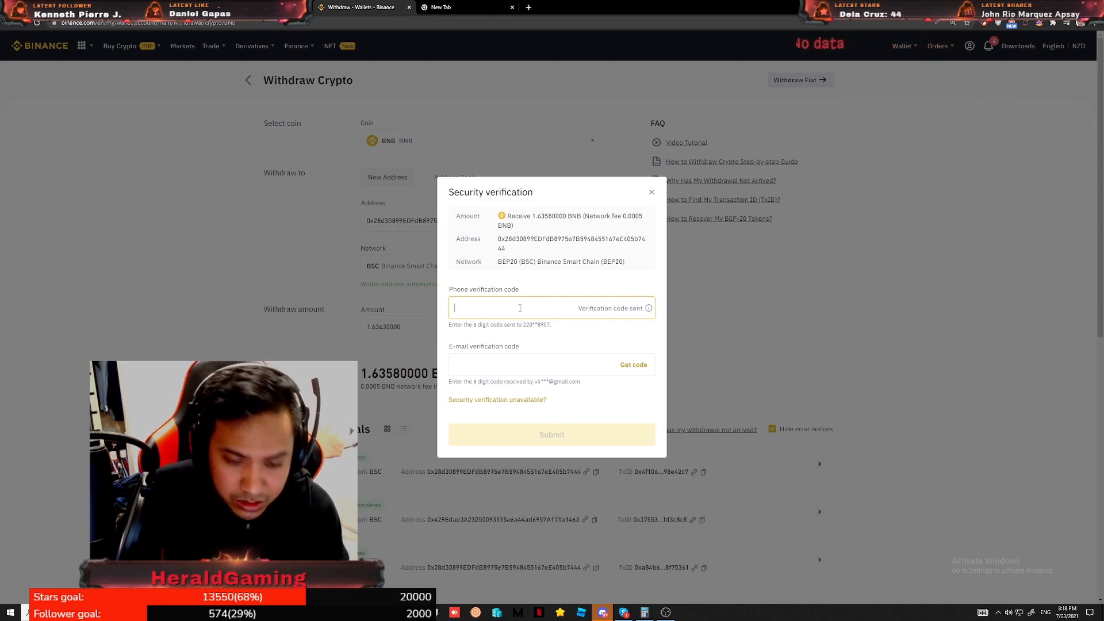
text(222)
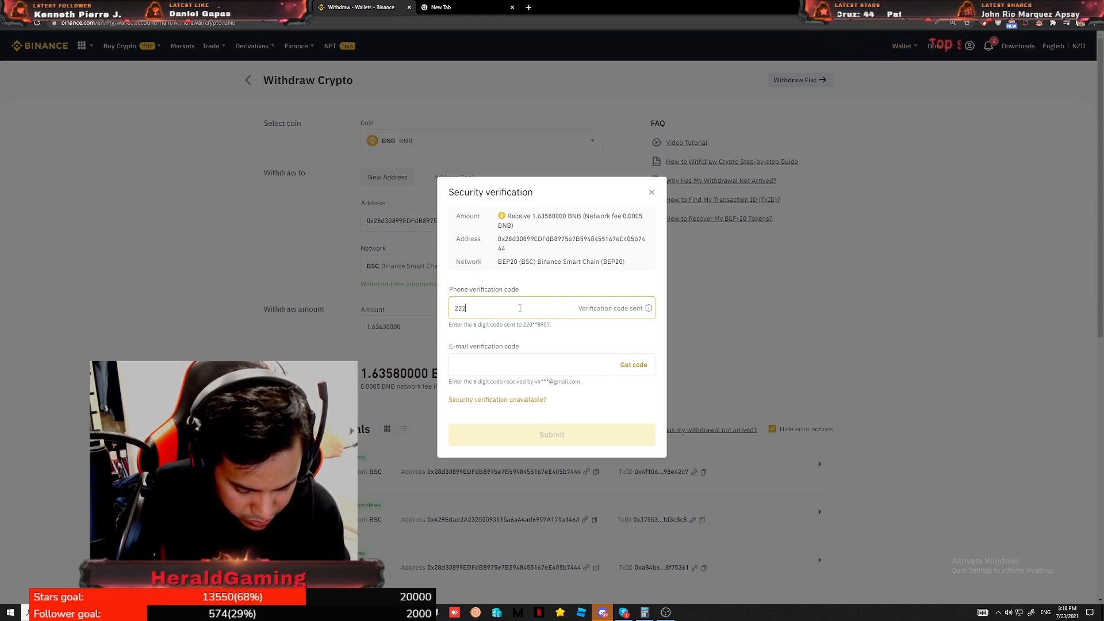
text(286)
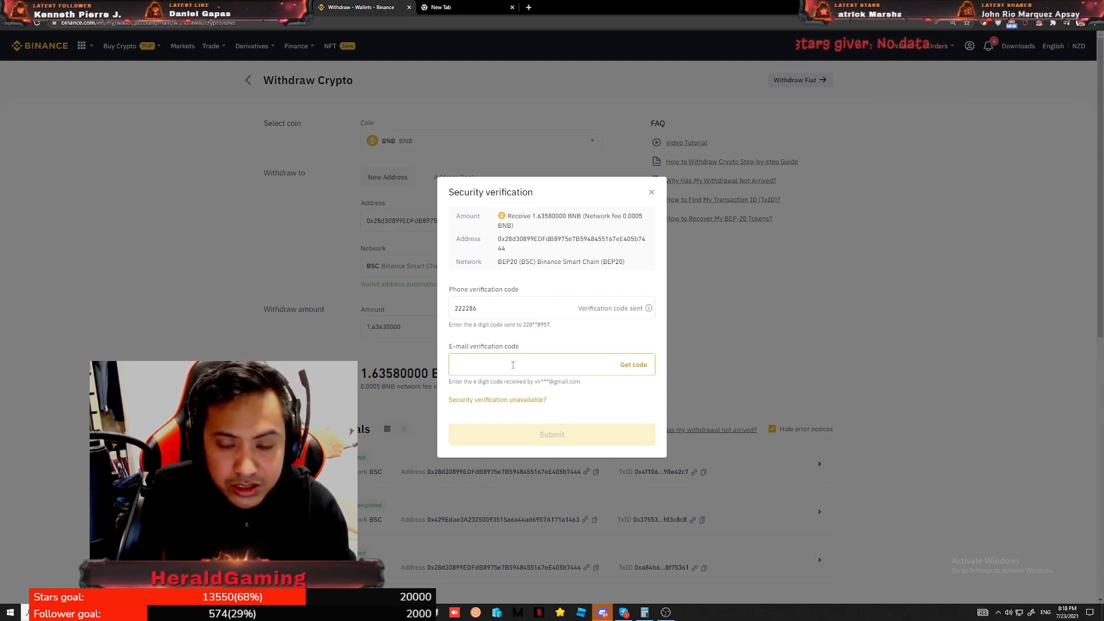
click(633, 365)
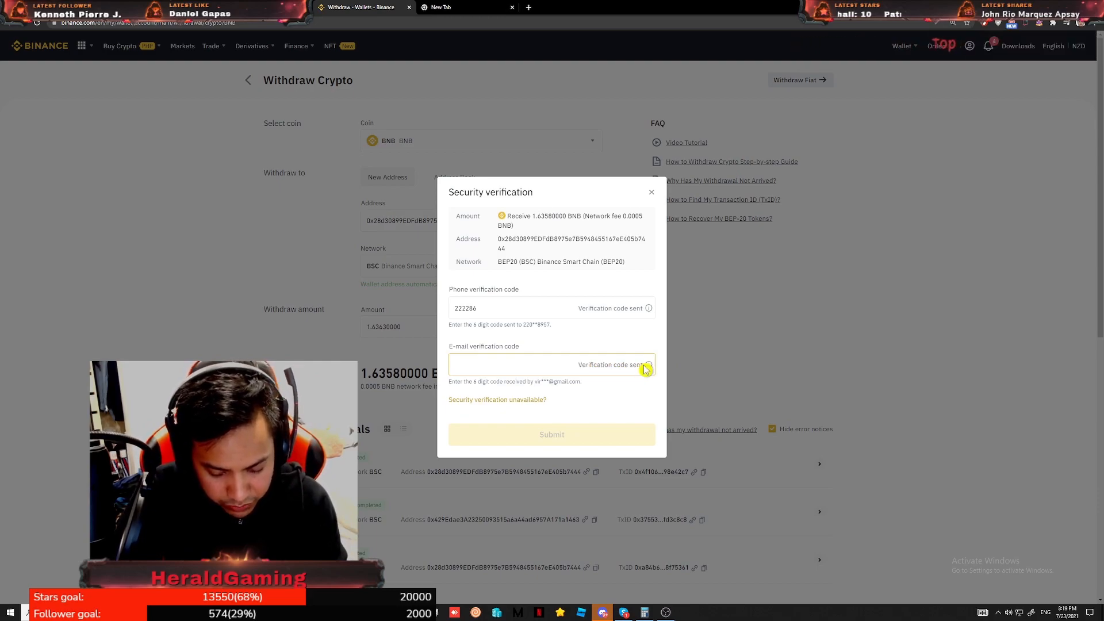
click(551, 435)
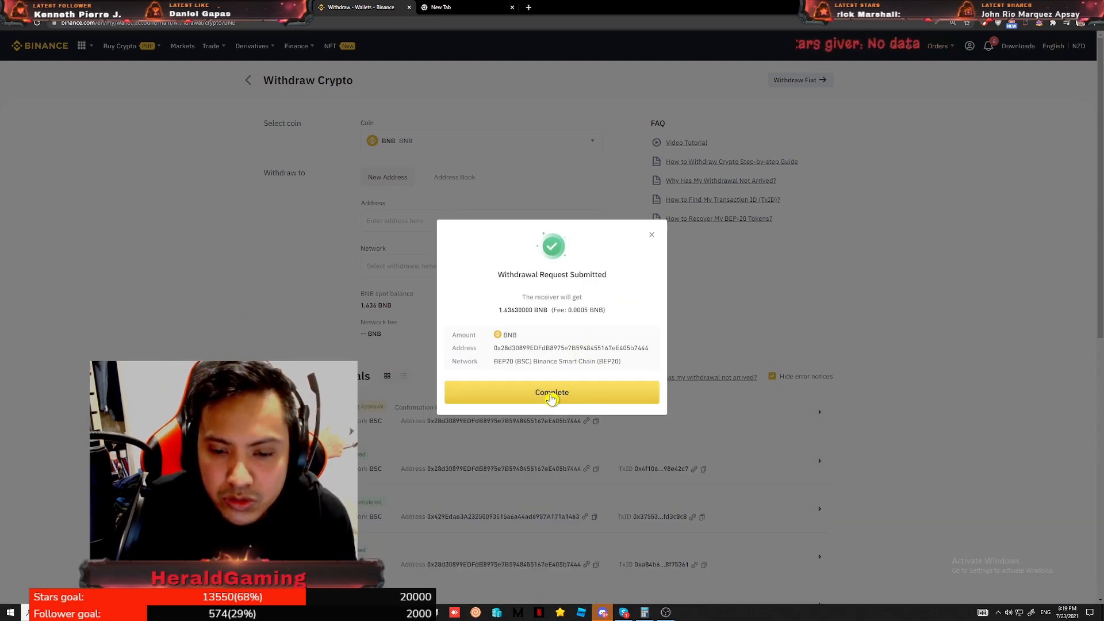
click(551, 393)
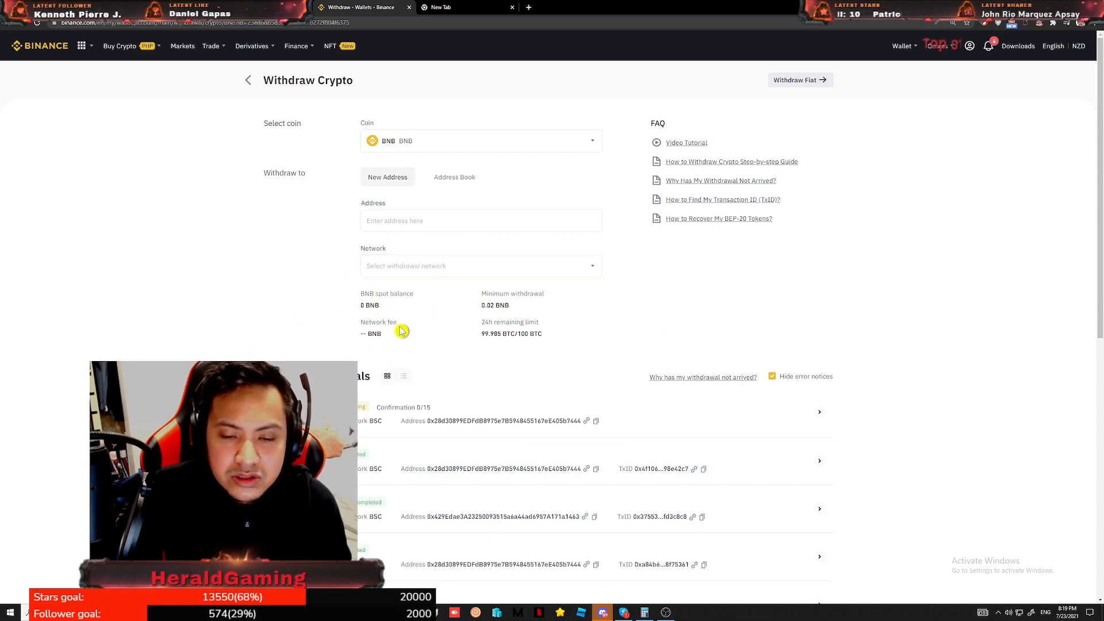
Step: Check the MetaMask wallet still shows 0.0029 BNB, then return to Binance
scroll(up, 3)
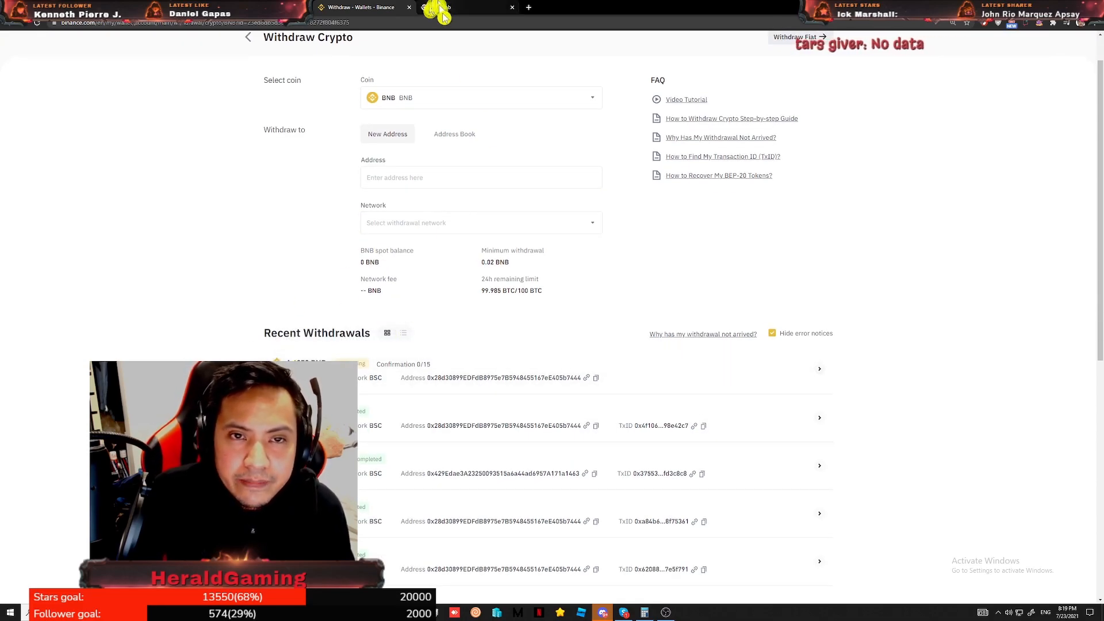
click(458, 7)
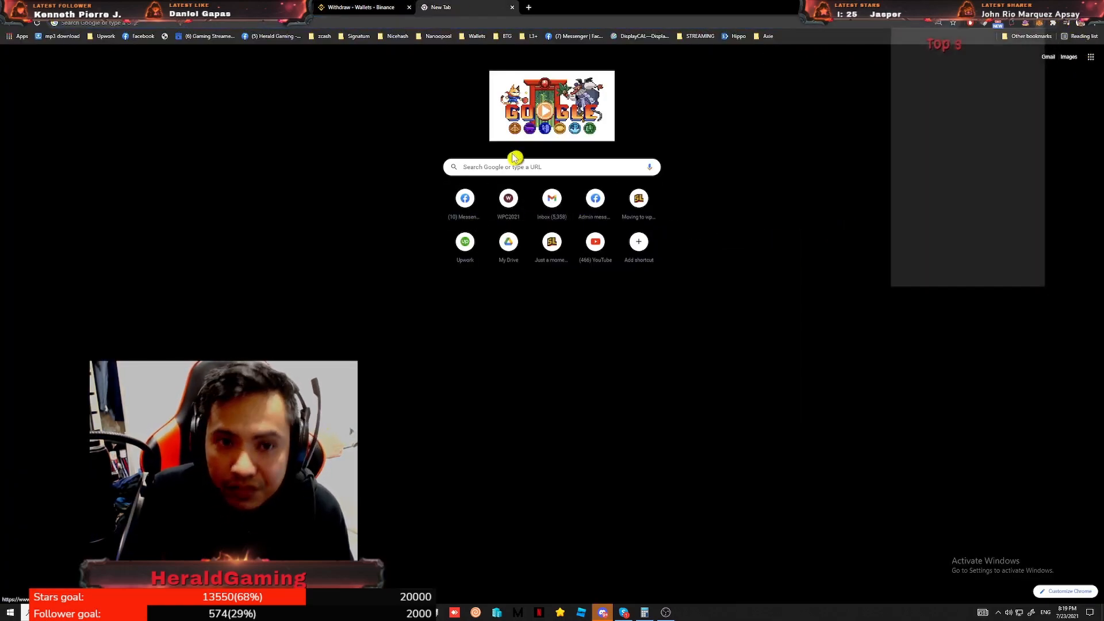
click(1029, 45)
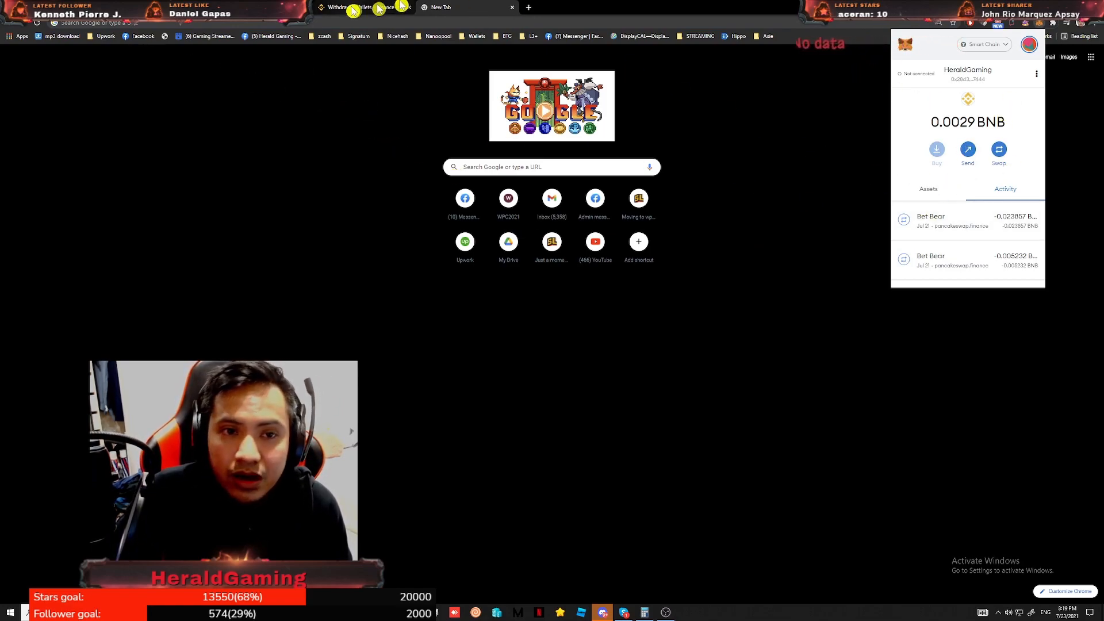
click(352, 7)
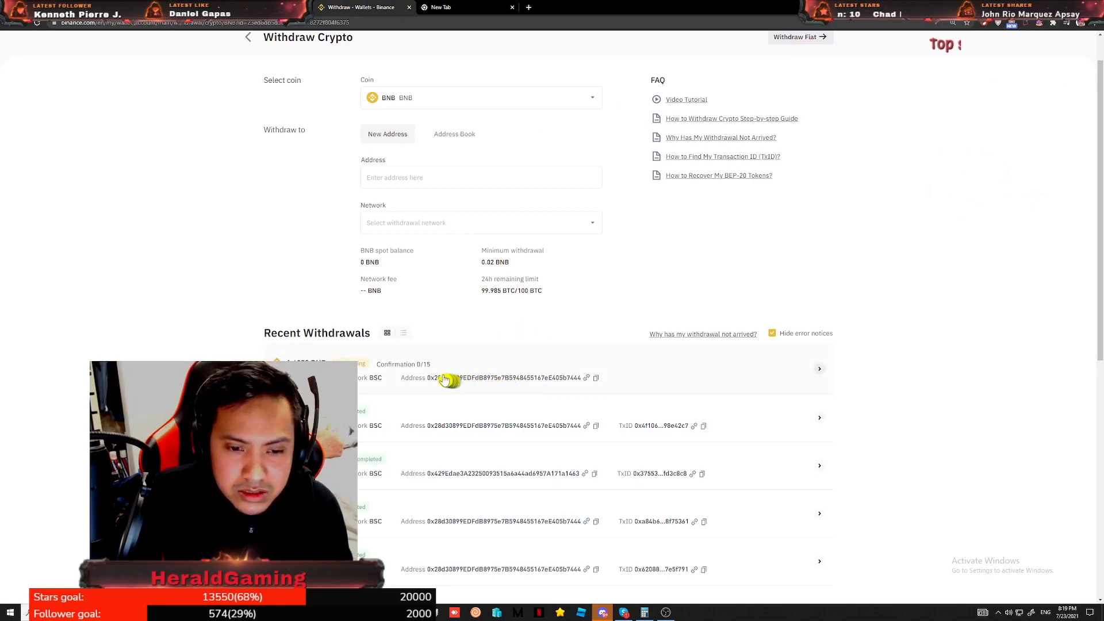
Step: Open the pending withdrawal's details showing 0 of 15 confirmations
click(819, 369)
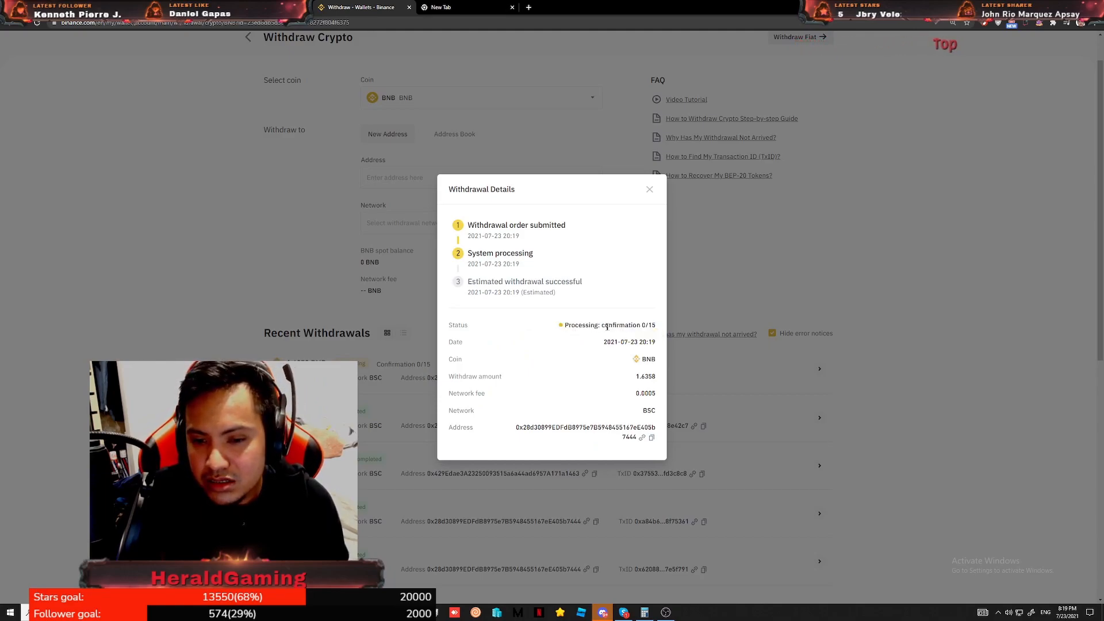
double_click(579, 325)
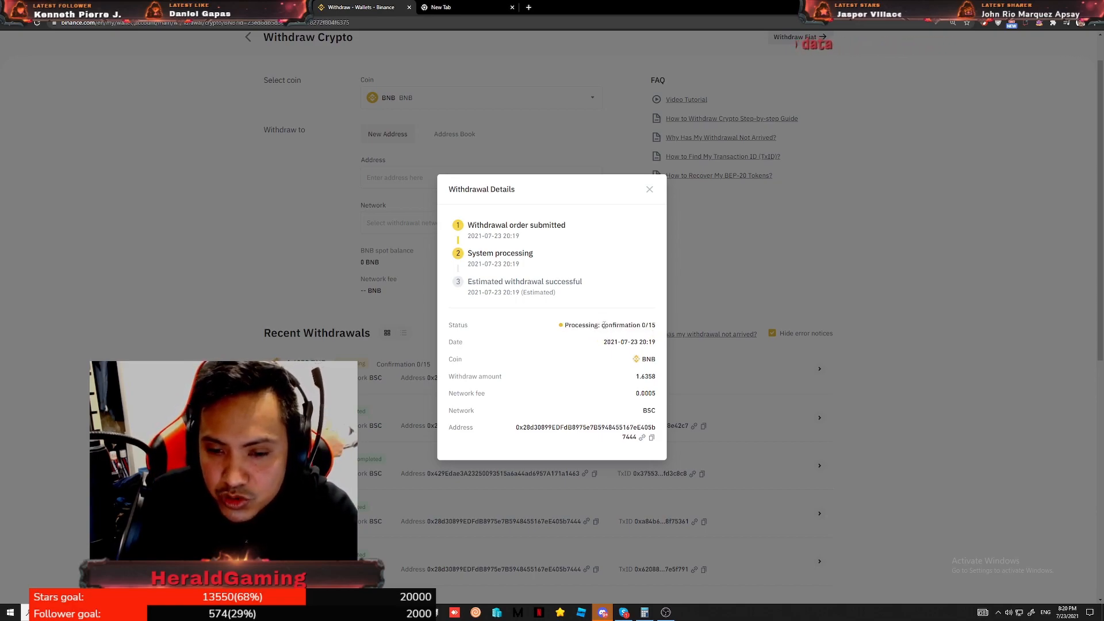
double_click(624, 324)
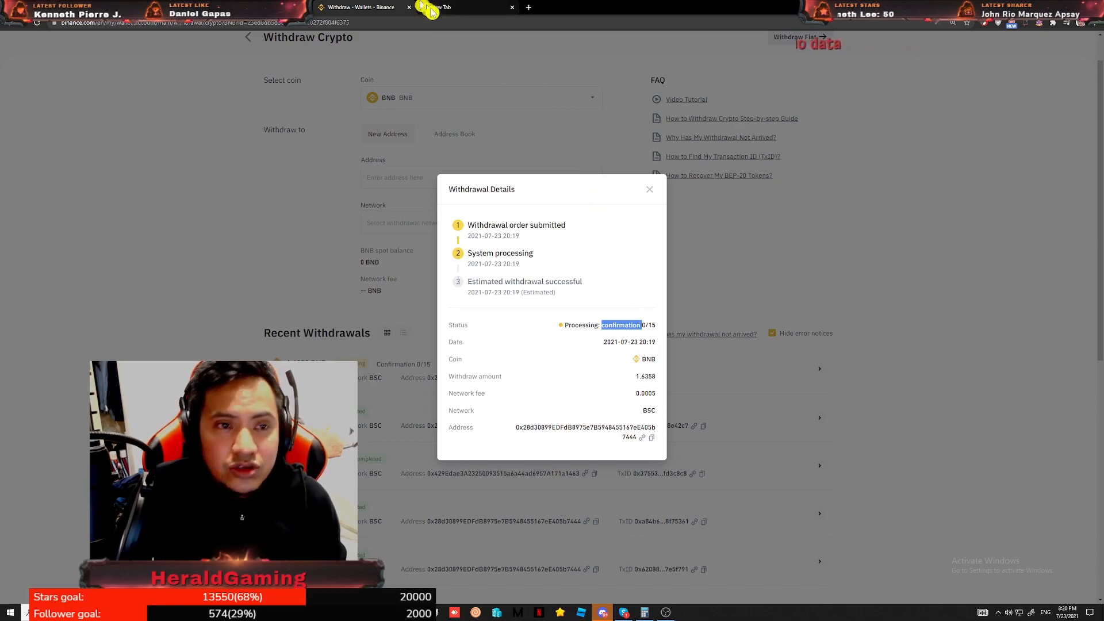
click(454, 6)
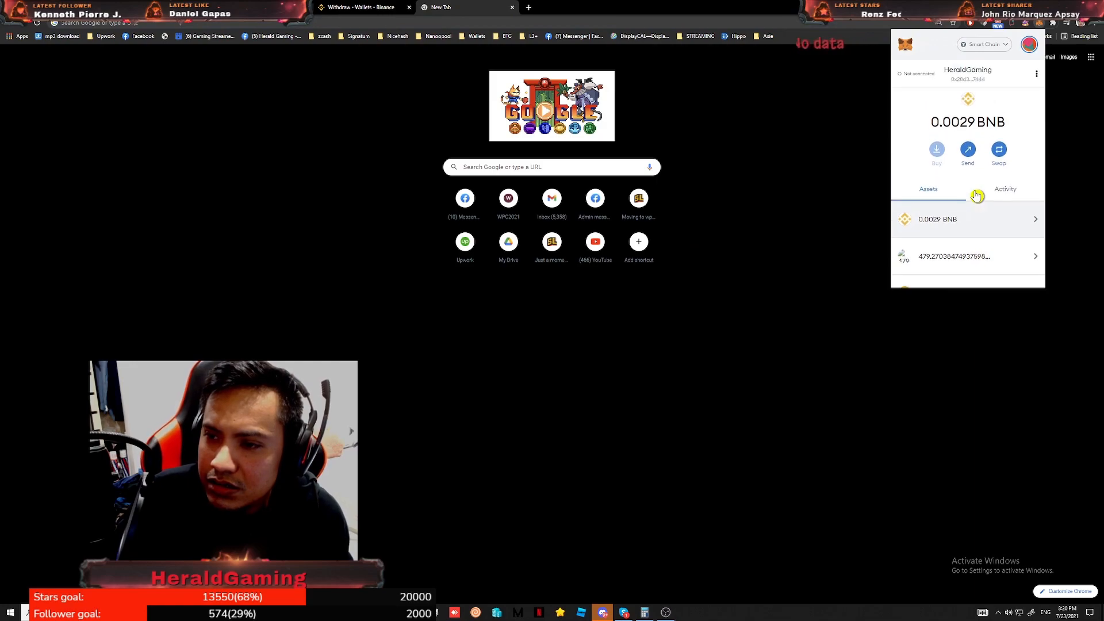
mouse_move(1008, 158)
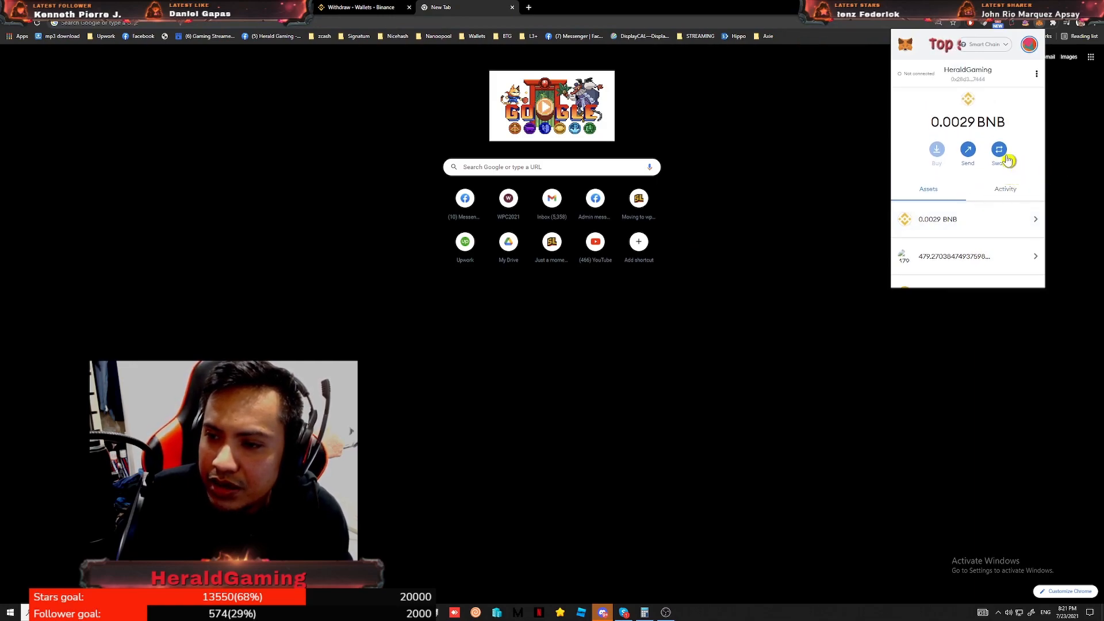
Step: Lock and unlock the MetaMask wallet, still at 0.0029 BNB, then return to the Binance page
click(1029, 45)
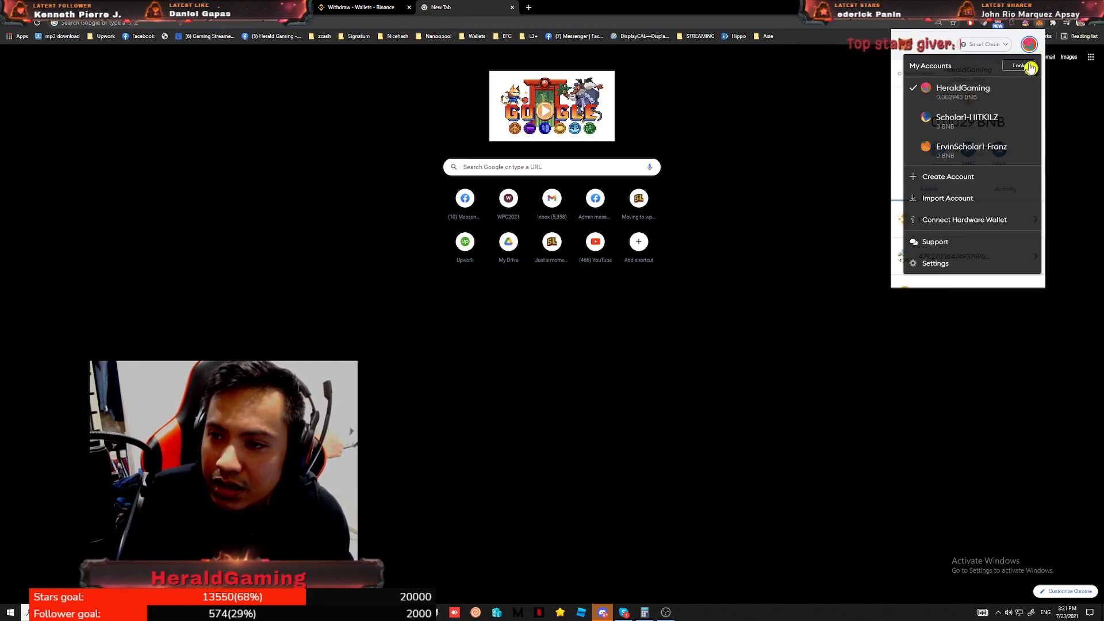
click(1017, 65)
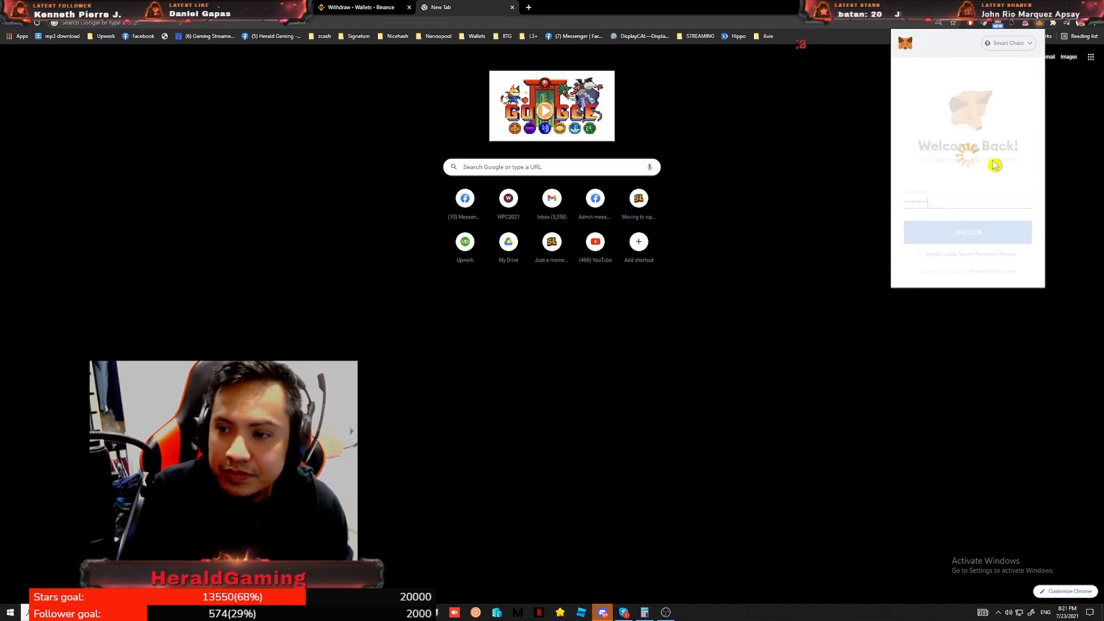
click(967, 232)
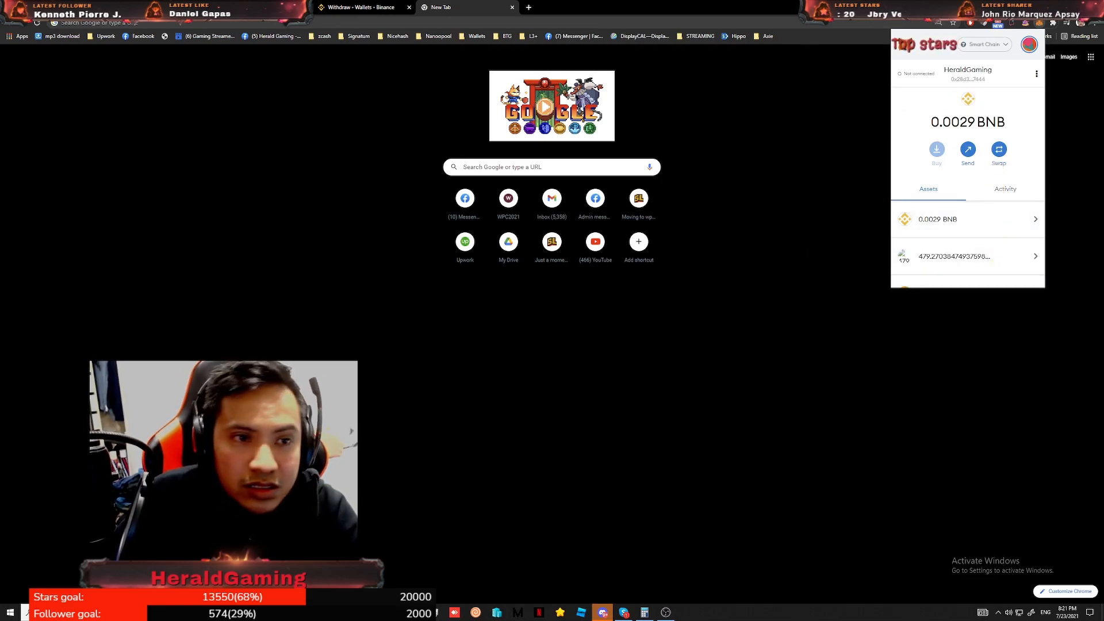
click(359, 6)
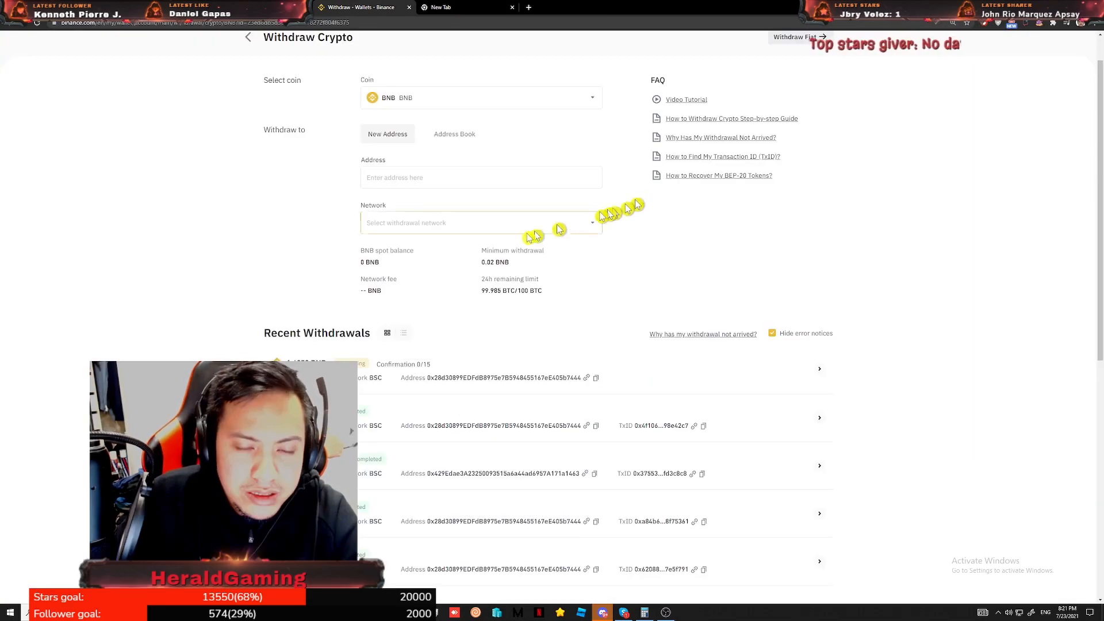
scroll(down, 3)
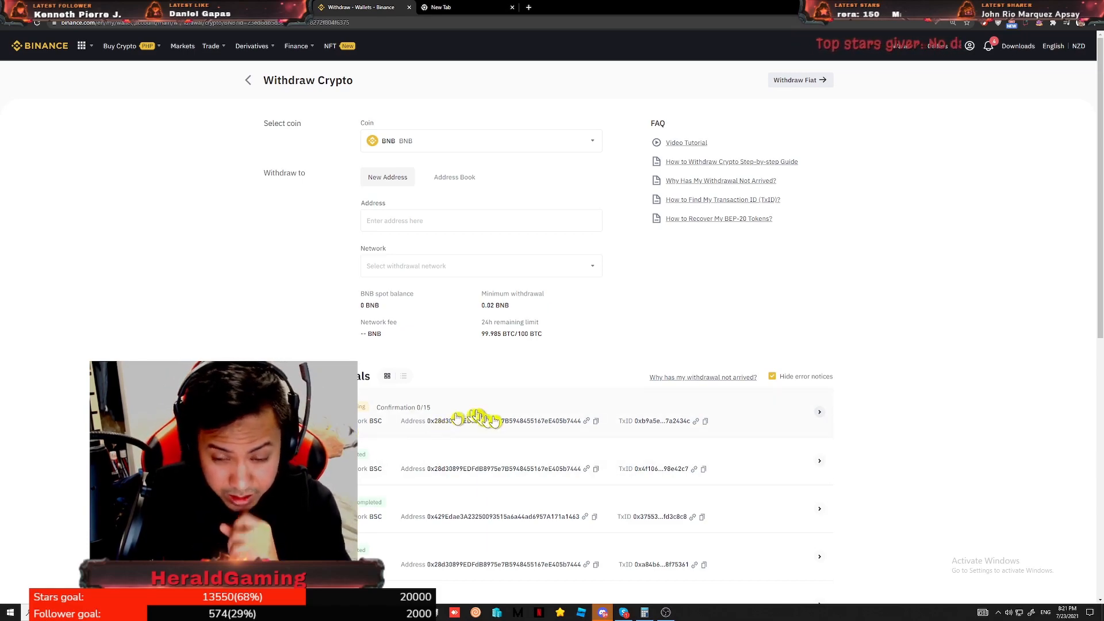
click(819, 412)
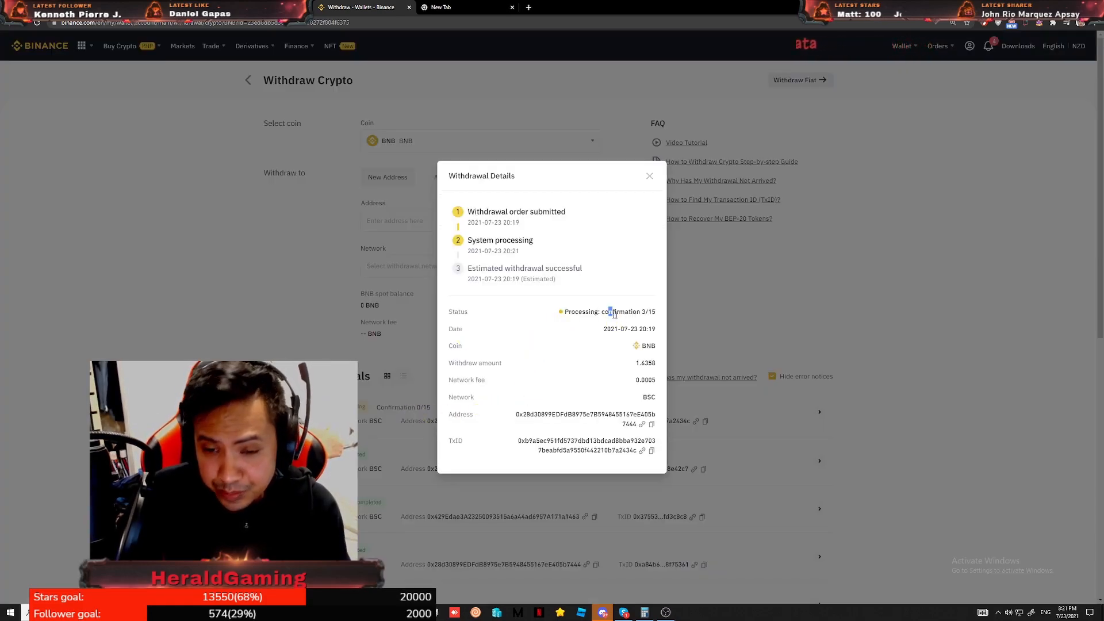
double_click(623, 311)
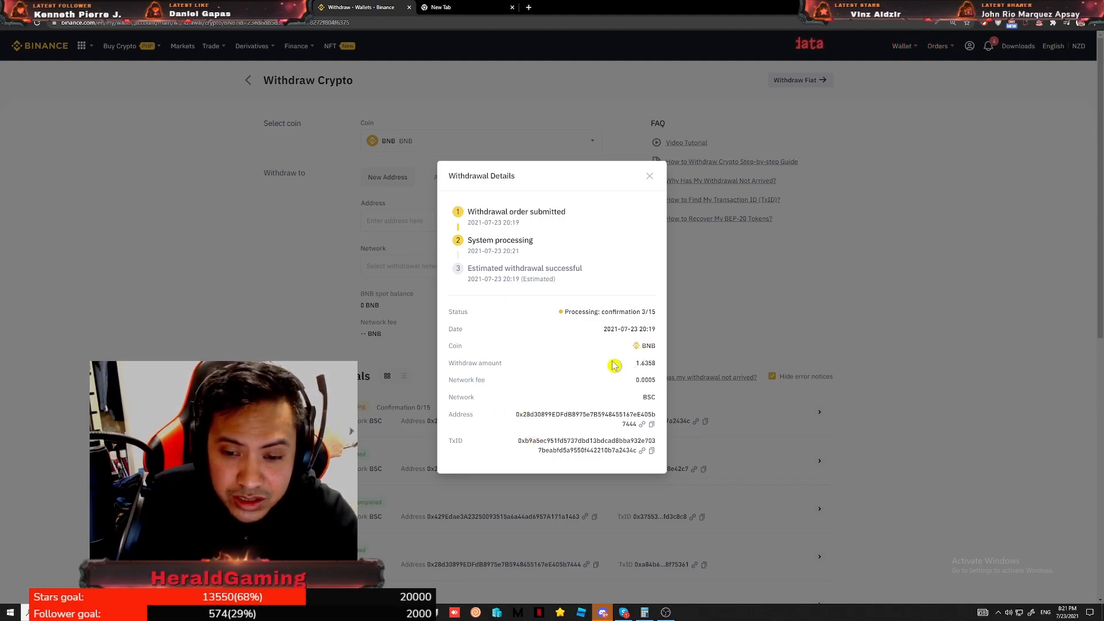
mouse_move(560, 239)
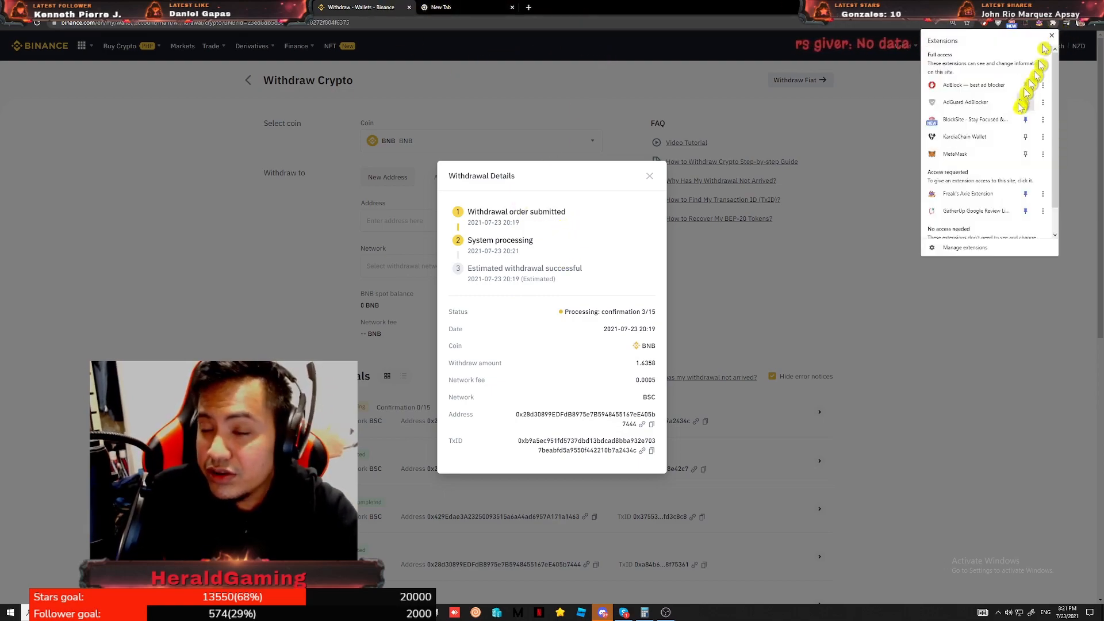
click(956, 153)
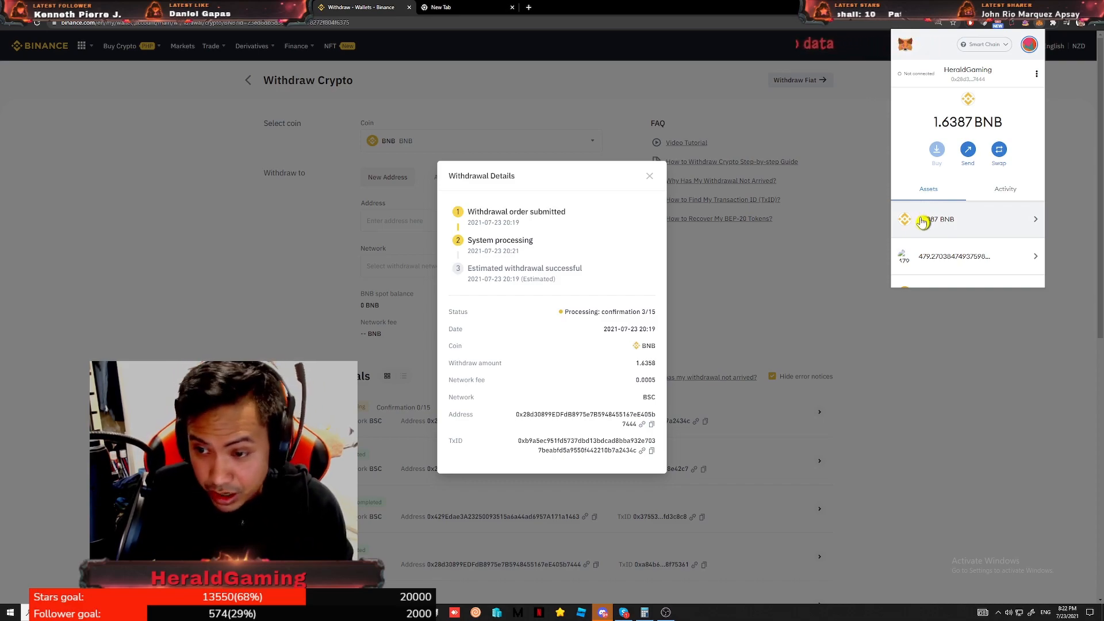
scroll(down, 3)
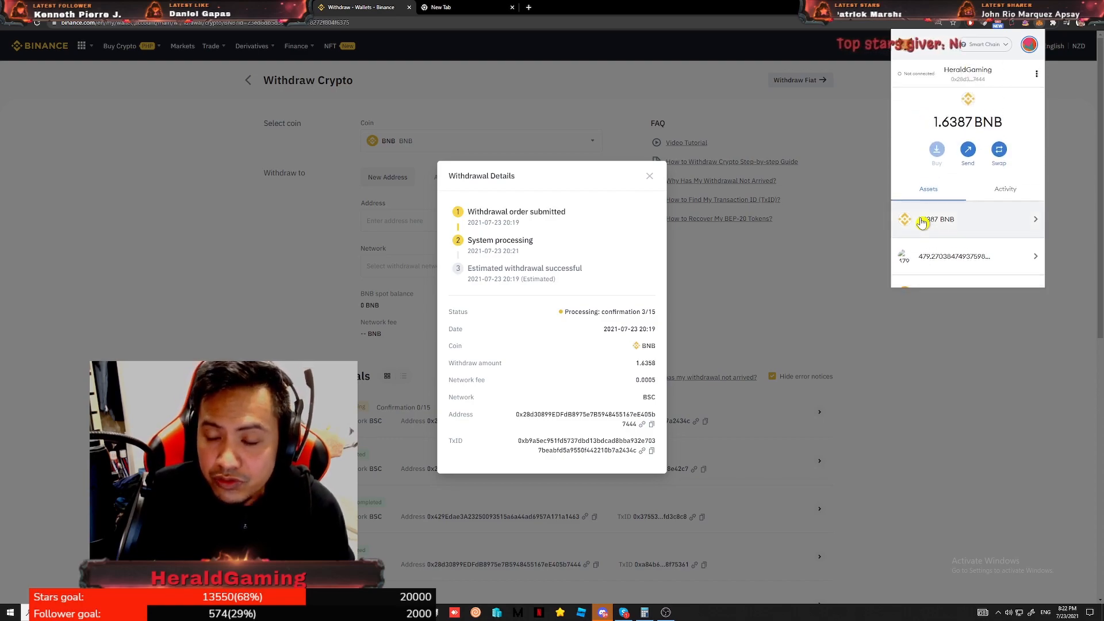
double_click(967, 122)
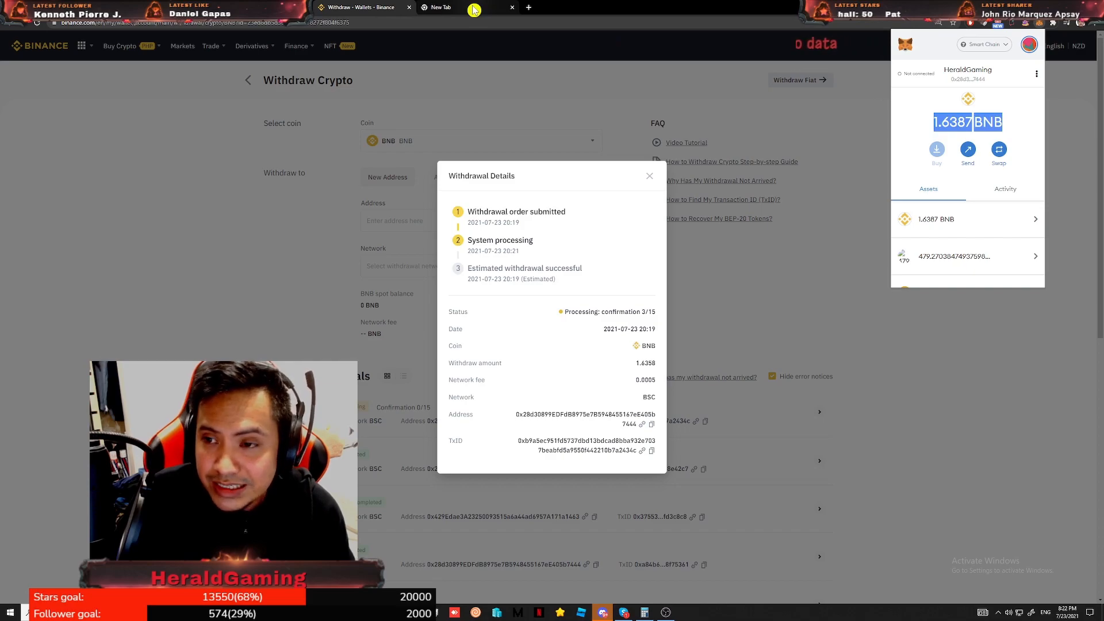
Step: Search for pancakeswap and open the PancakeSwap site
click(439, 7)
text(pancakeswap)
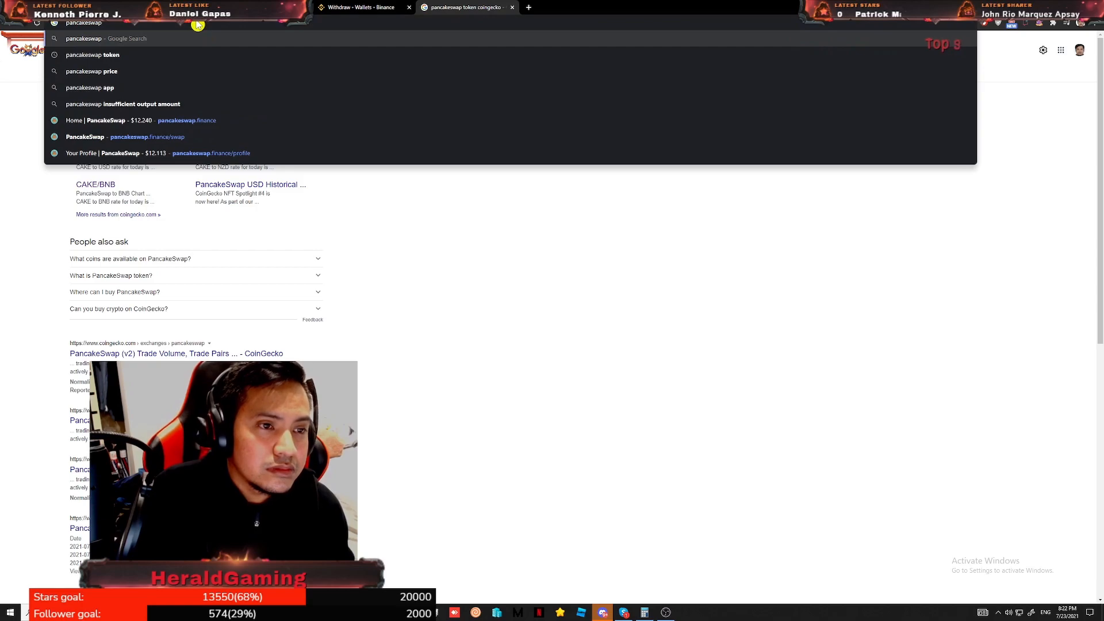
text(to)
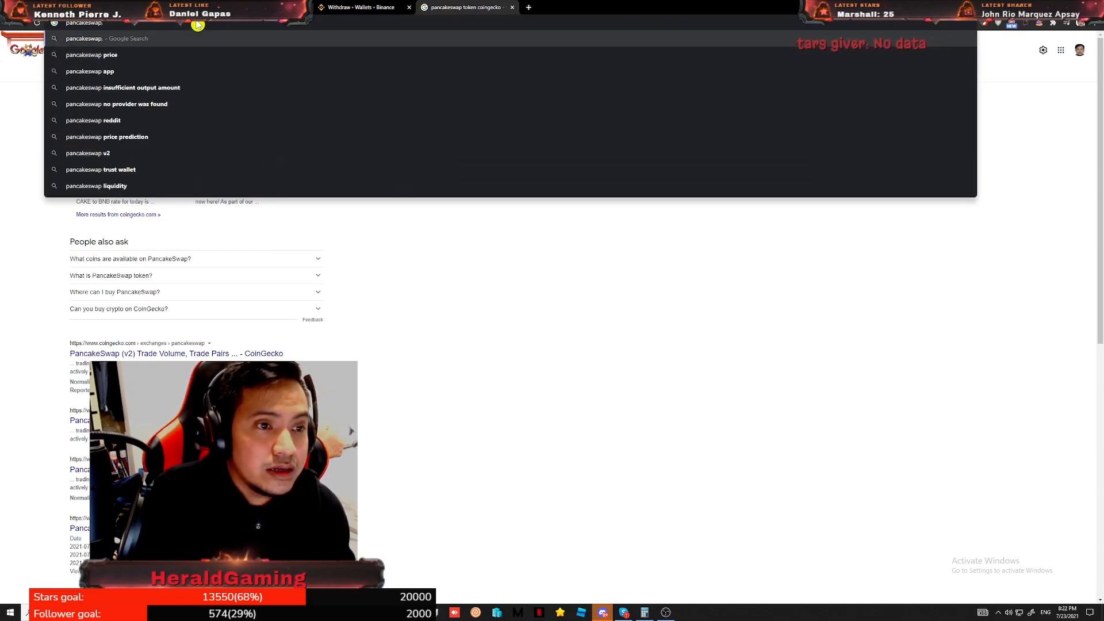
key(Return)
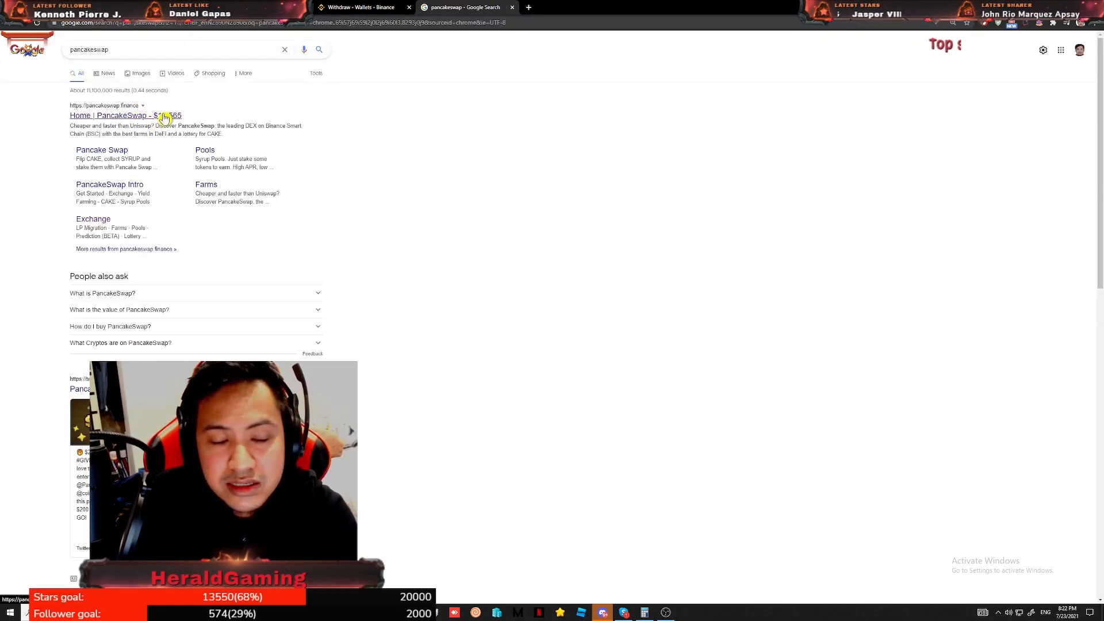
click(124, 115)
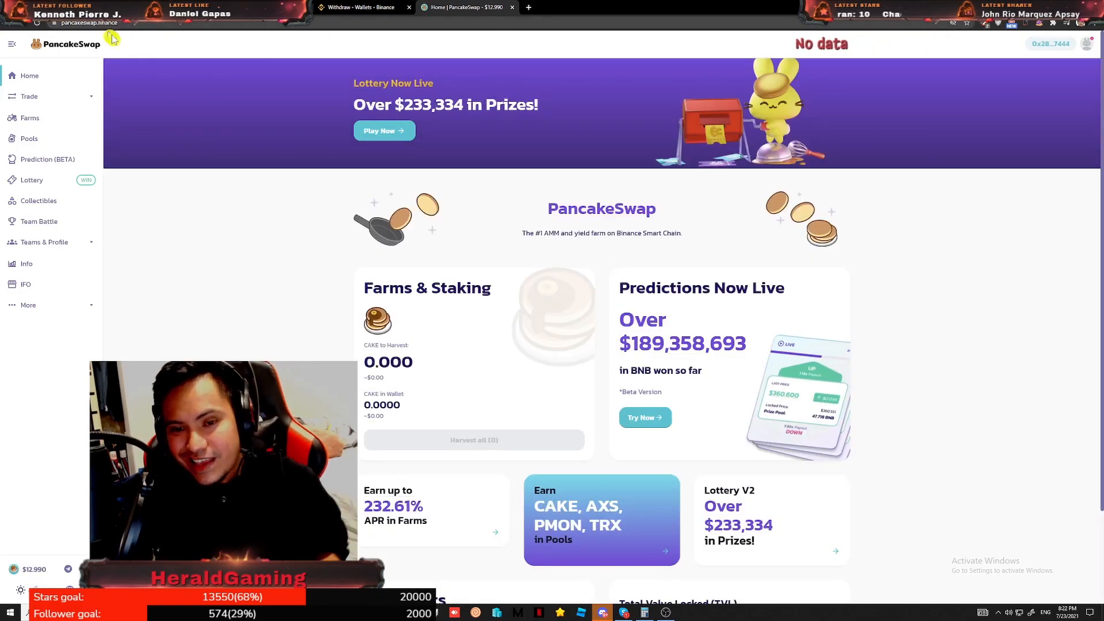
Step: Open Trade > Exchange with the 1.63874 BNB balance and copy the BSCS contract address
click(27, 96)
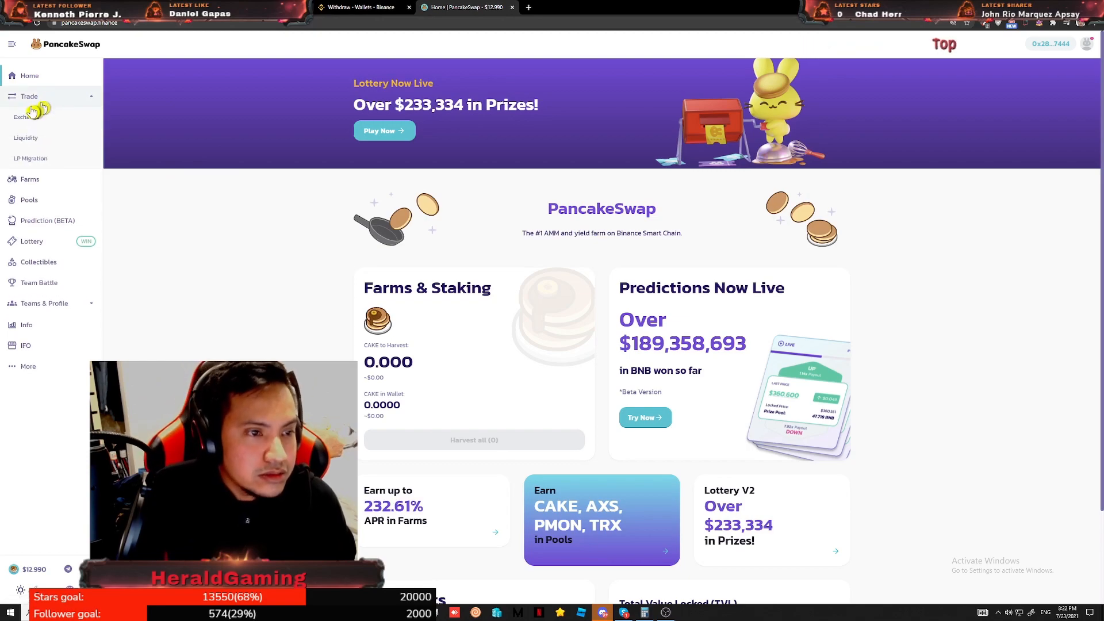
click(27, 116)
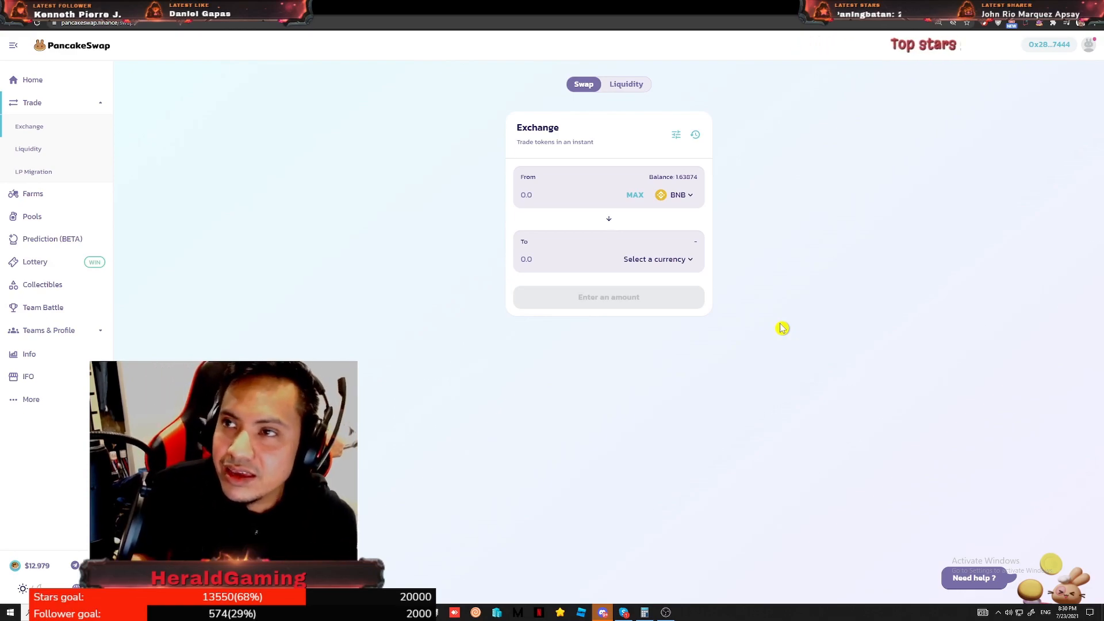
mouse_move(770, 326)
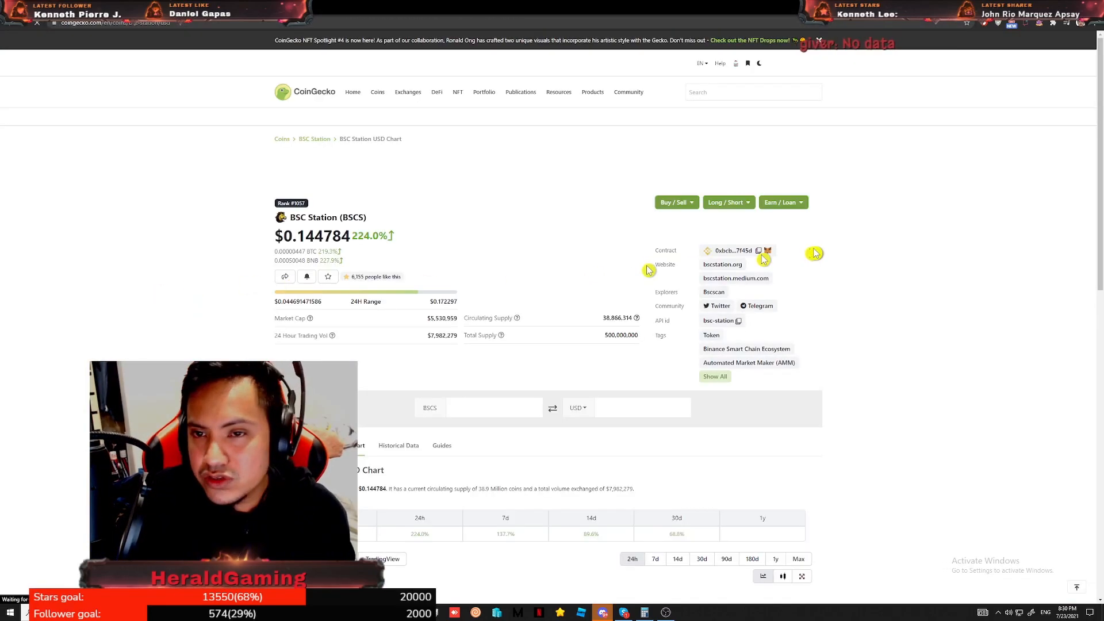
click(768, 251)
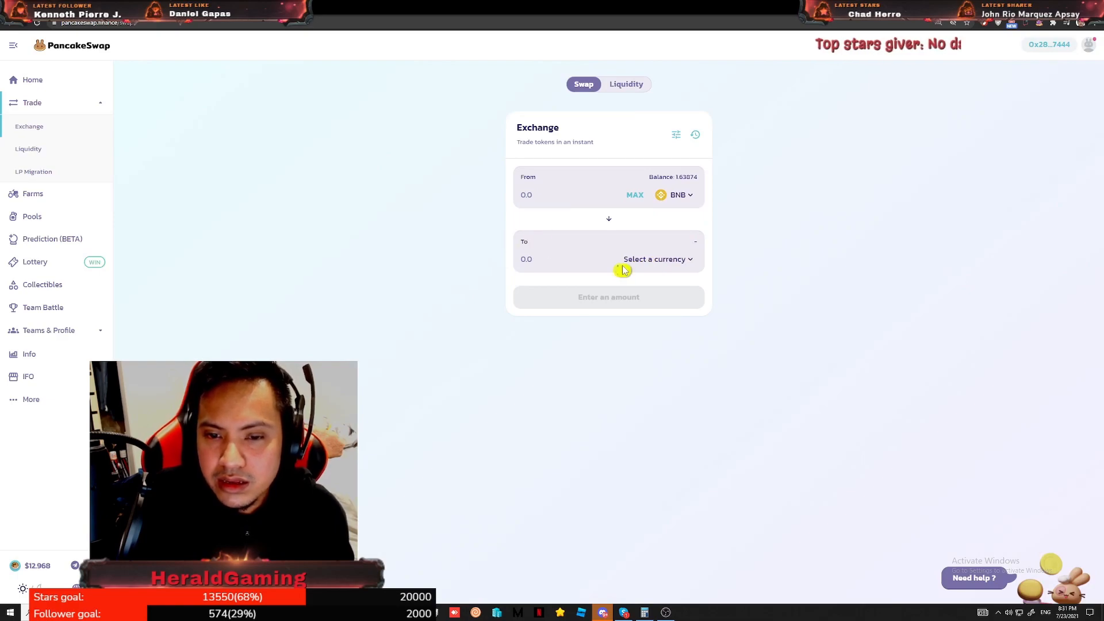
Step: Import BSCS via its pasted contract address, acknowledging the warning, as the token to receive
click(655, 258)
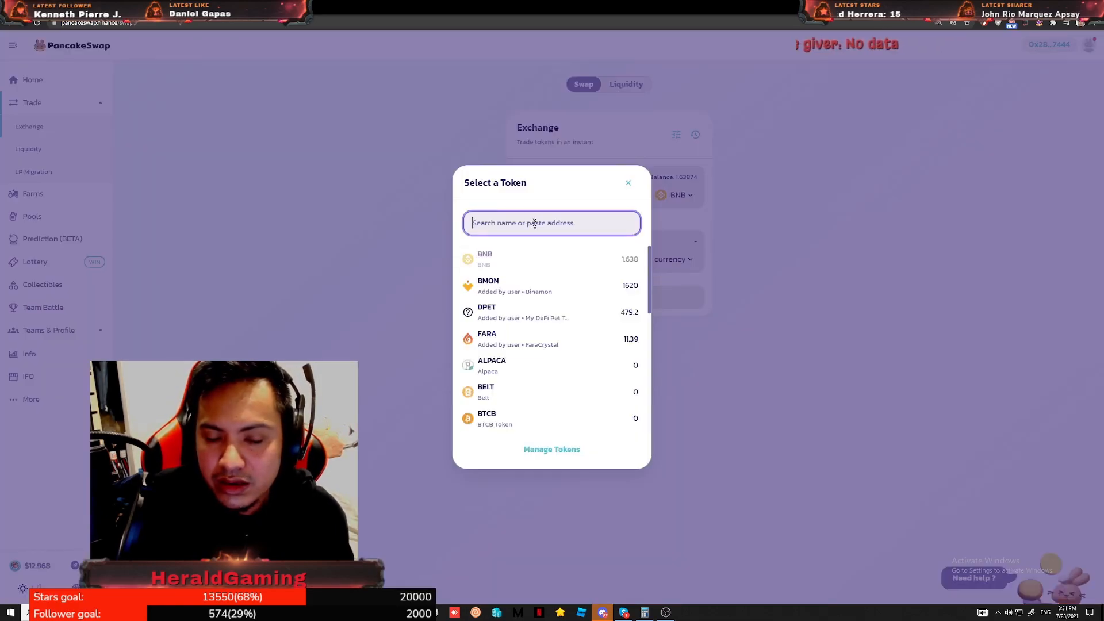
right_click(551, 222)
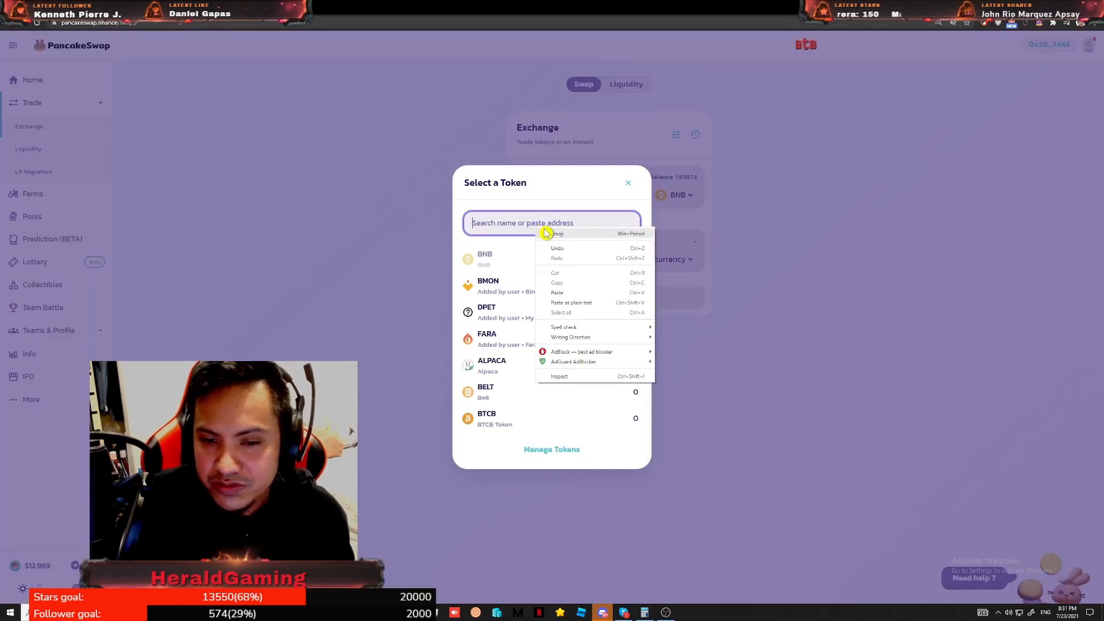
mouse_move(567, 283)
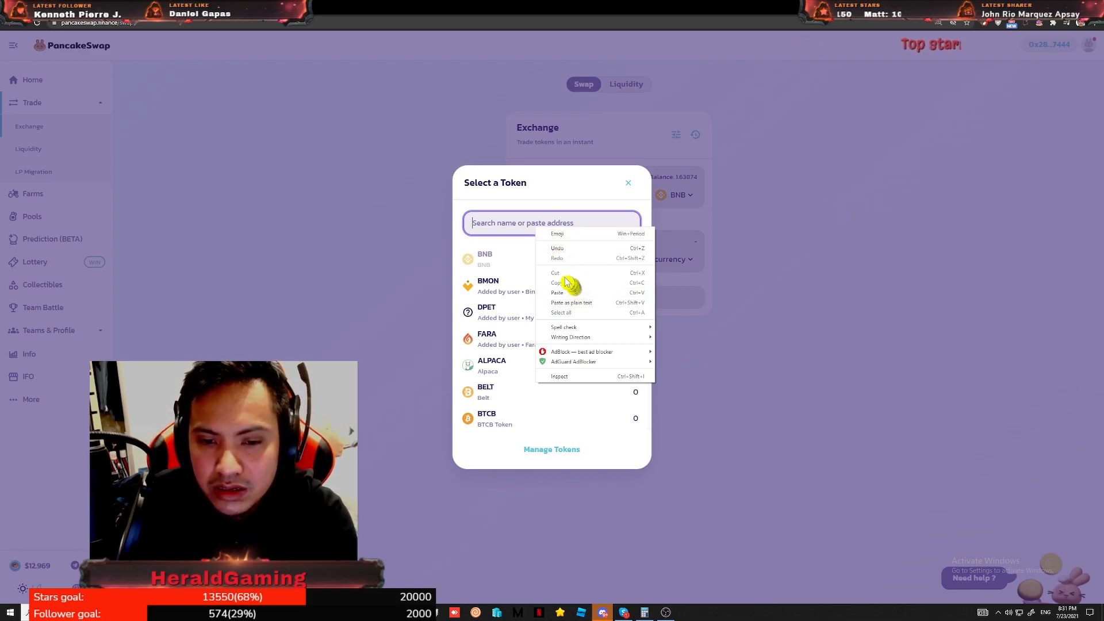
click(557, 292)
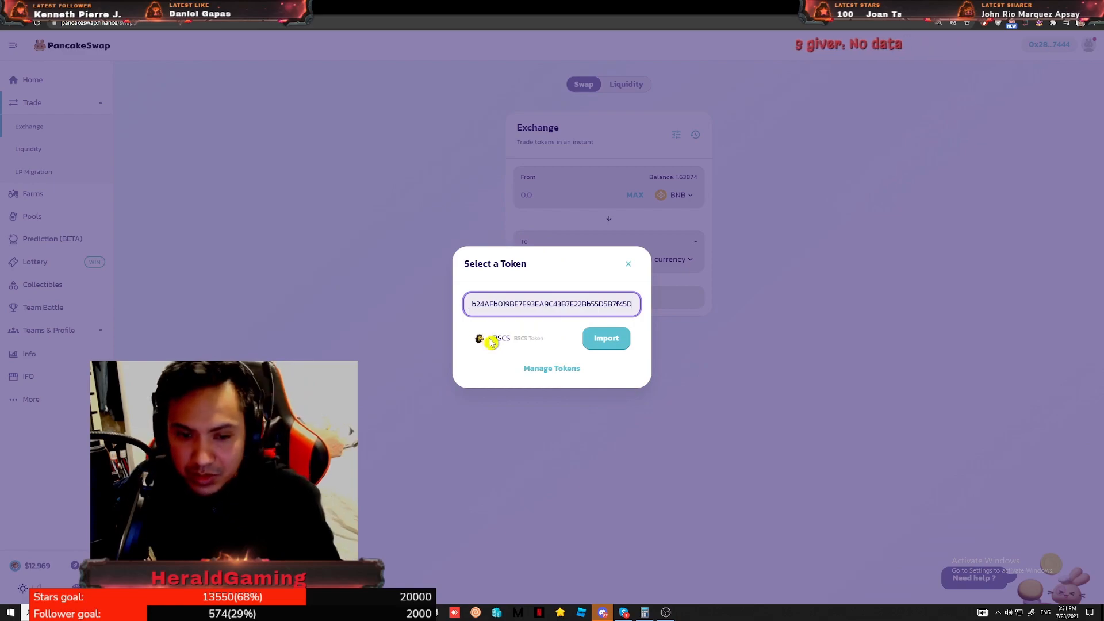
click(603, 338)
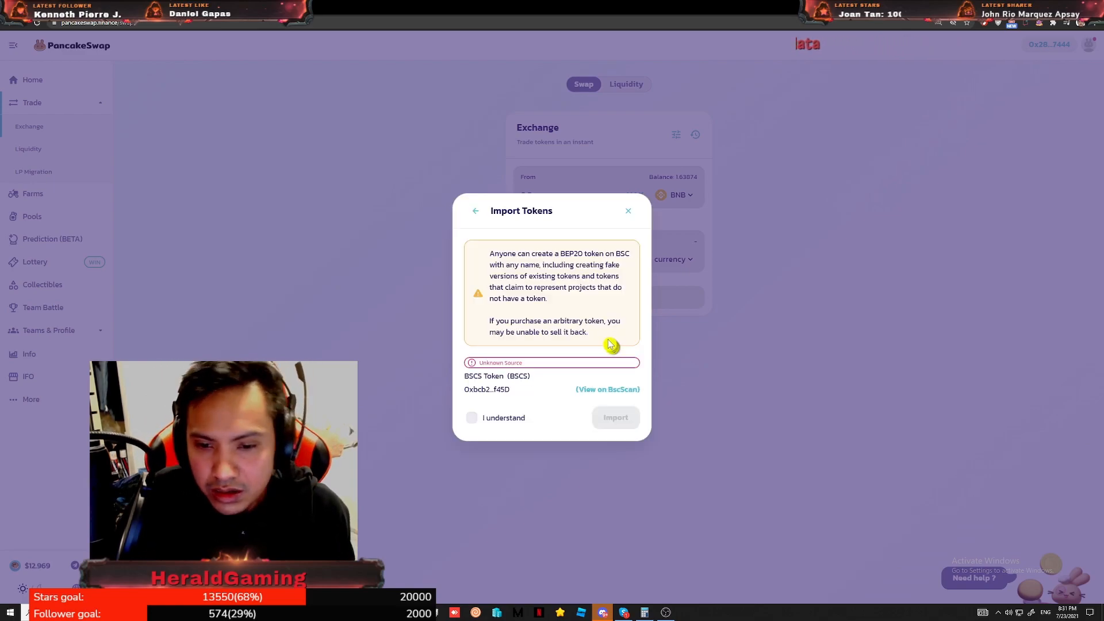
mouse_move(513, 421)
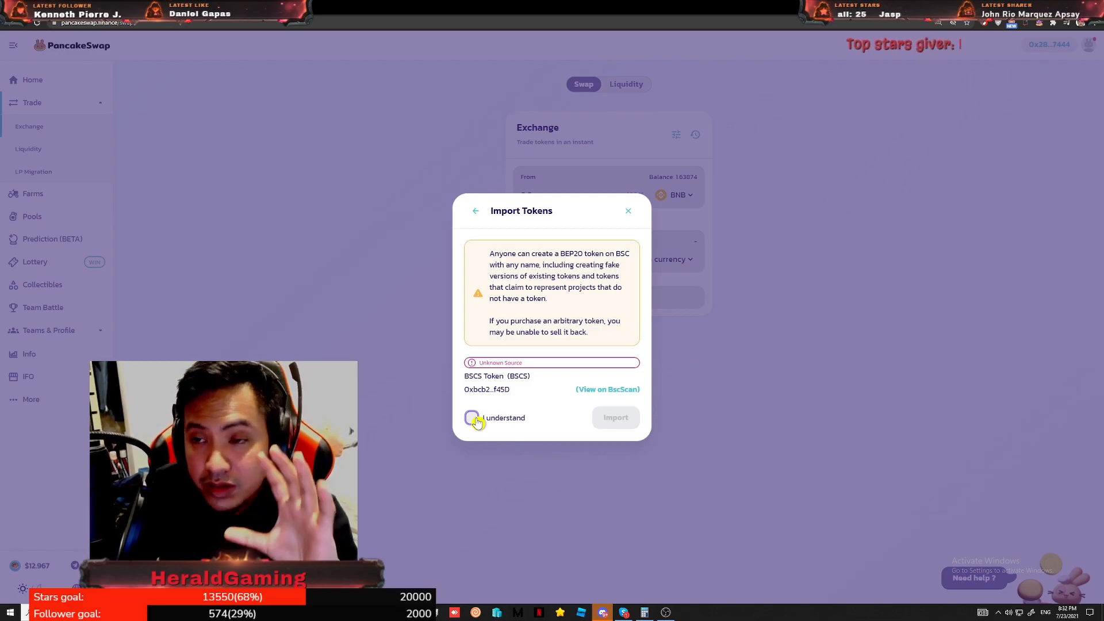
click(471, 417)
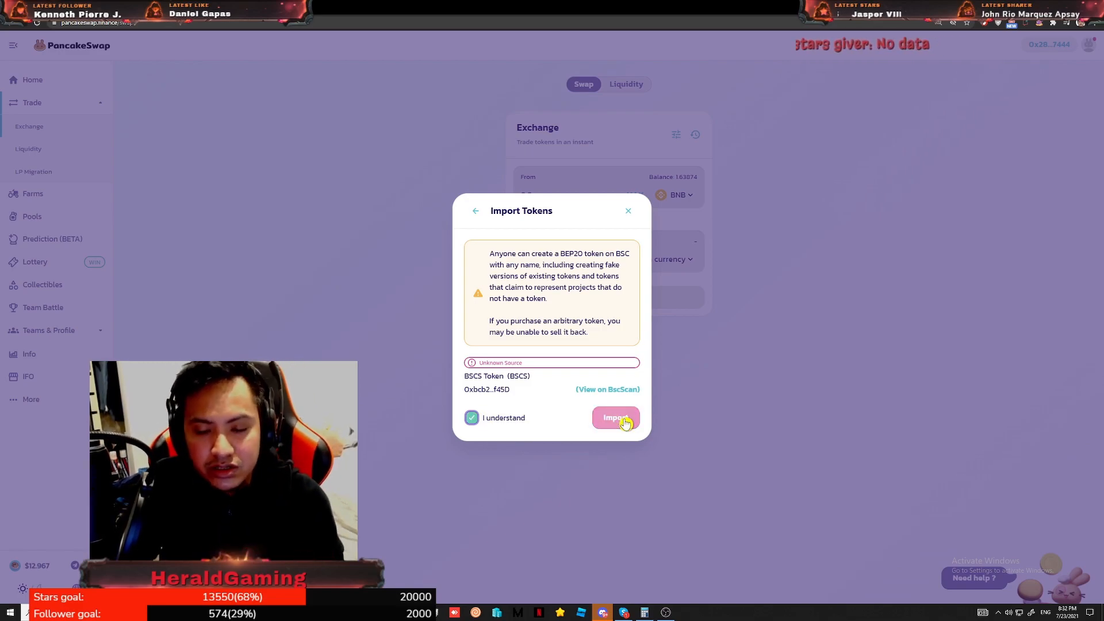
click(614, 418)
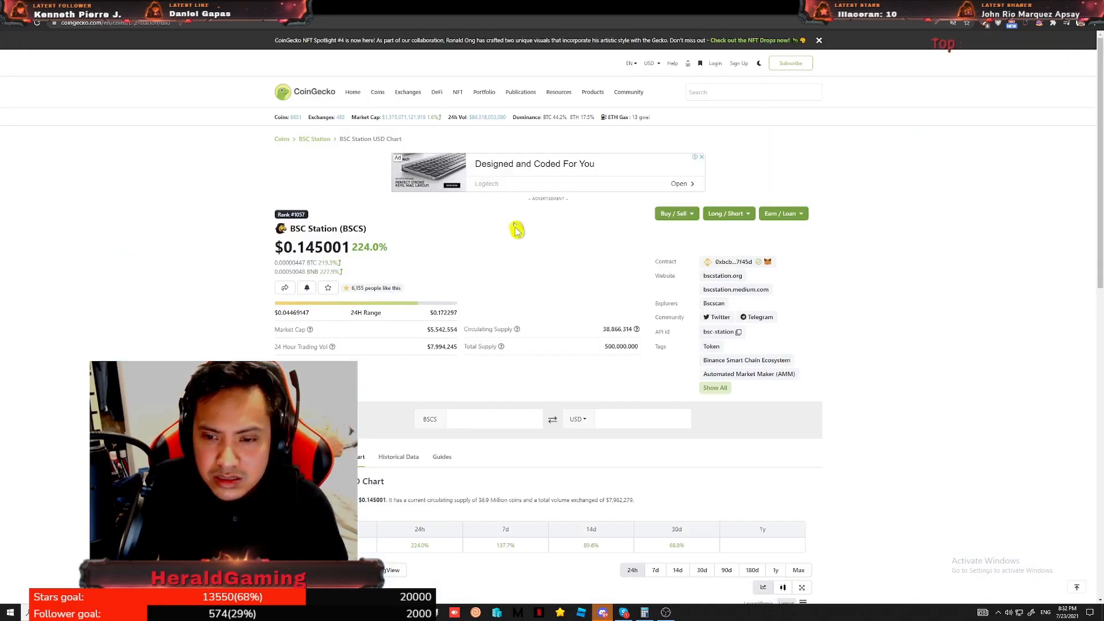
mouse_move(299, 76)
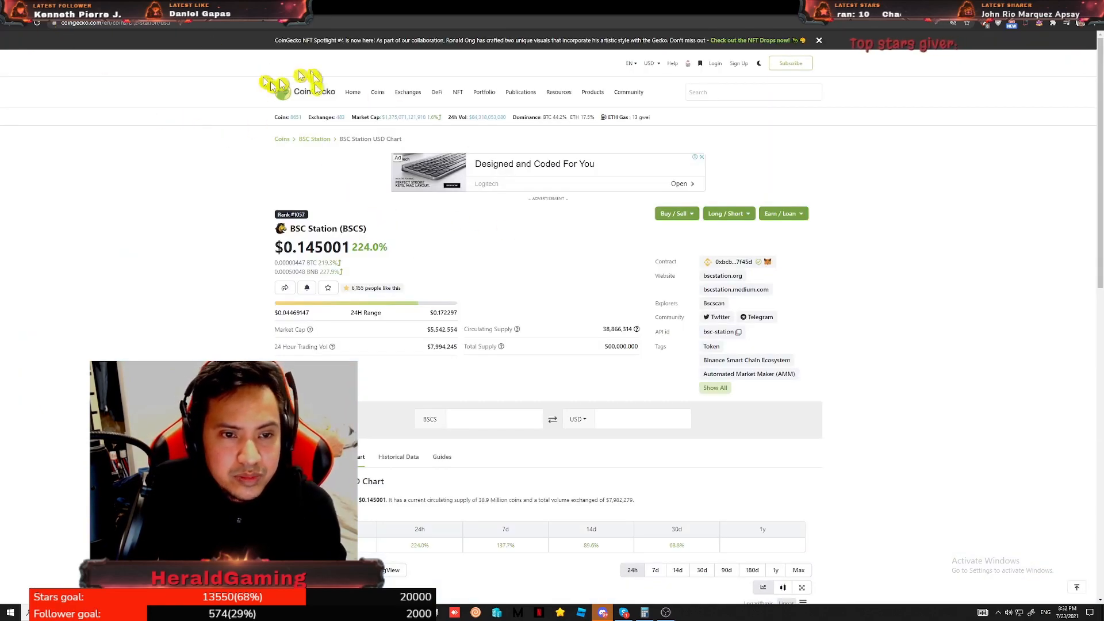
Step: Switch the BSCS quote currency to PHP and convert 1 BSCS, showing ₱7.28
click(576, 418)
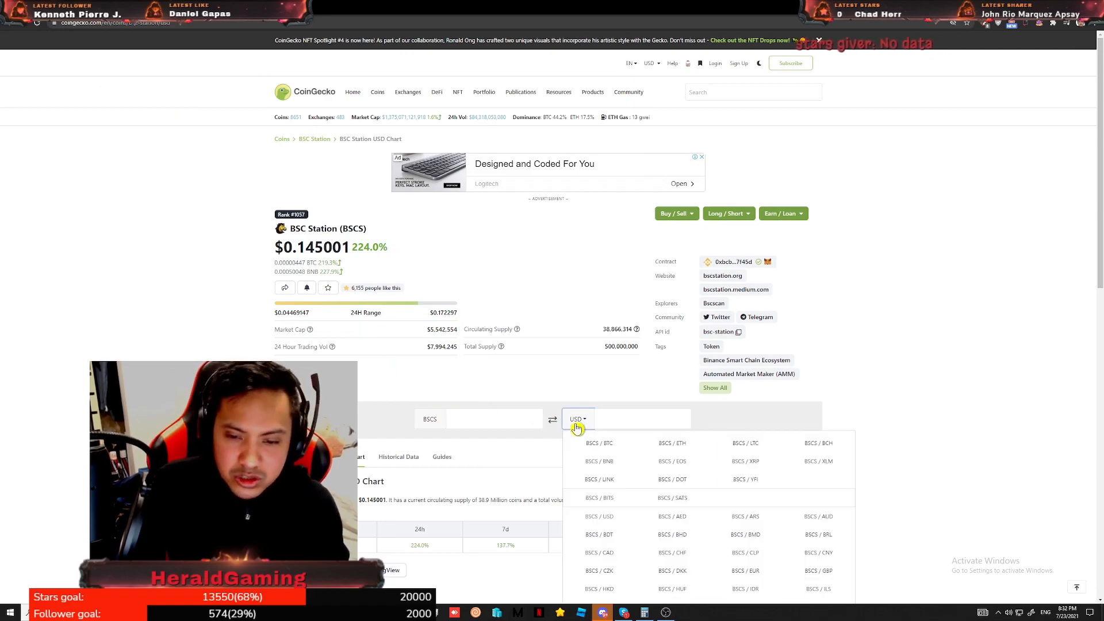
click(634, 419)
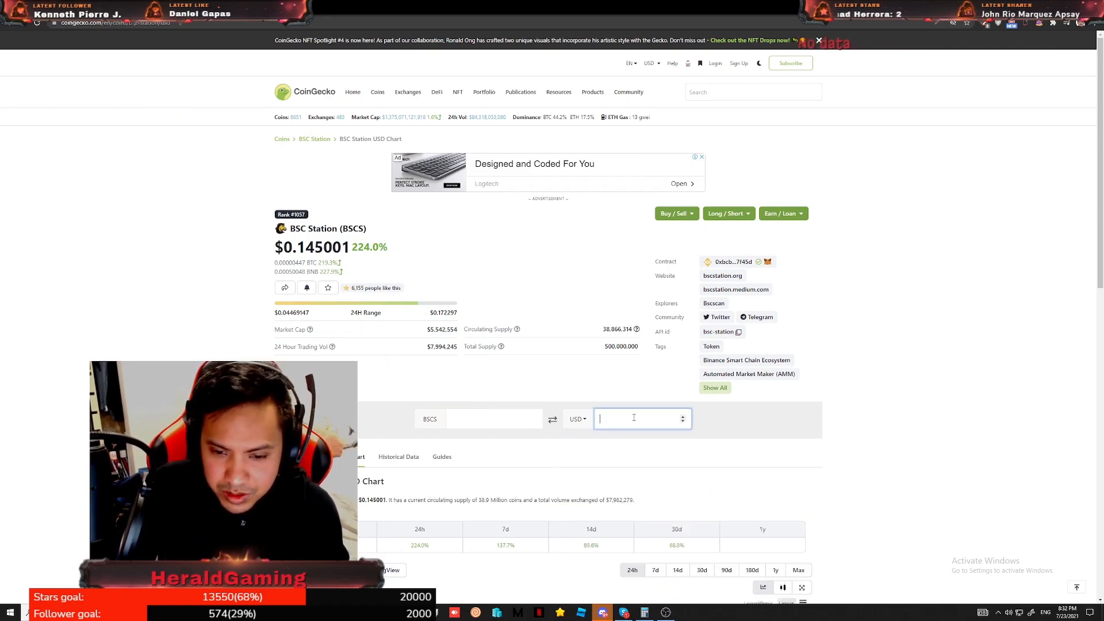
click(648, 62)
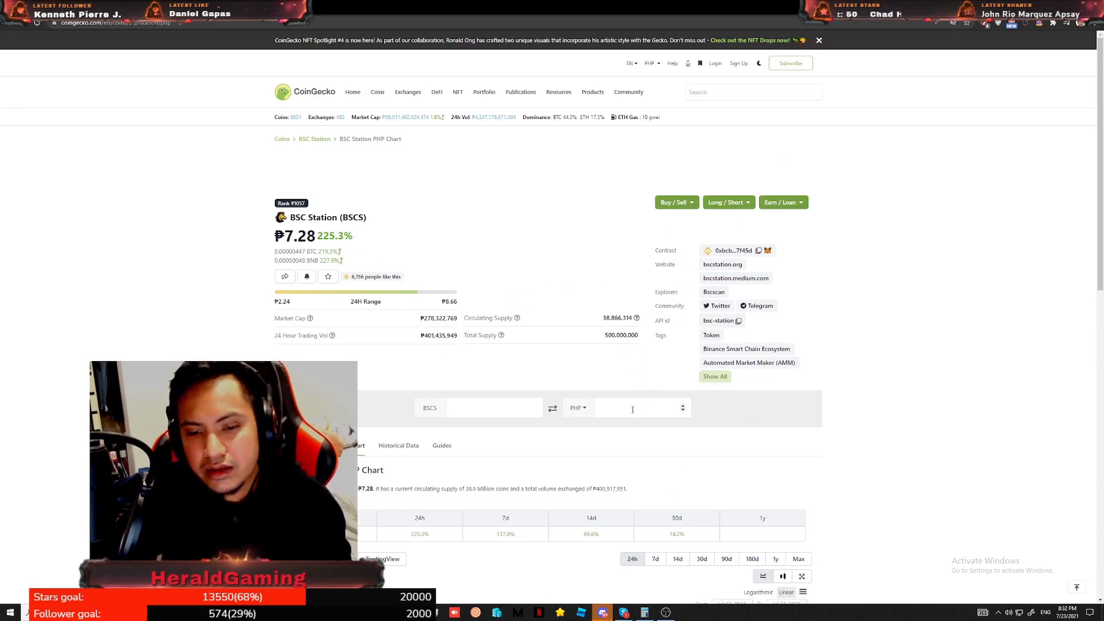
text(1)
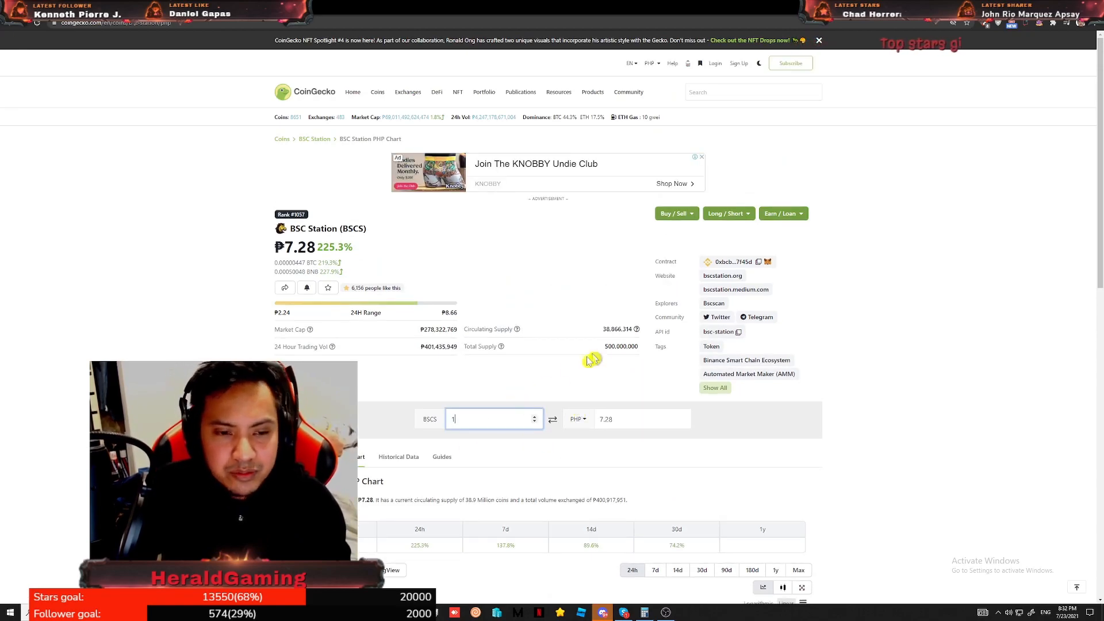
scroll(down, 3)
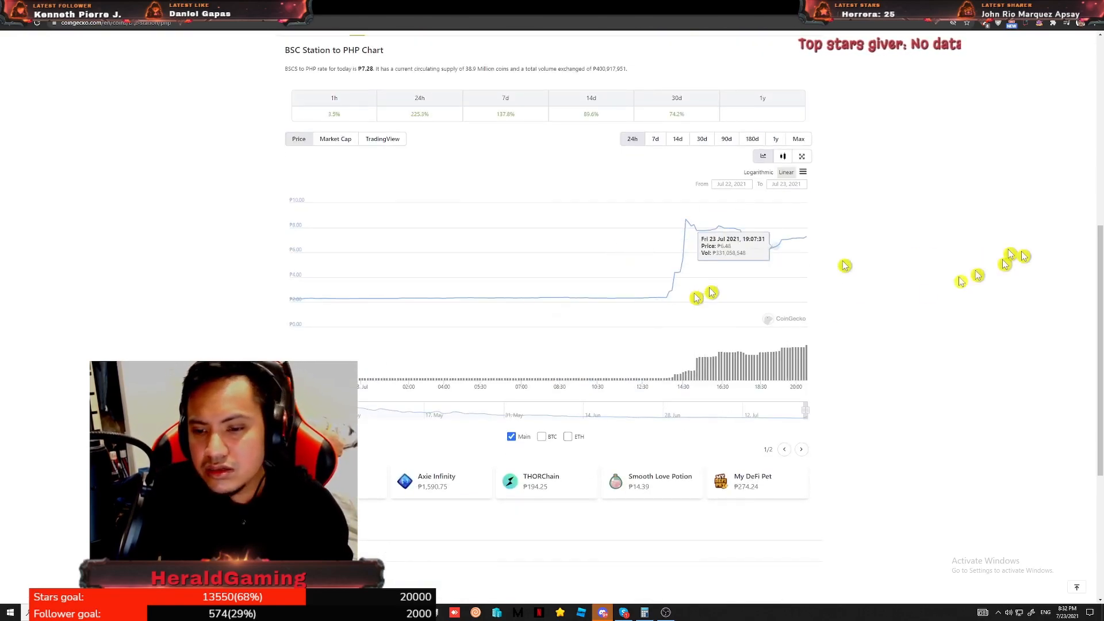
mouse_move(397, 246)
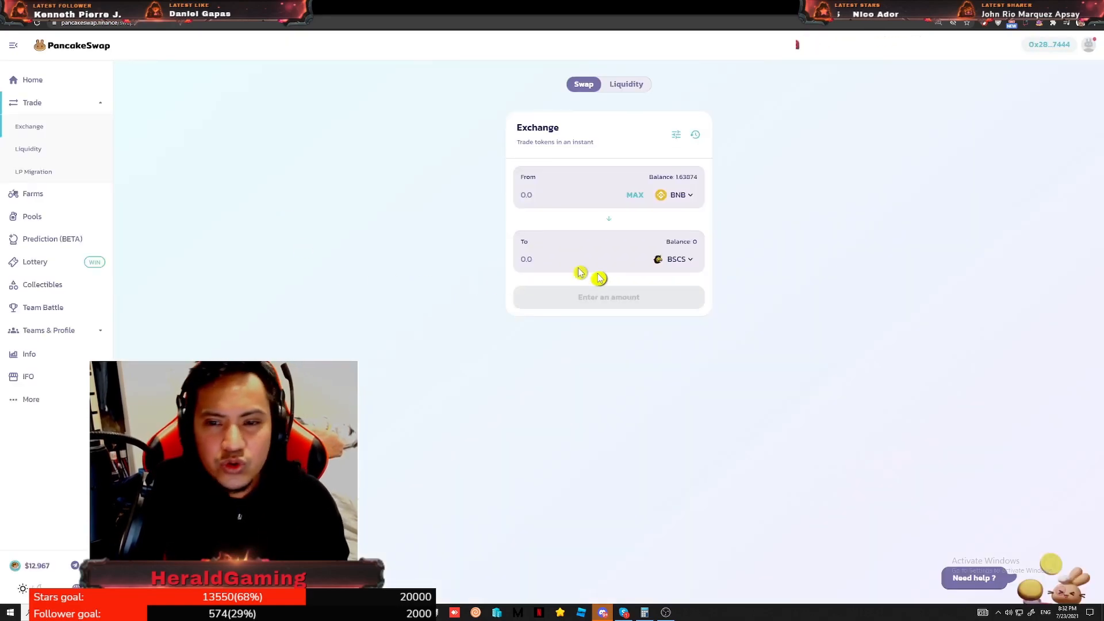
Step: Enter 1.5 BNB as the amount to swap in the From field
click(633, 195)
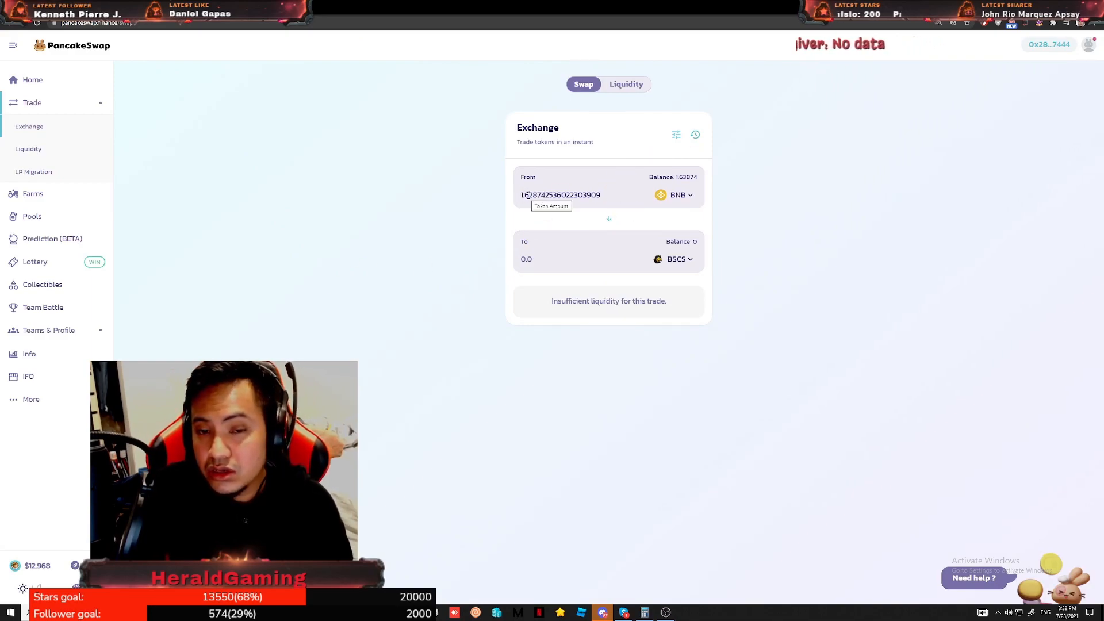
text(15)
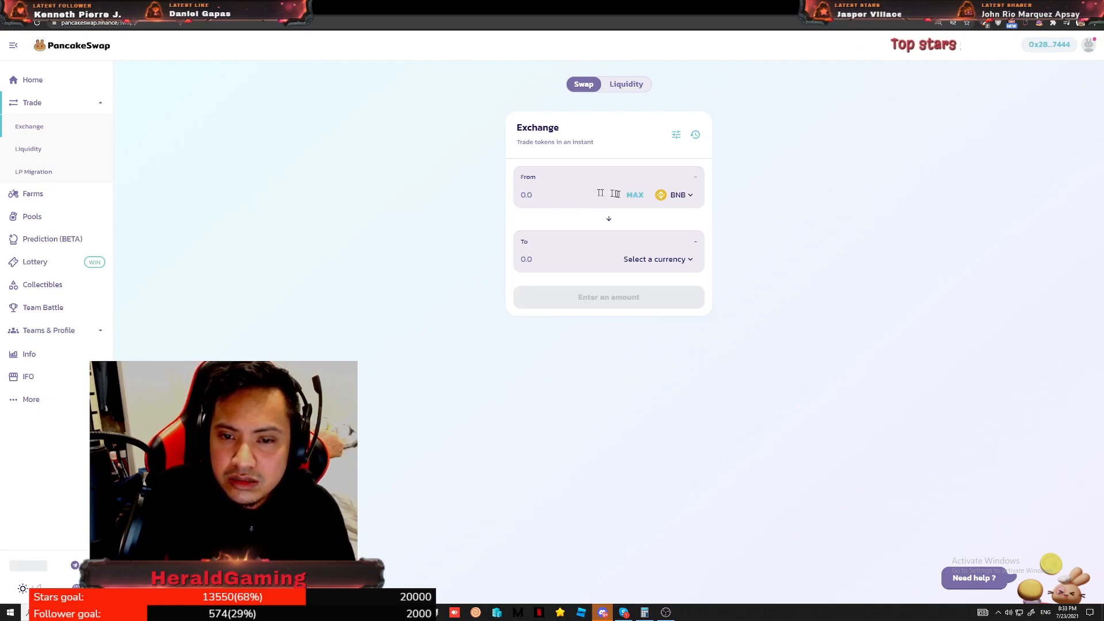
click(556, 194)
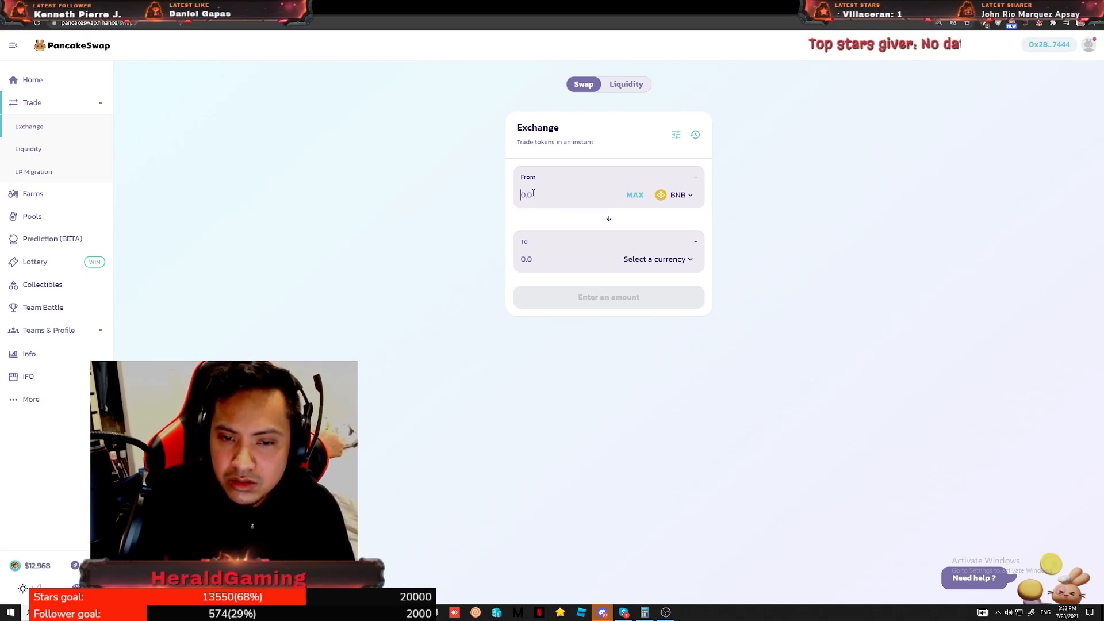
Step: Choose BSCS as the token to receive, quoting an estimated 2988.69 BSCS
click(656, 259)
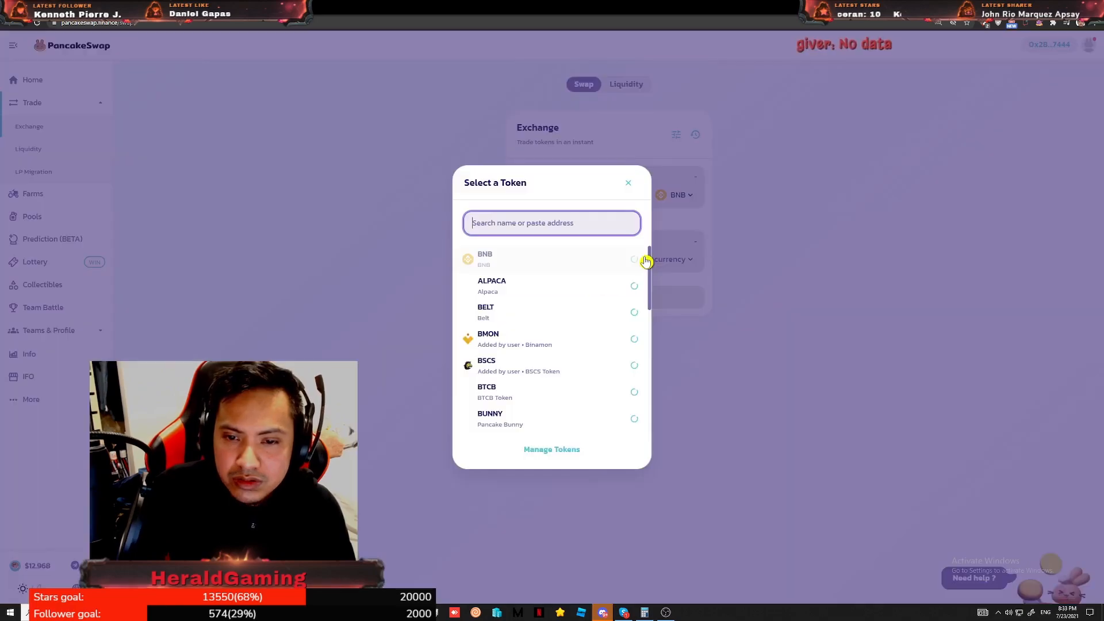
click(518, 365)
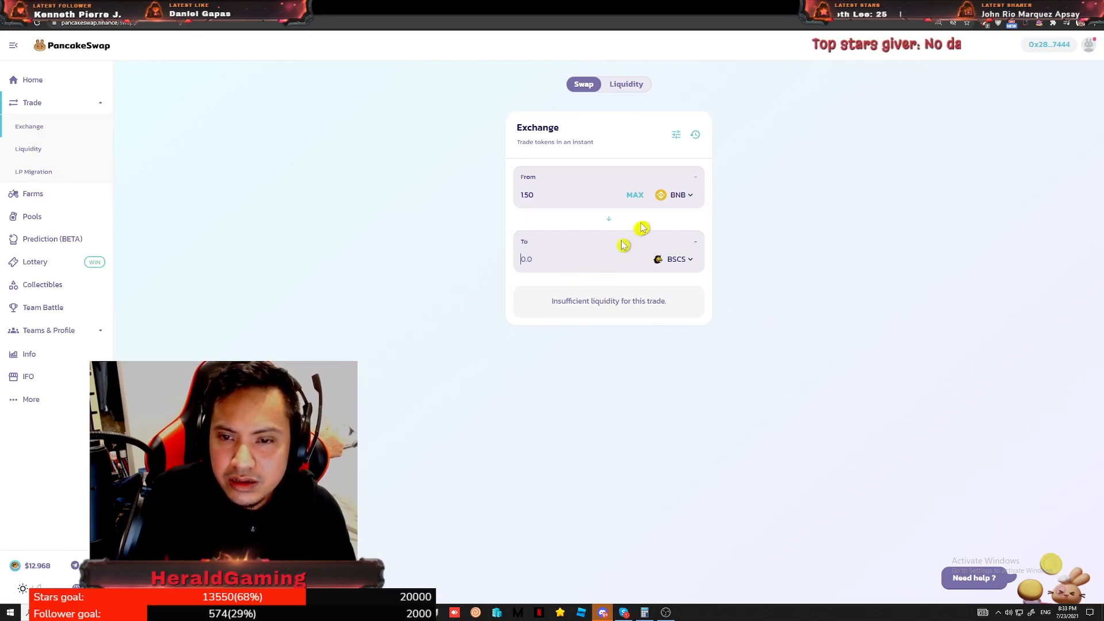
mouse_move(606, 283)
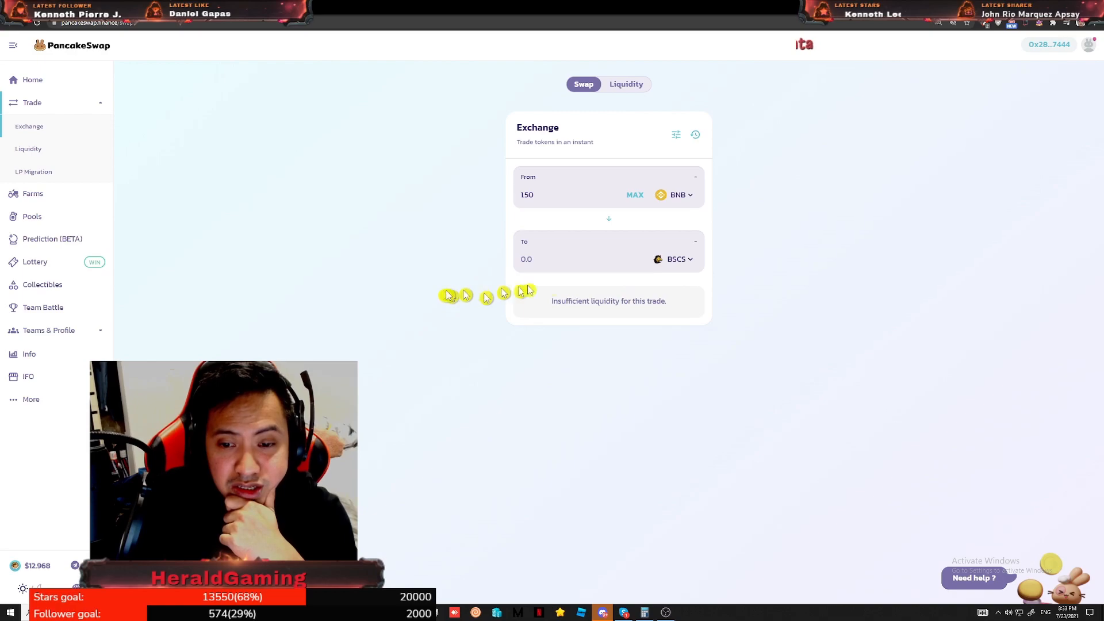
click(1057, 23)
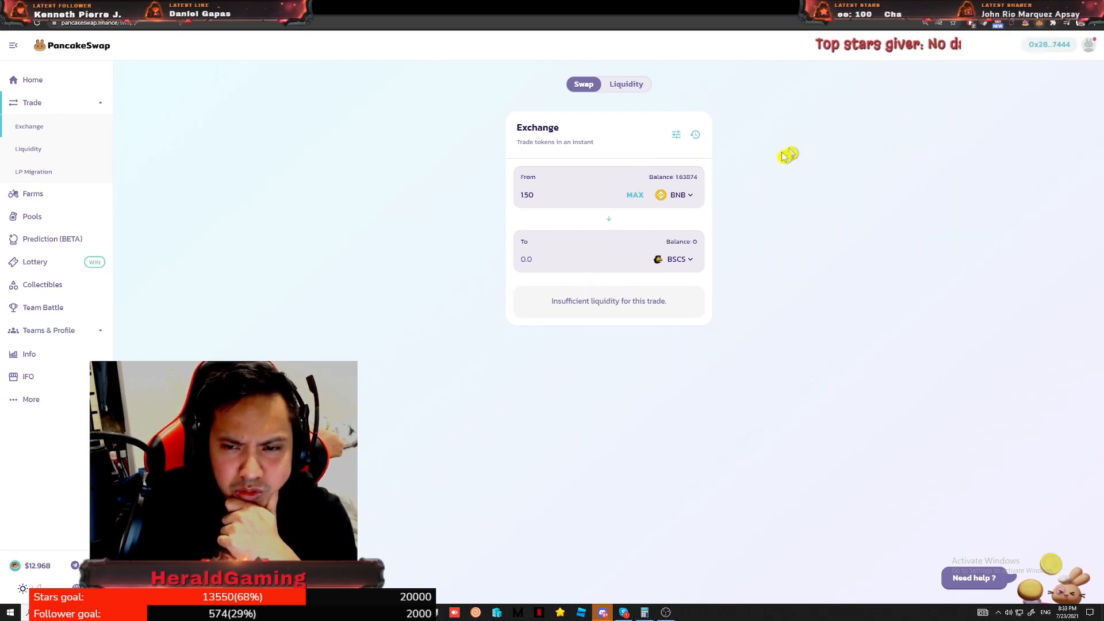
click(1049, 45)
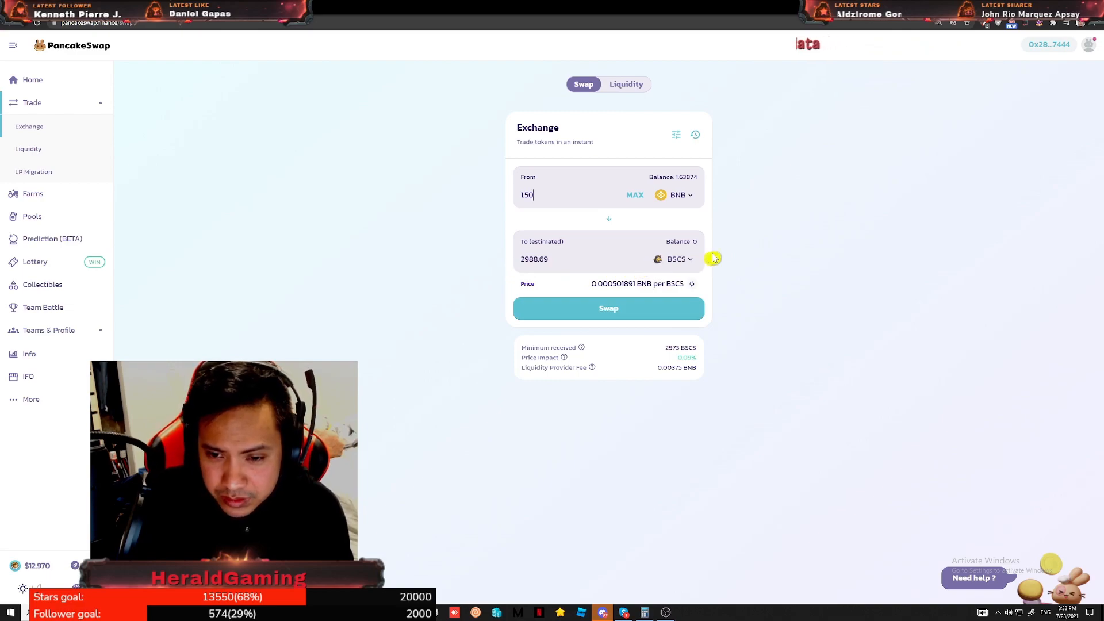
mouse_move(556, 295)
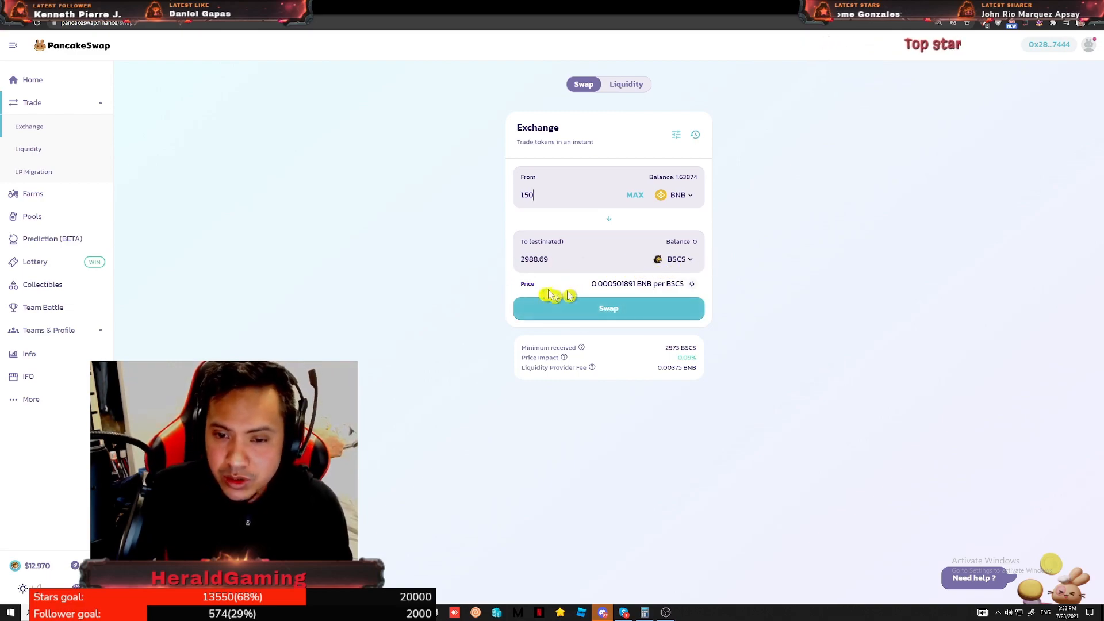
mouse_move(542, 196)
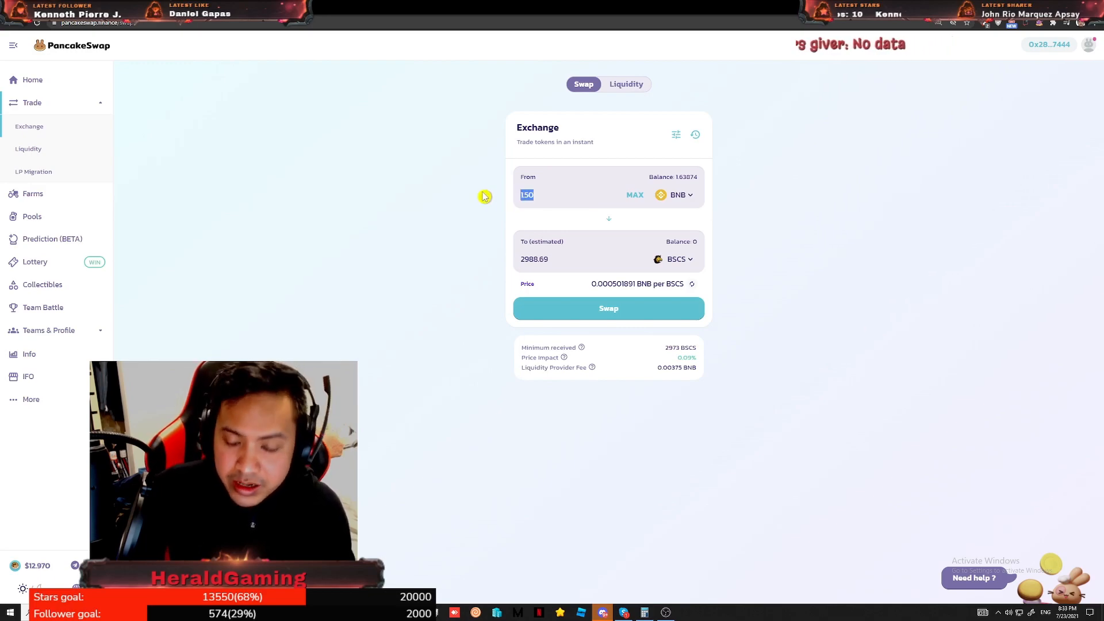
mouse_move(626, 224)
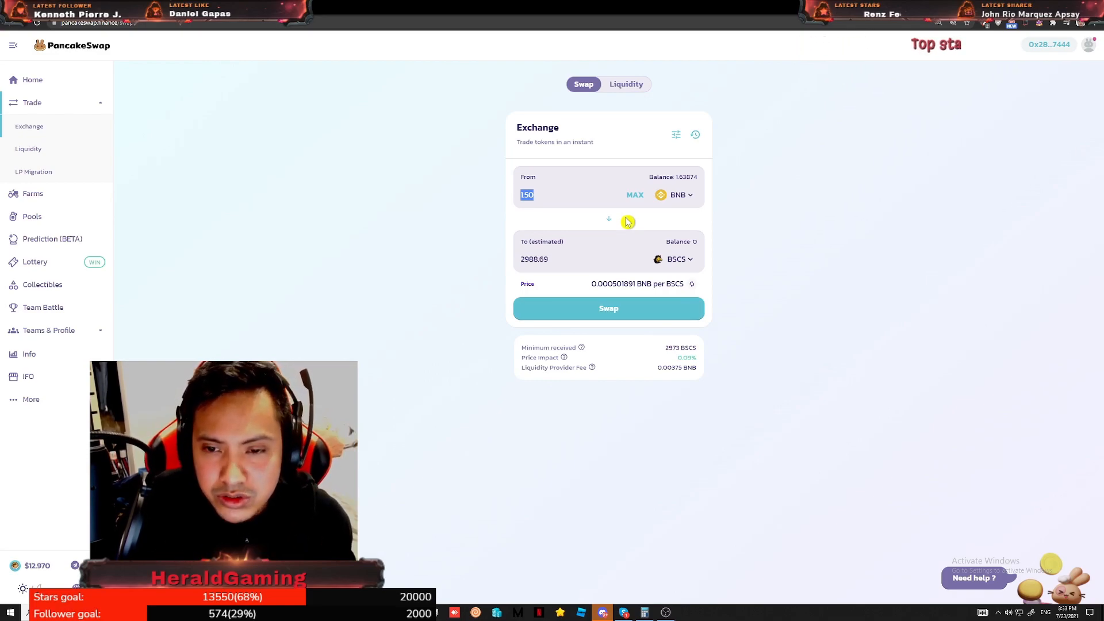
mouse_move(639, 259)
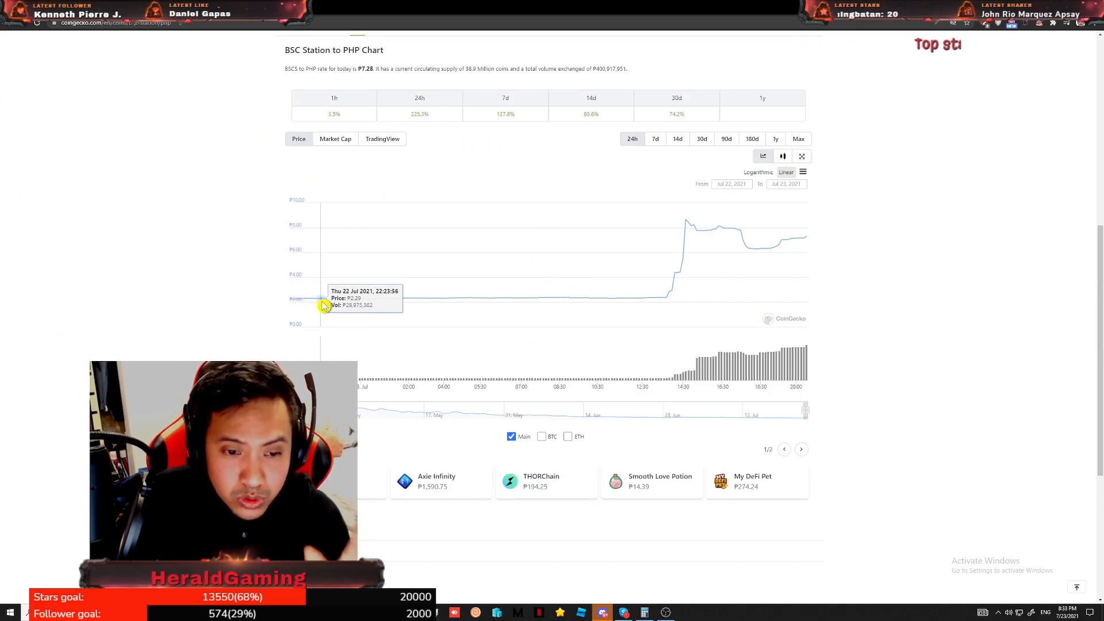
mouse_move(325, 312)
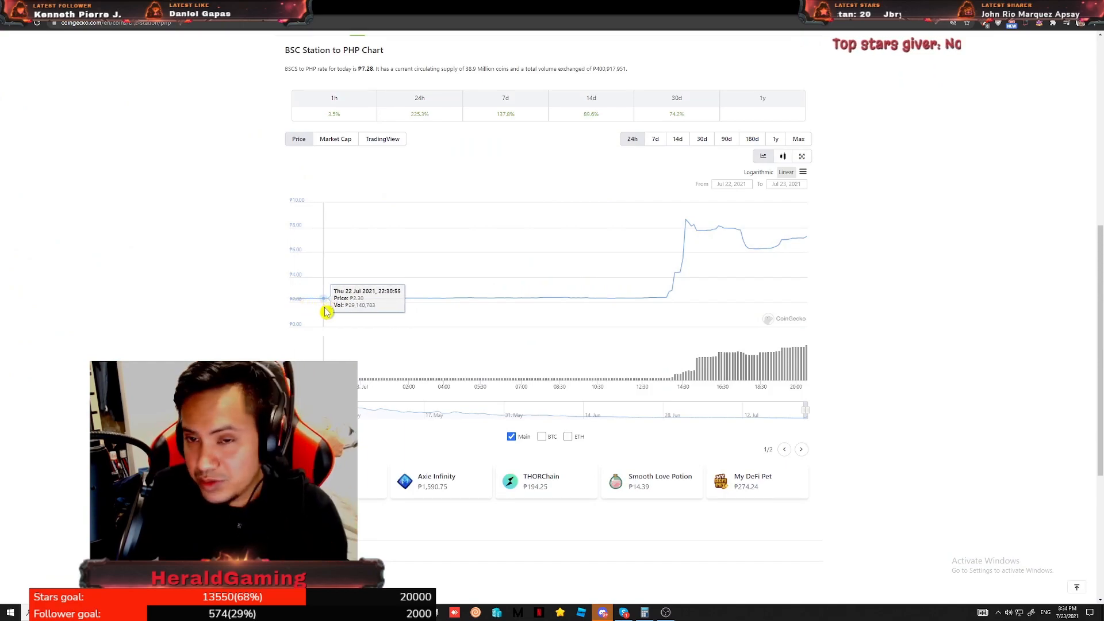
mouse_move(631, 237)
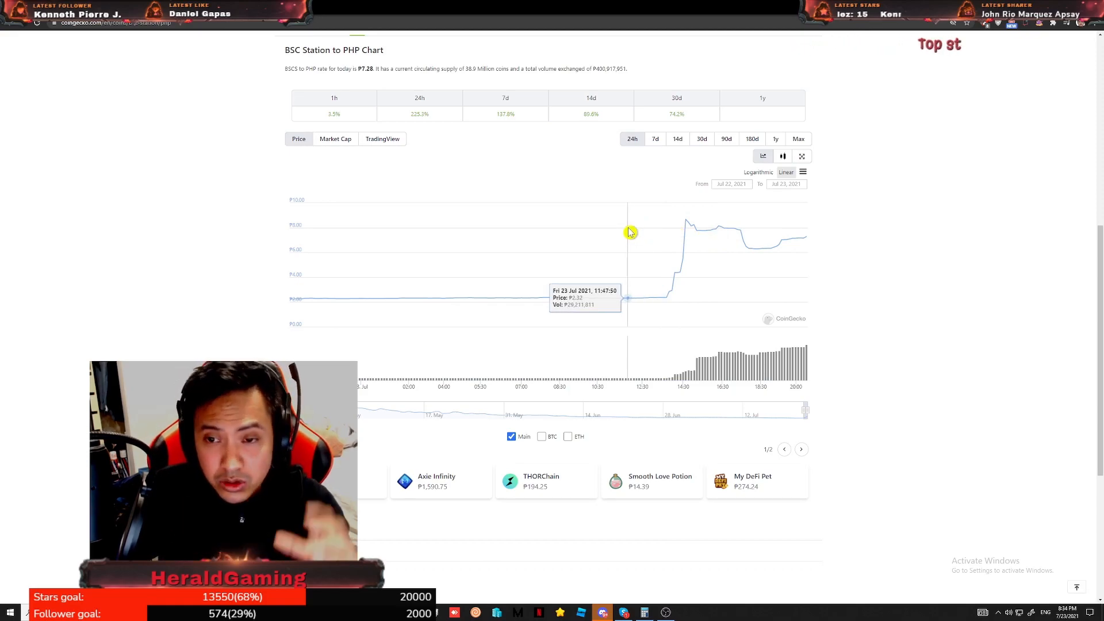
mouse_move(628, 228)
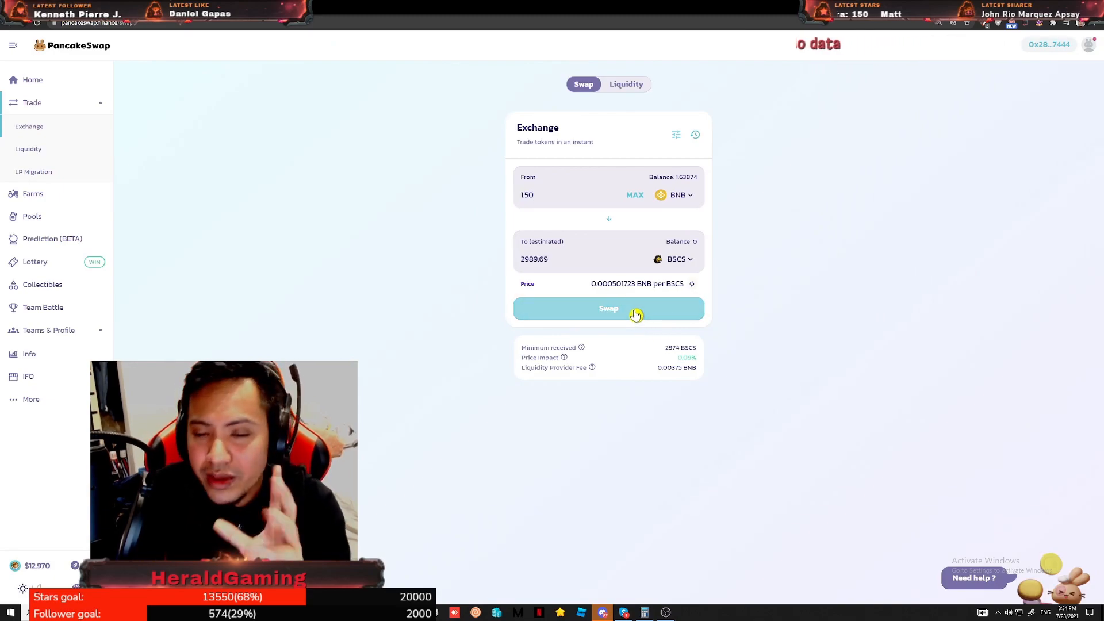
Step: Swap 1.5 BNB for about 2989 BSCS and approve the transaction in MetaMask
click(608, 308)
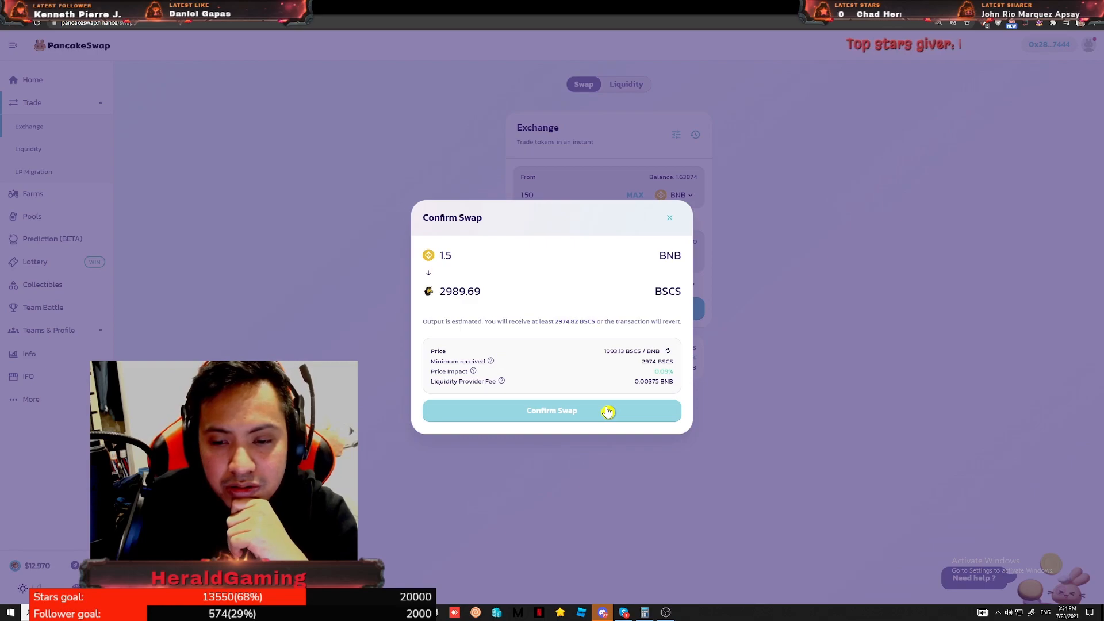
click(551, 410)
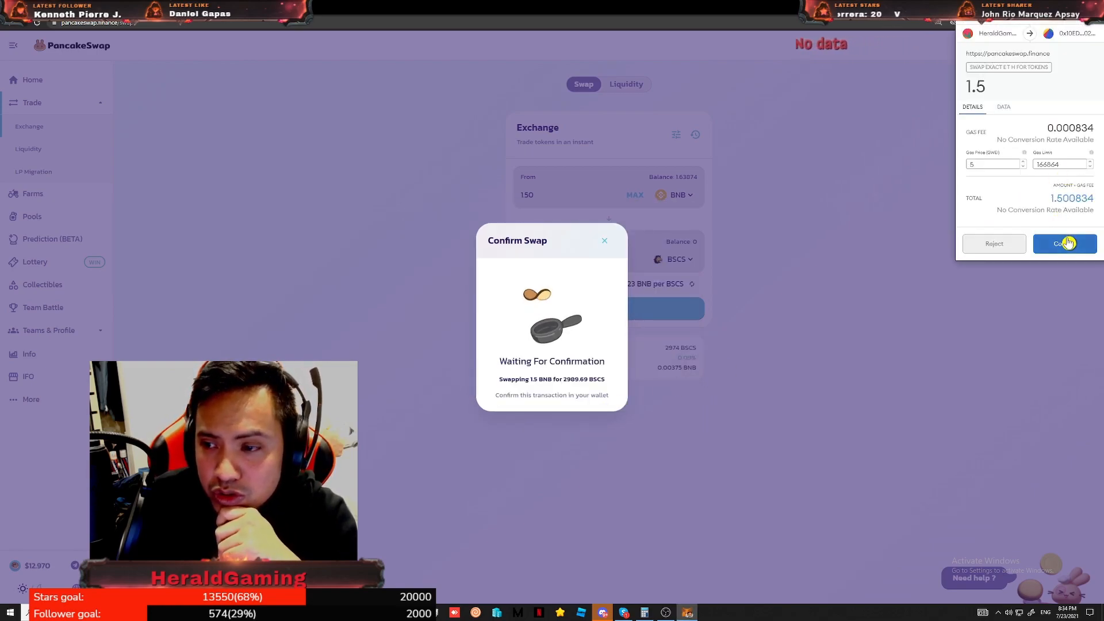
click(1064, 243)
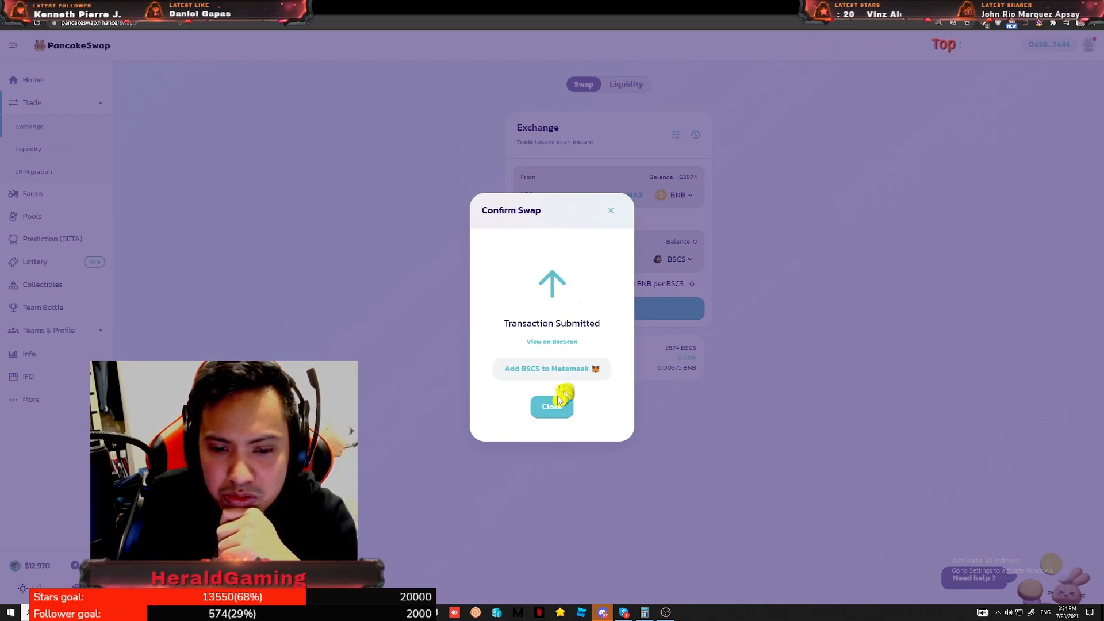
Step: Dismiss the add-BSCS-token prompt and close the transaction submitted notice
click(551, 368)
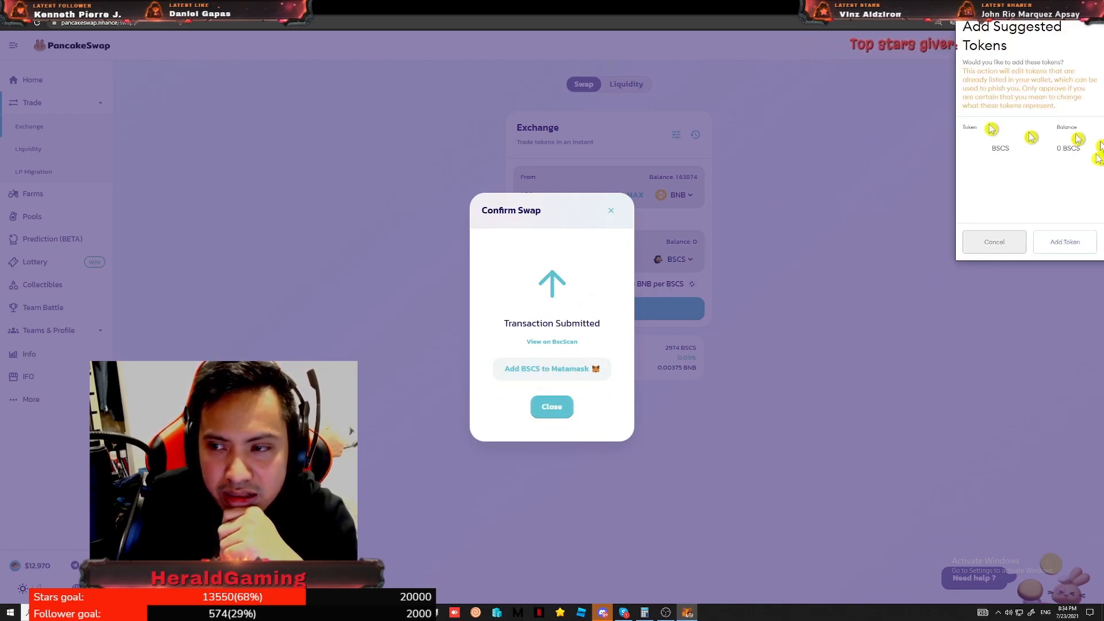
mouse_move(993, 252)
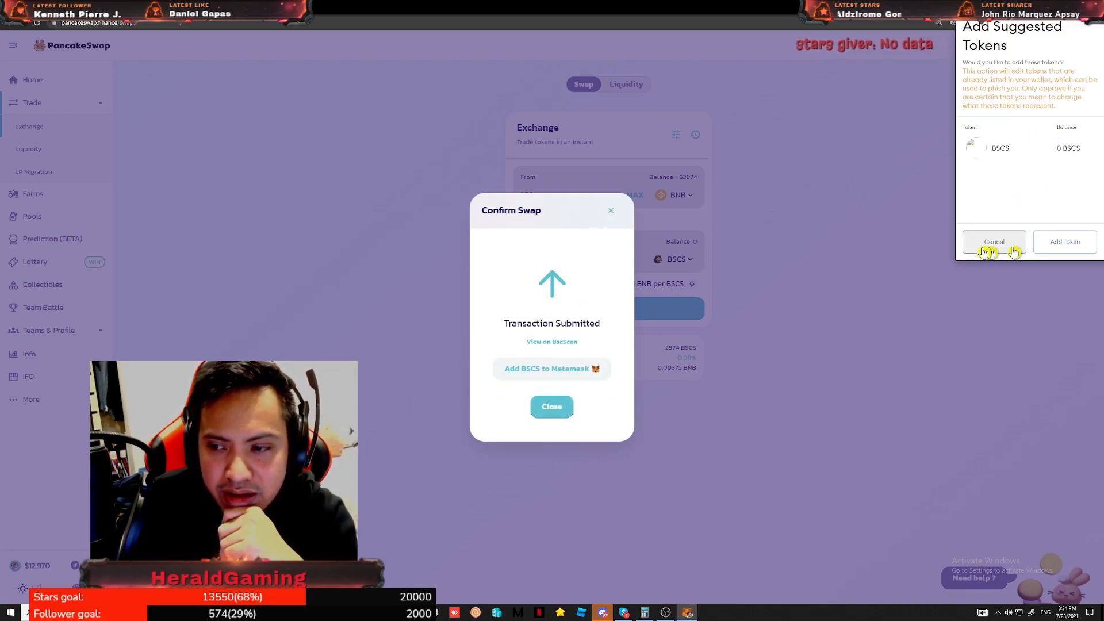
click(993, 242)
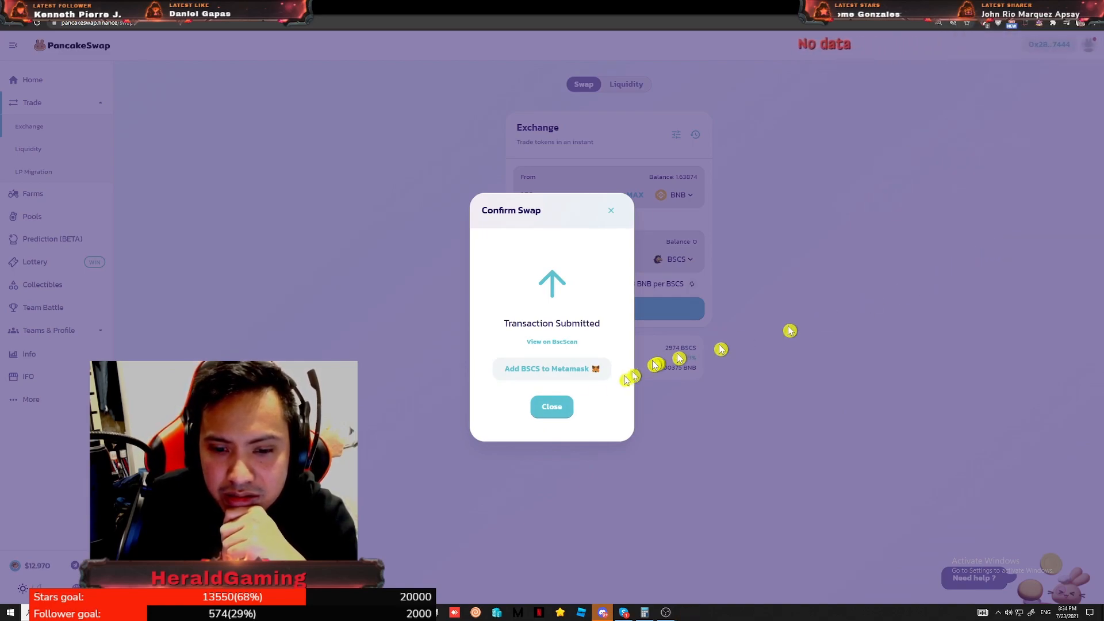
click(551, 407)
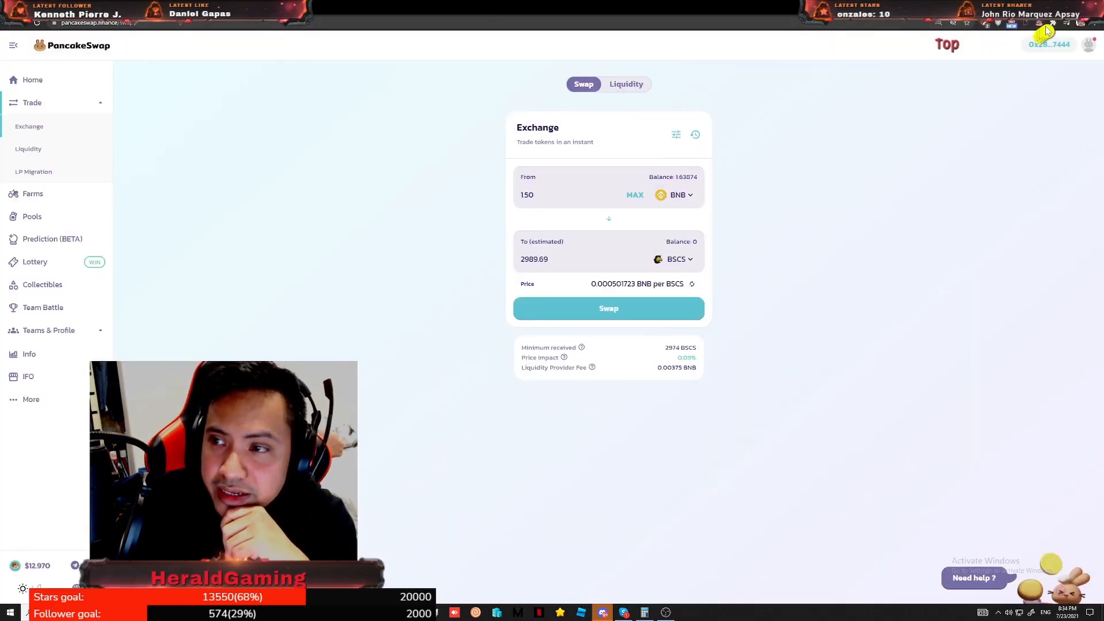
Step: Open MetaMask from the extensions menu and scroll Assets to the ~2986 BSCS balance
click(1049, 23)
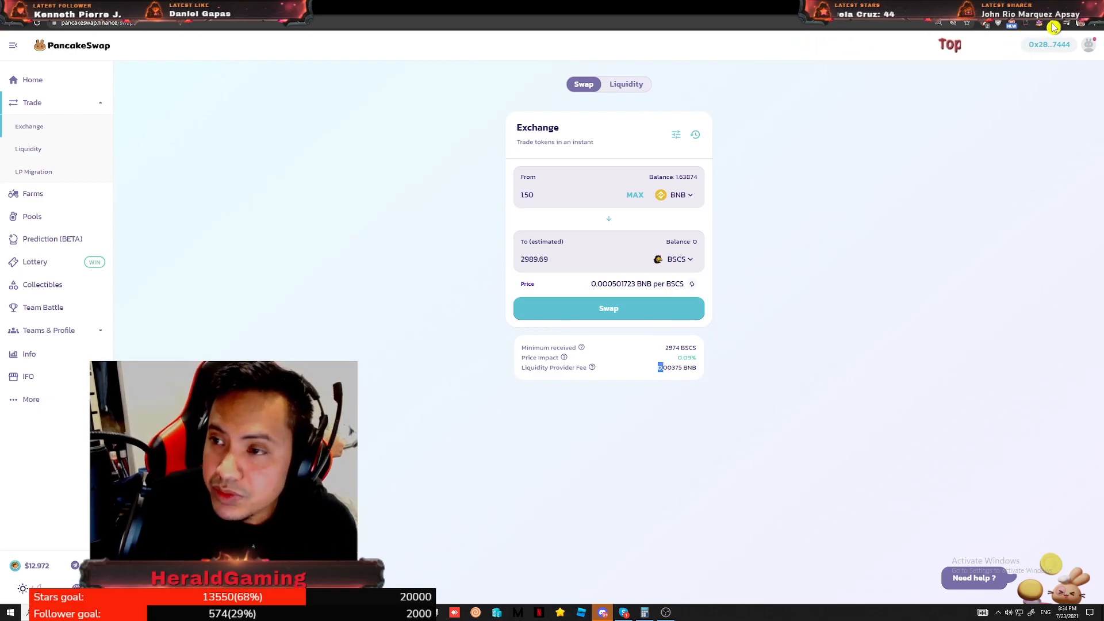
click(1055, 23)
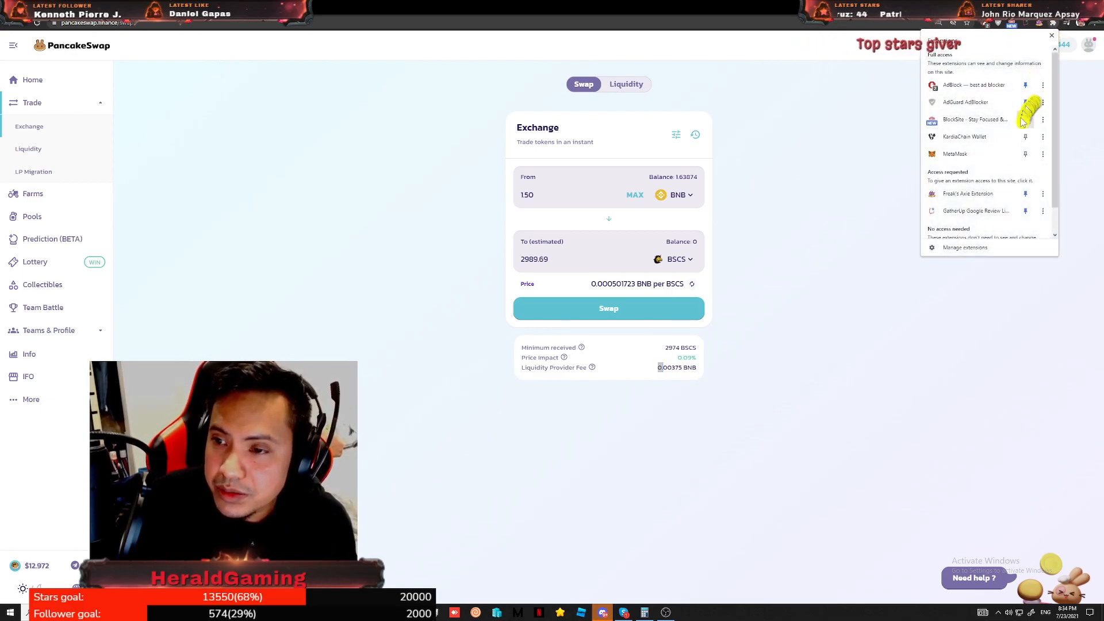
mouse_move(959, 161)
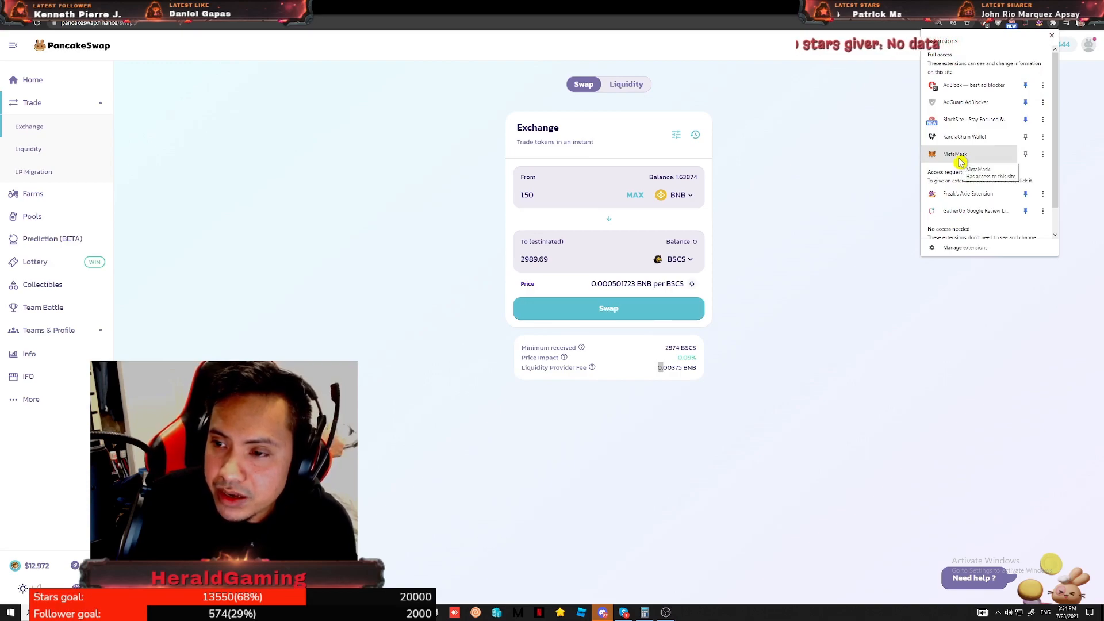
click(955, 153)
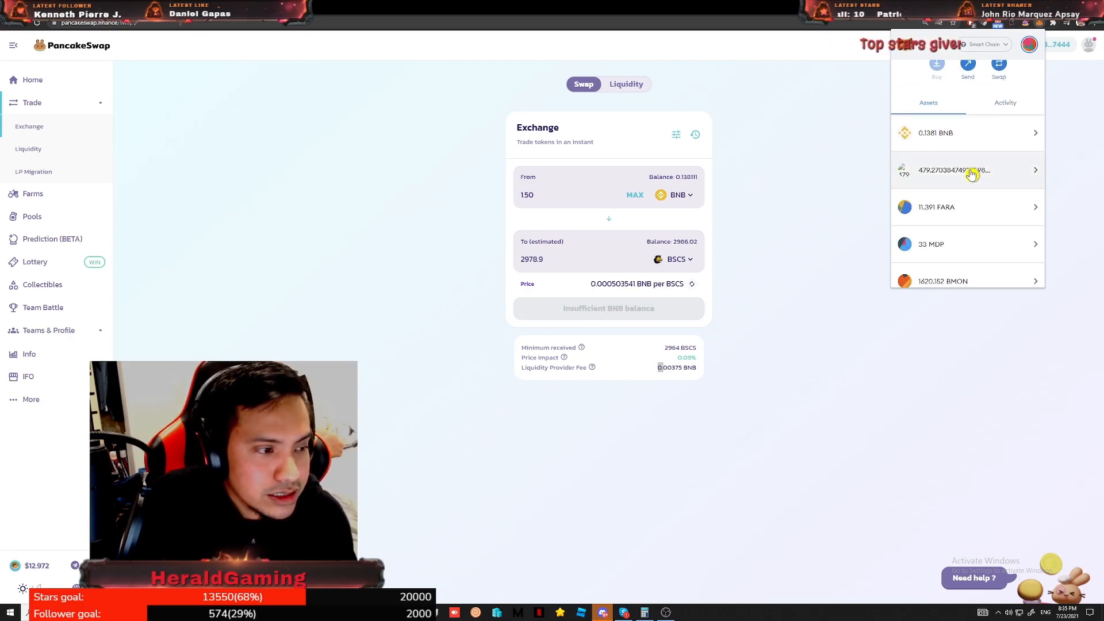
scroll(down, 3)
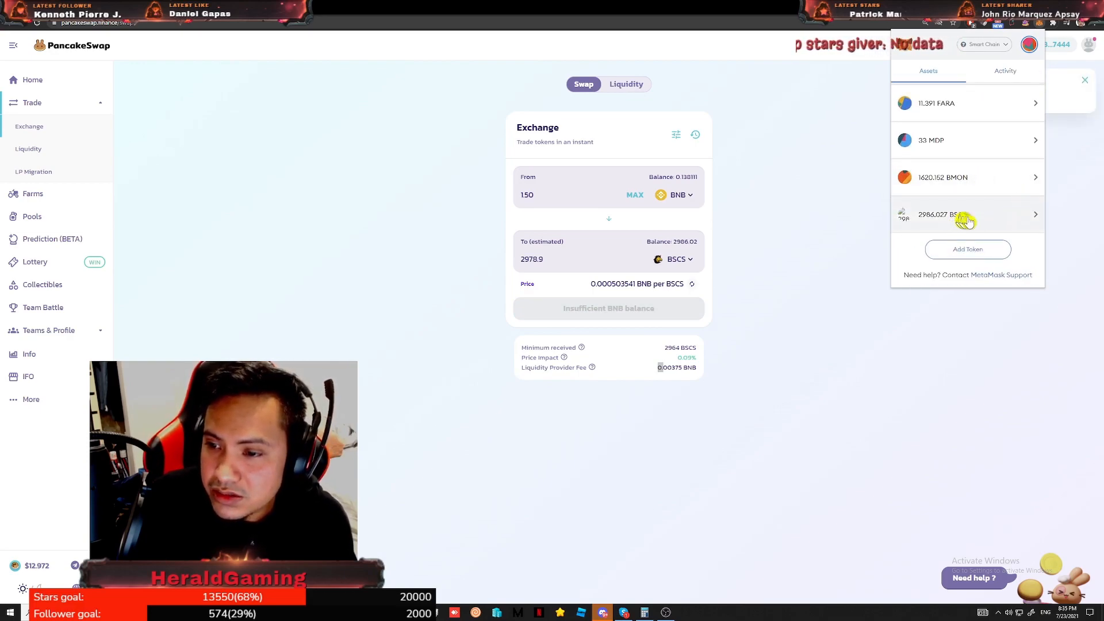